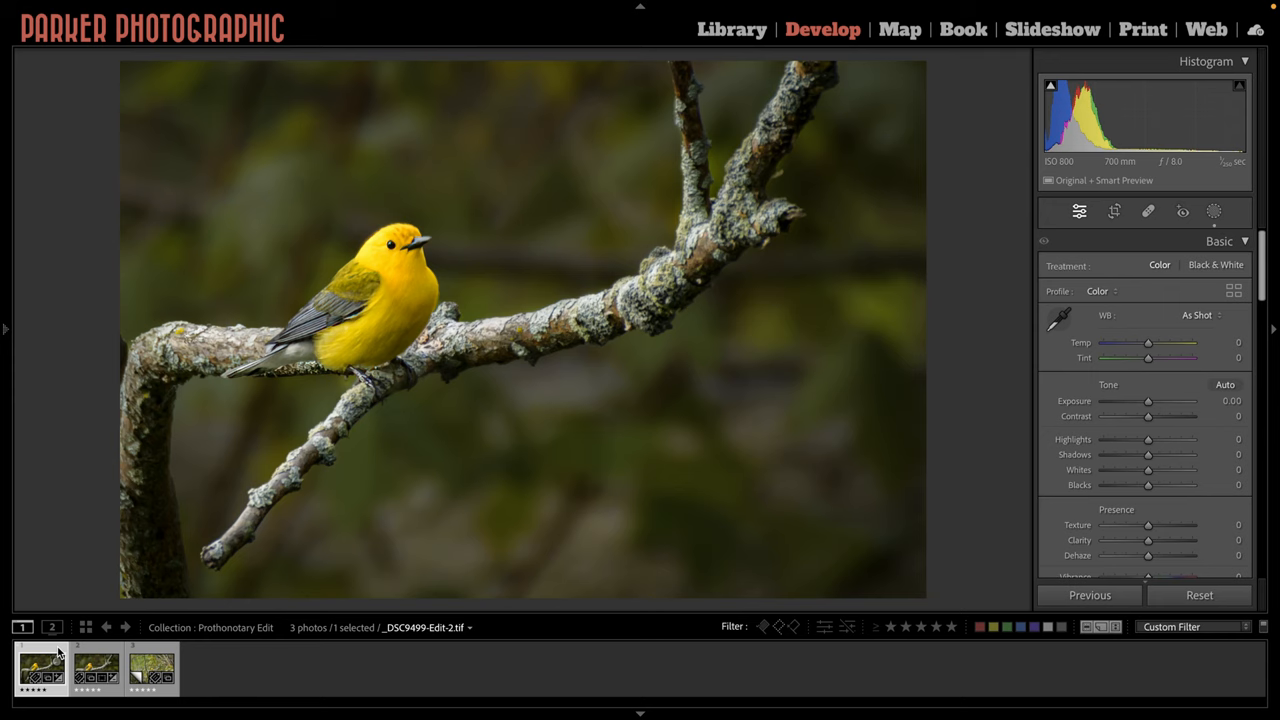
# - Switch to the warbler's unedited Copy 3 and crop tightly around the bird and branch
pyautogui.click(85, 669)
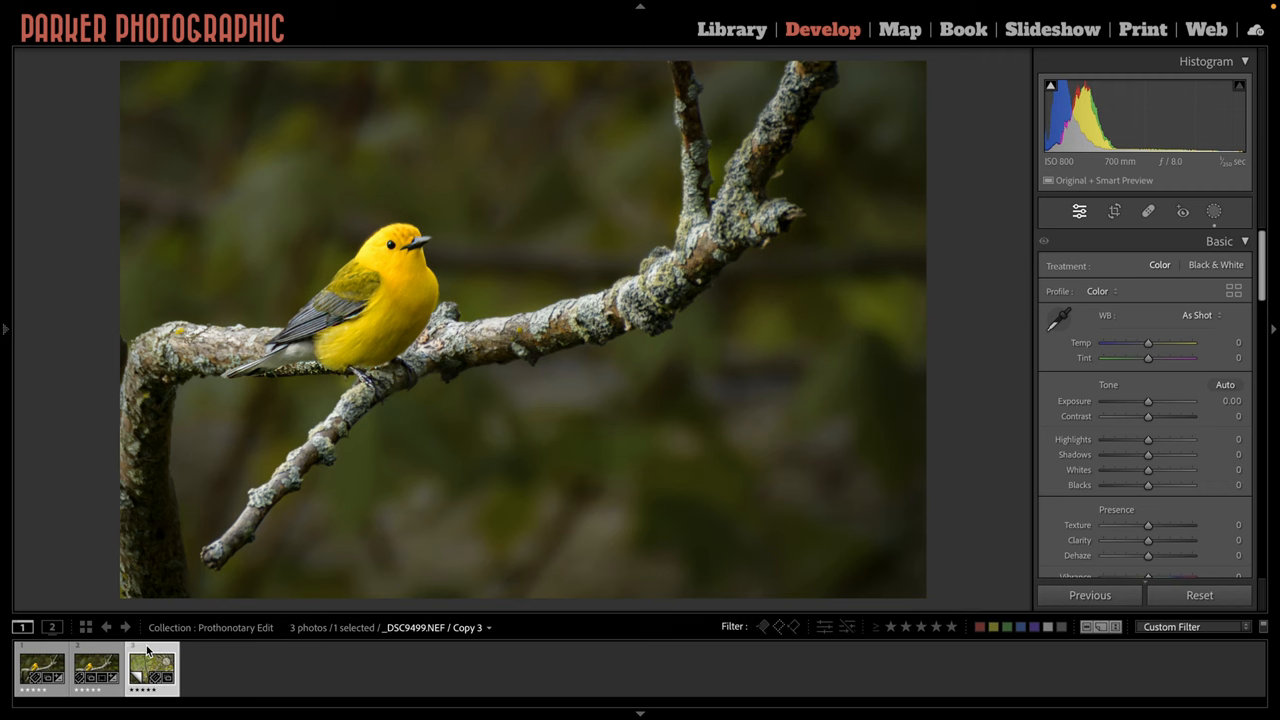
pyautogui.click(40, 674)
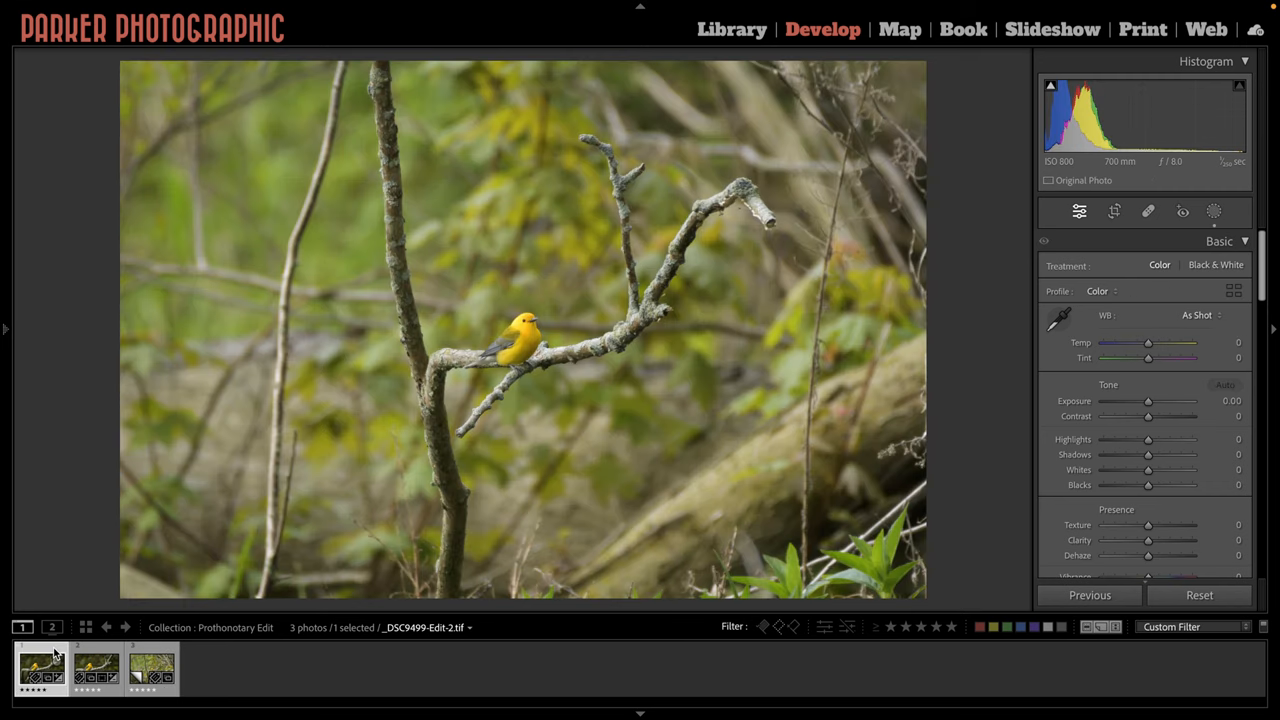
pyautogui.click(150, 678)
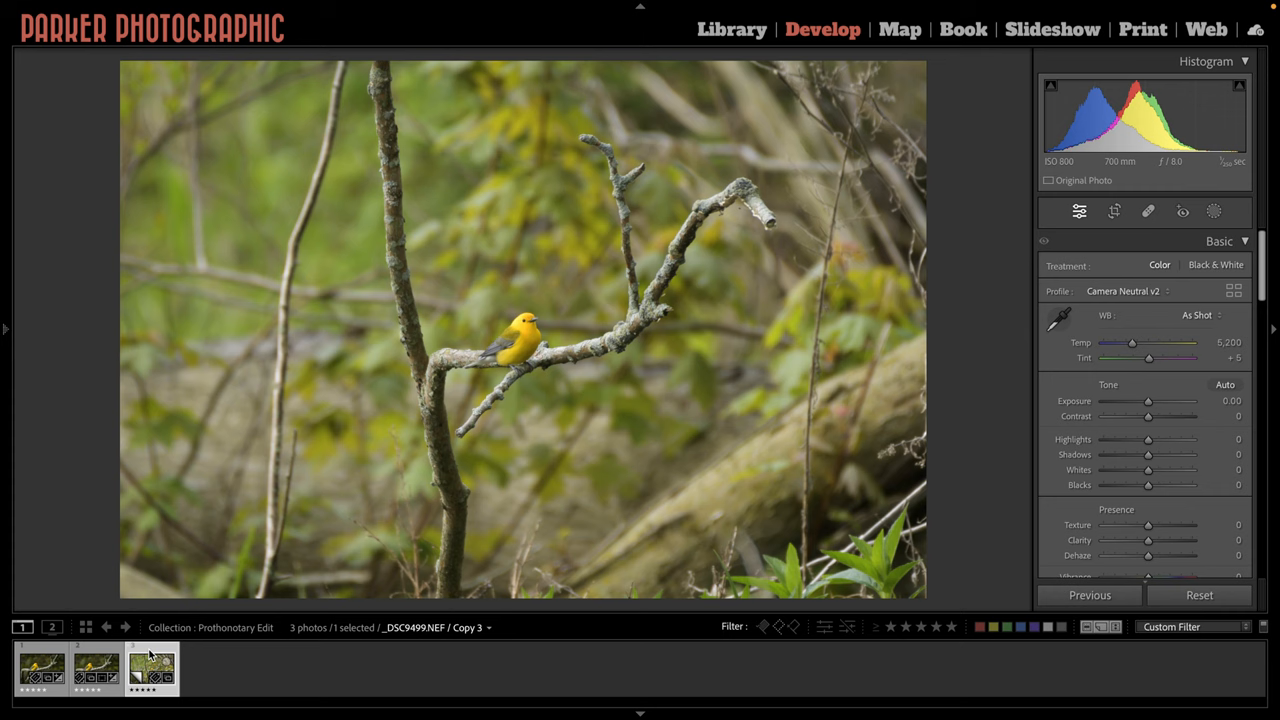
pyautogui.moveTo(763, 418)
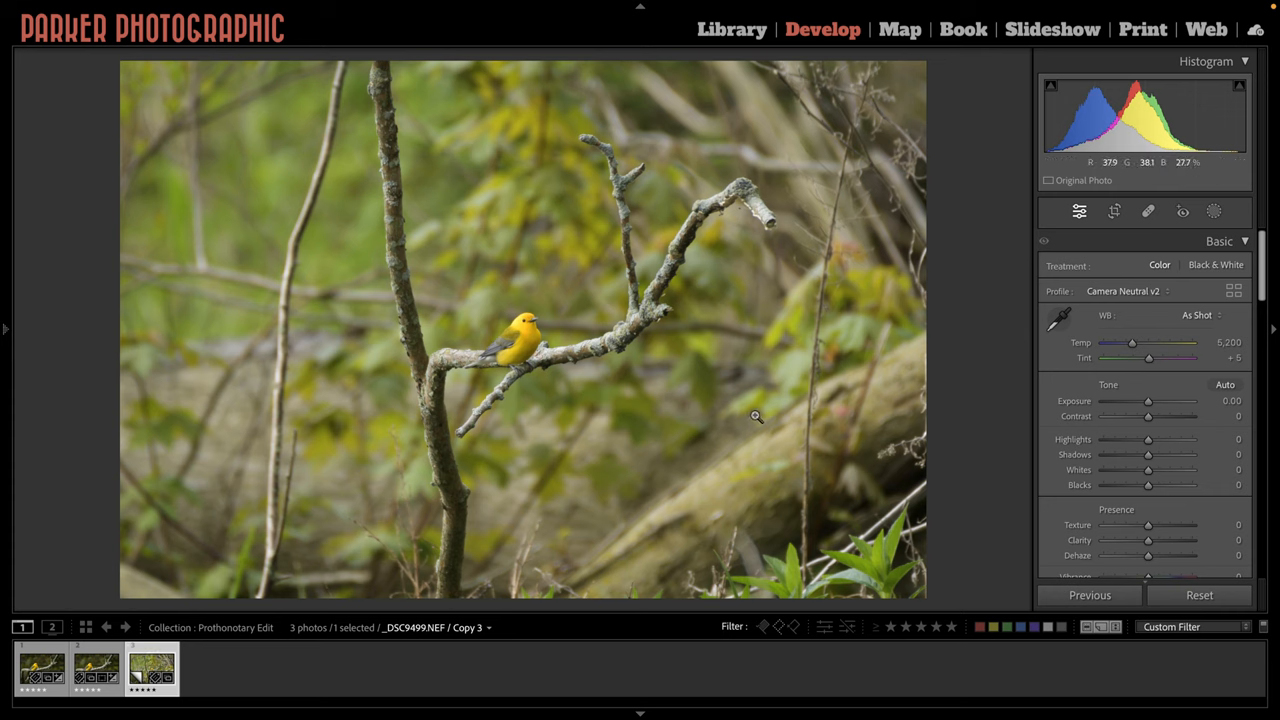
pyautogui.click(1114, 211)
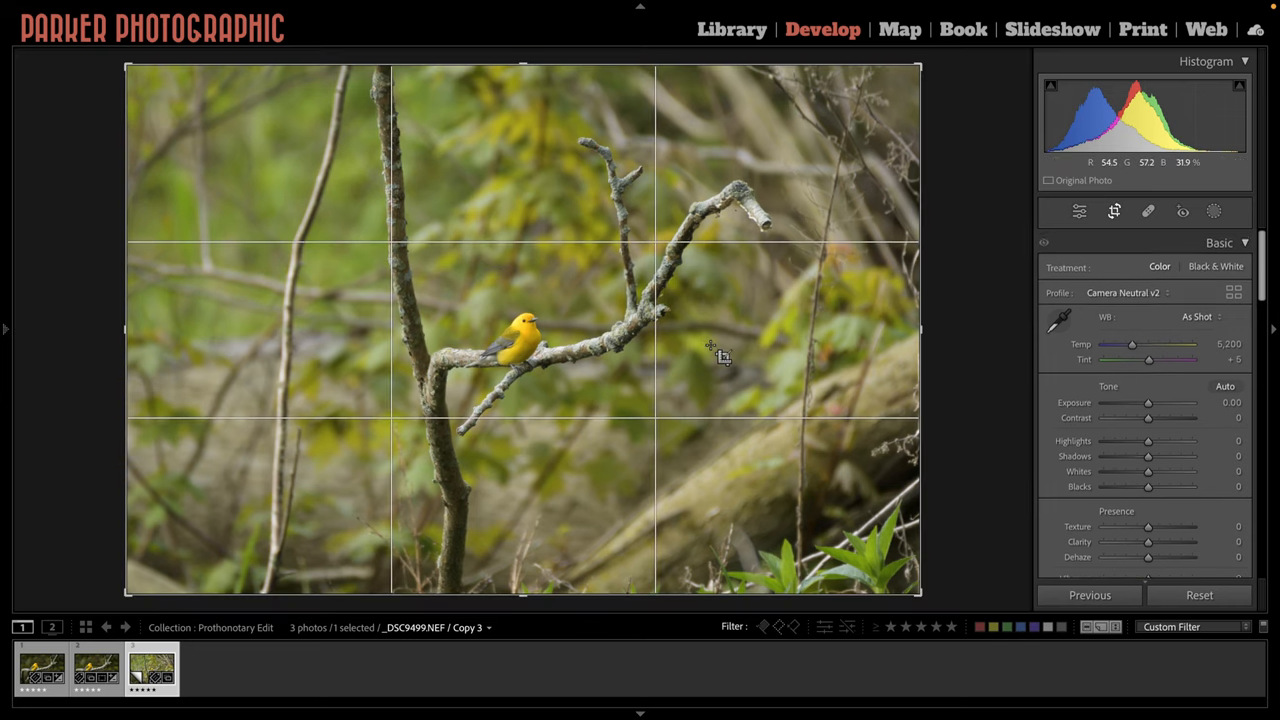
pyautogui.click(1114, 211)
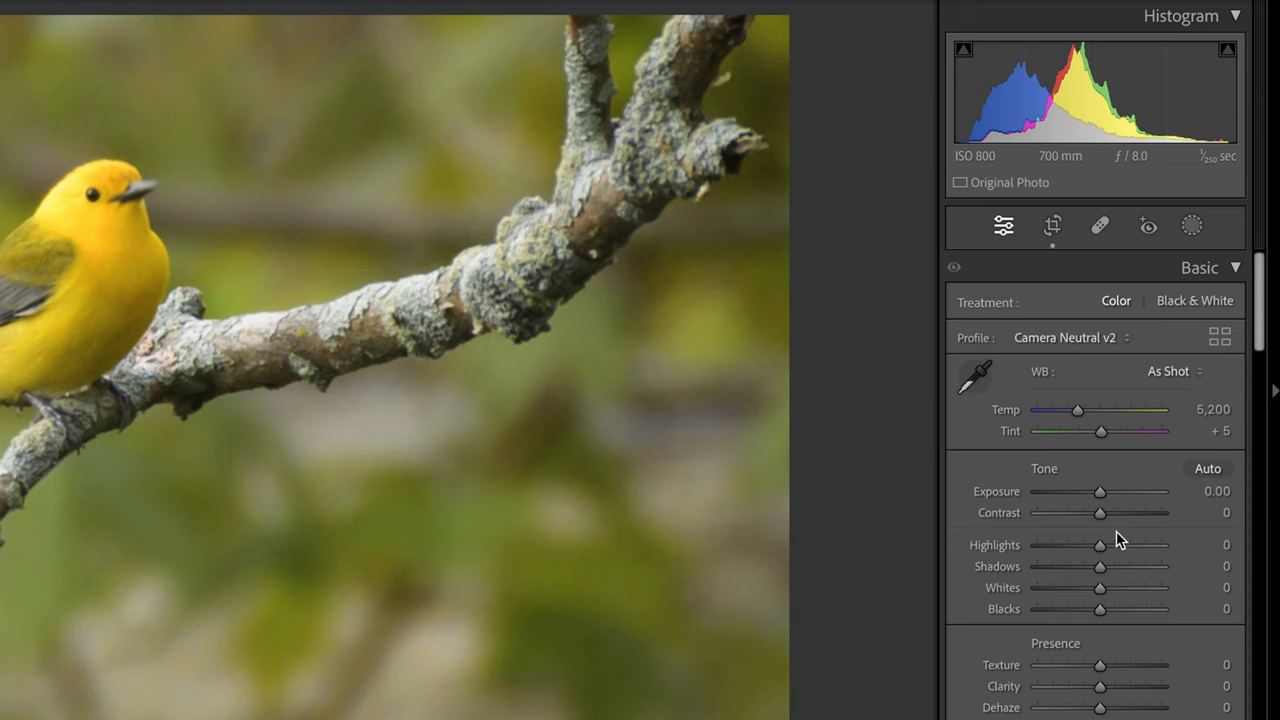
pyautogui.moveTo(884, 379)
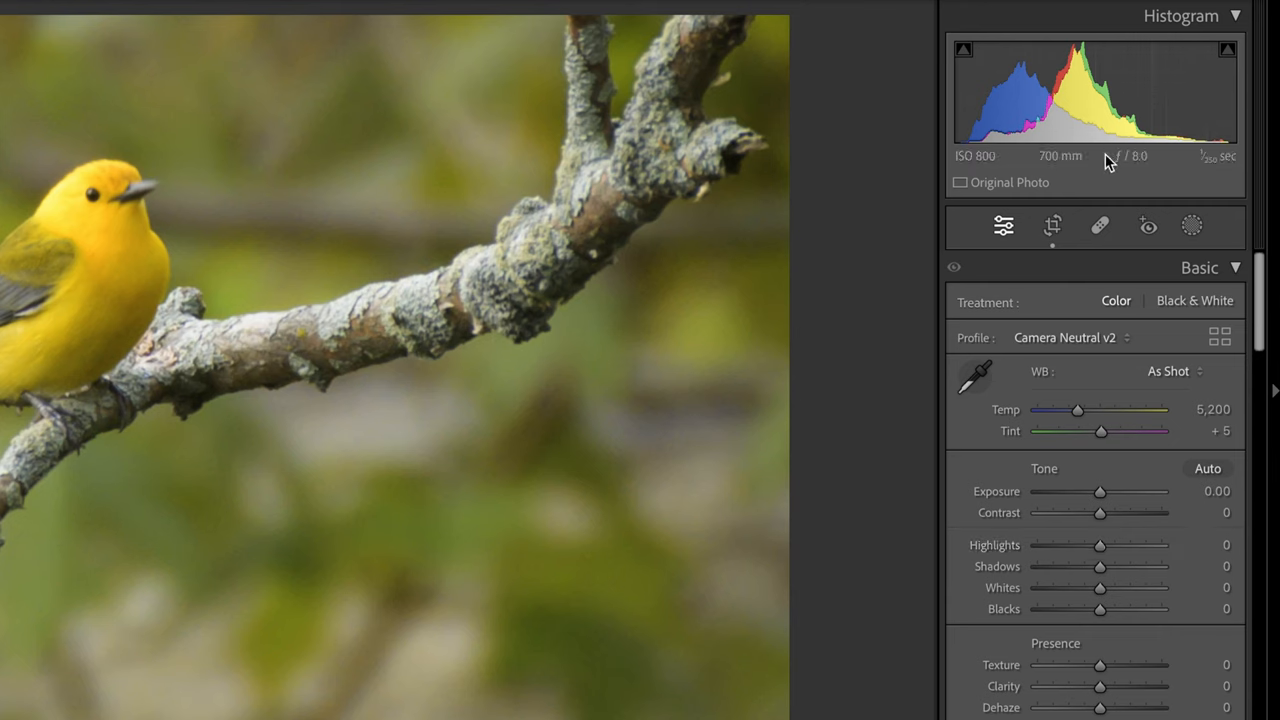
pyautogui.moveTo(1064, 404)
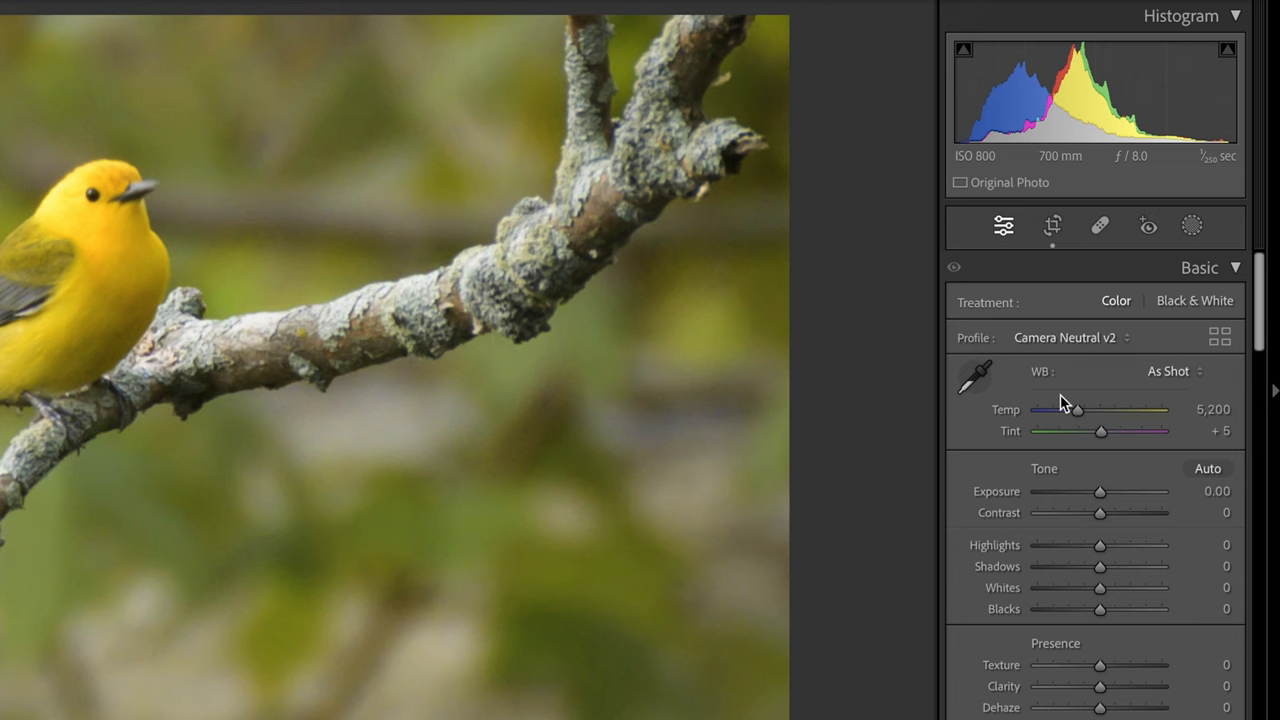
pyautogui.moveTo(1087, 492)
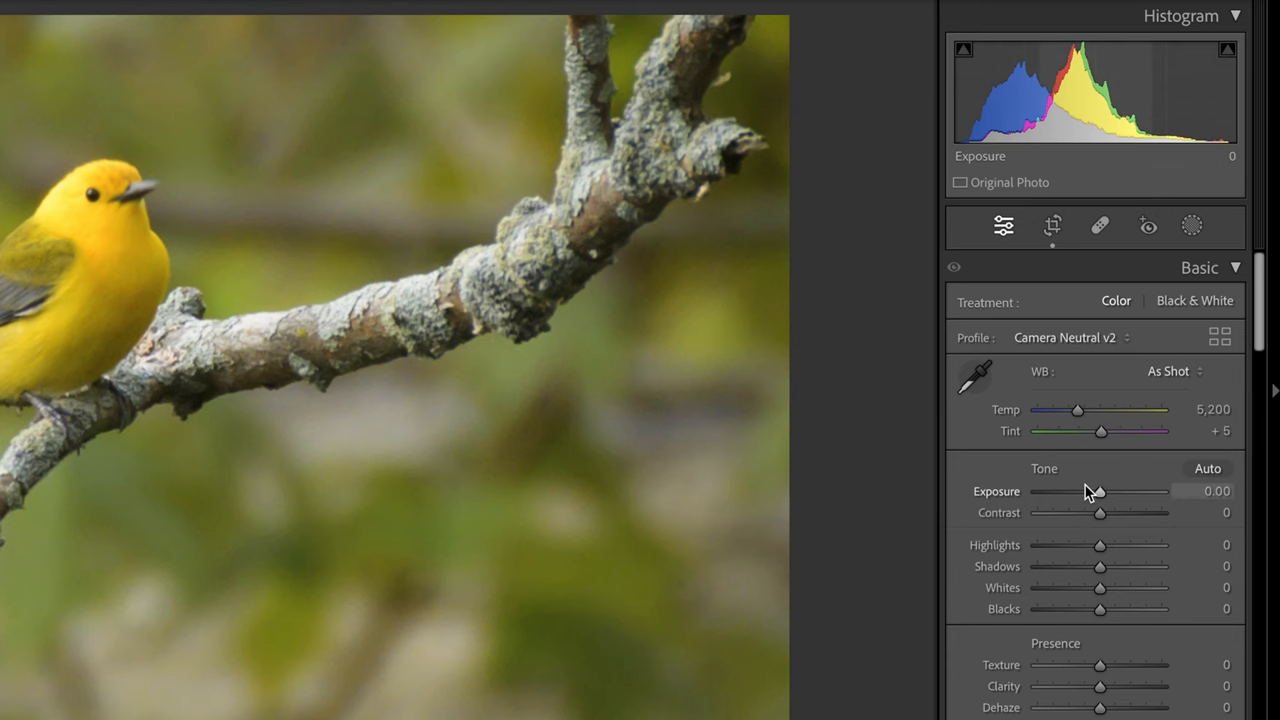
pyautogui.moveTo(978, 120)
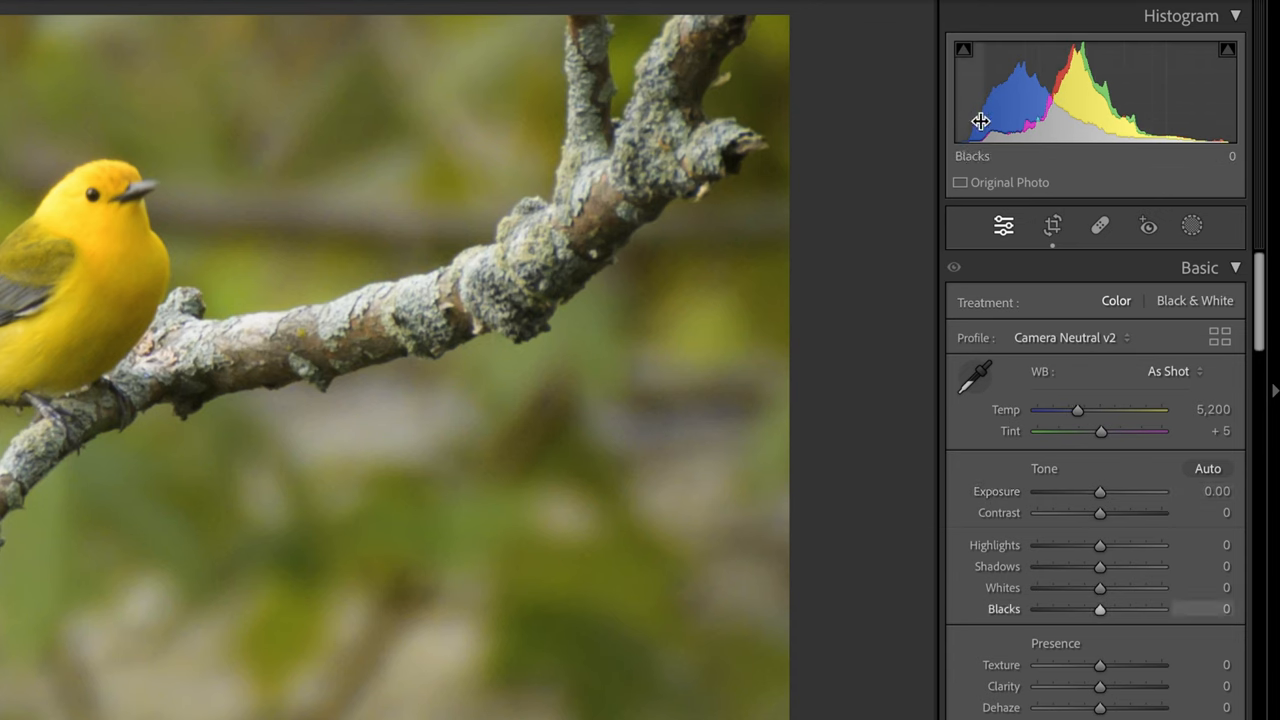
pyautogui.moveTo(1204, 118)
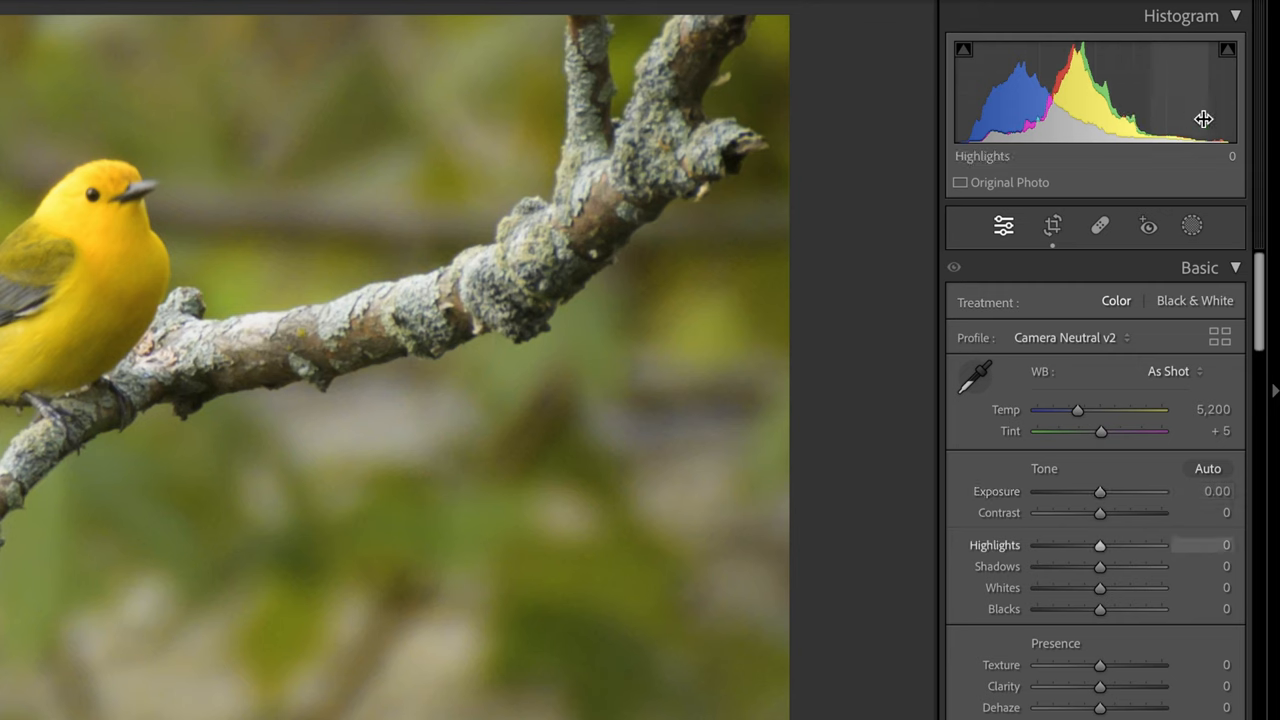
pyautogui.moveTo(1224, 124)
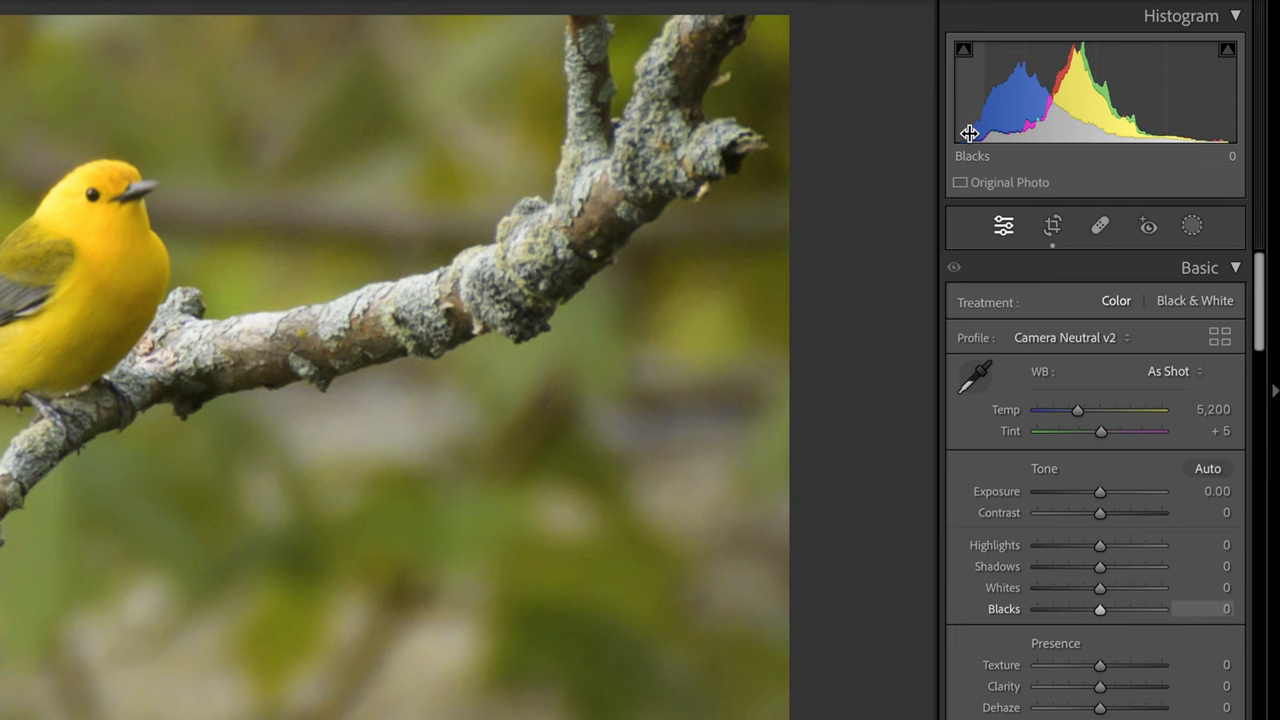
pyautogui.moveTo(1225, 128)
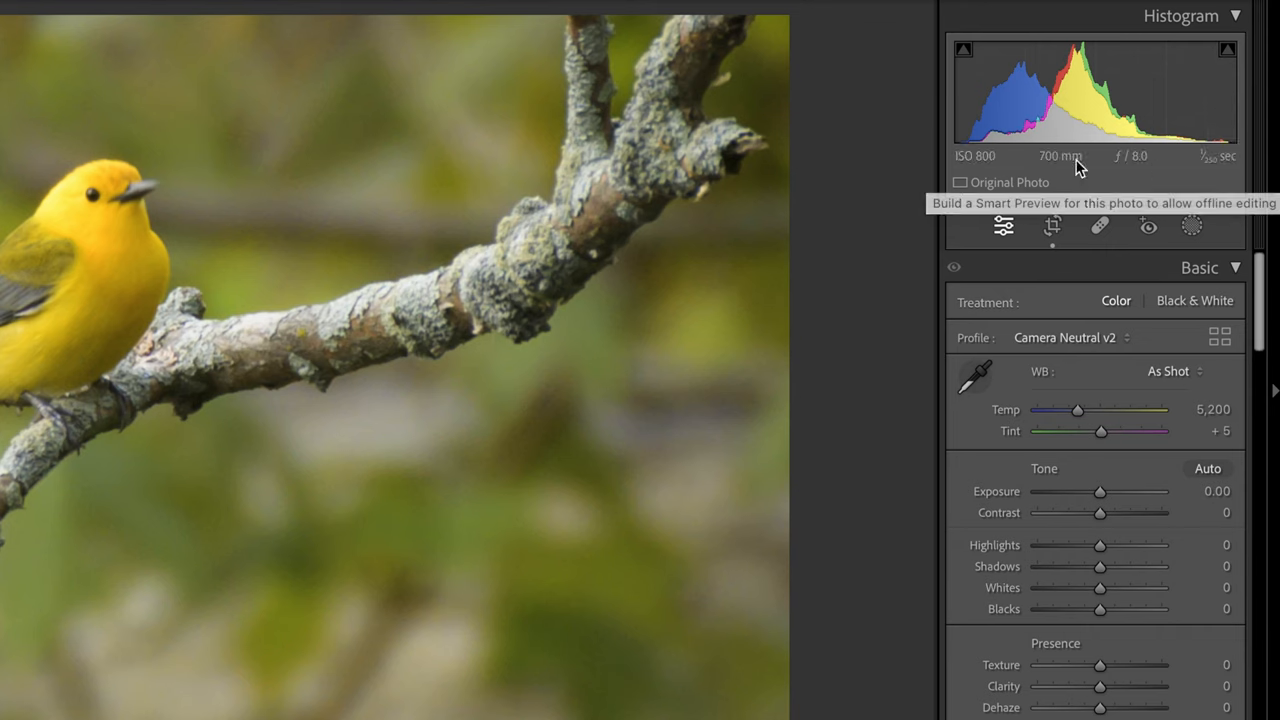
pyautogui.moveTo(1065, 598)
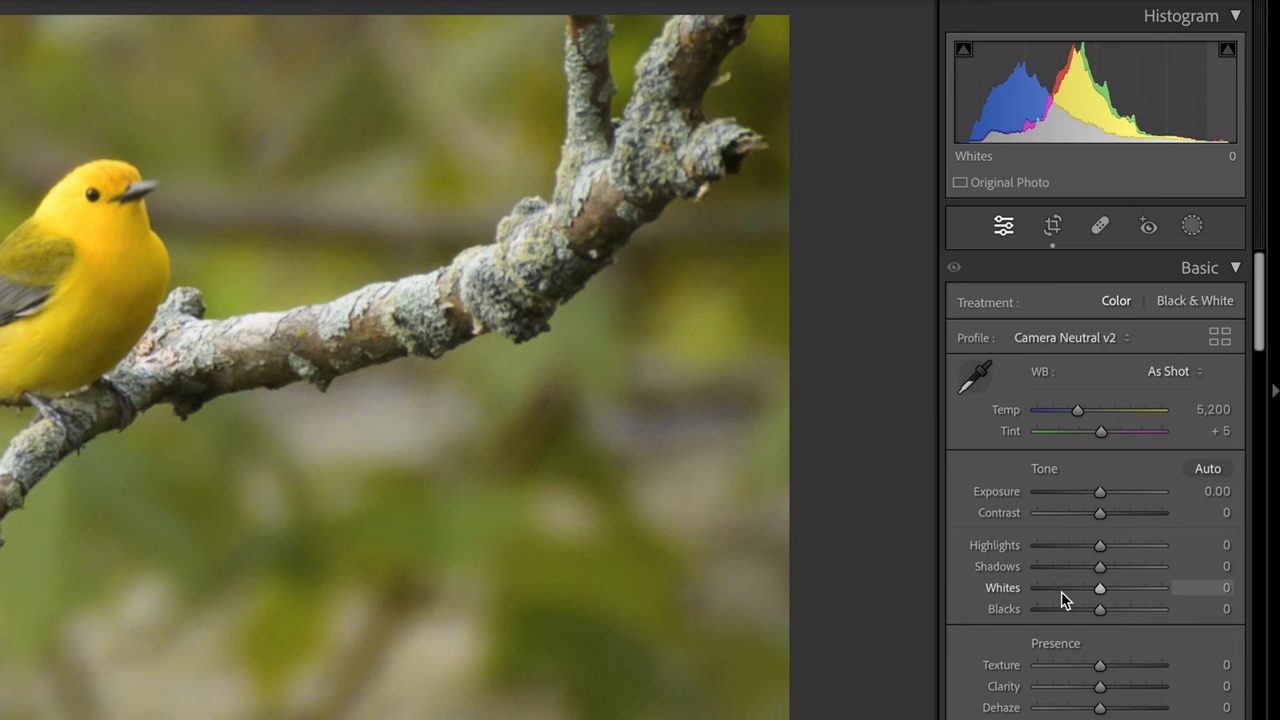
pyautogui.moveTo(1072, 616)
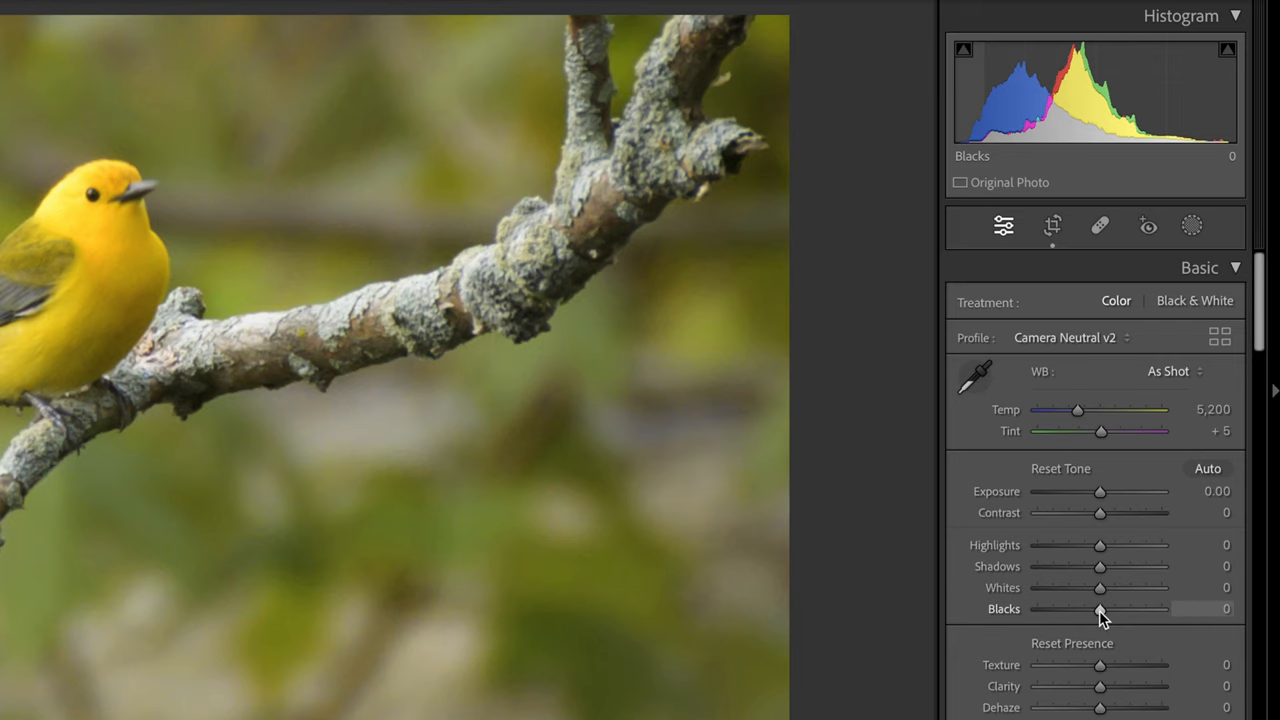
# - Drag Blacks down to −49 and Whites up to +40 while watching clipping
pyautogui.moveTo(1100, 608); pyautogui.dragTo(1090, 608)
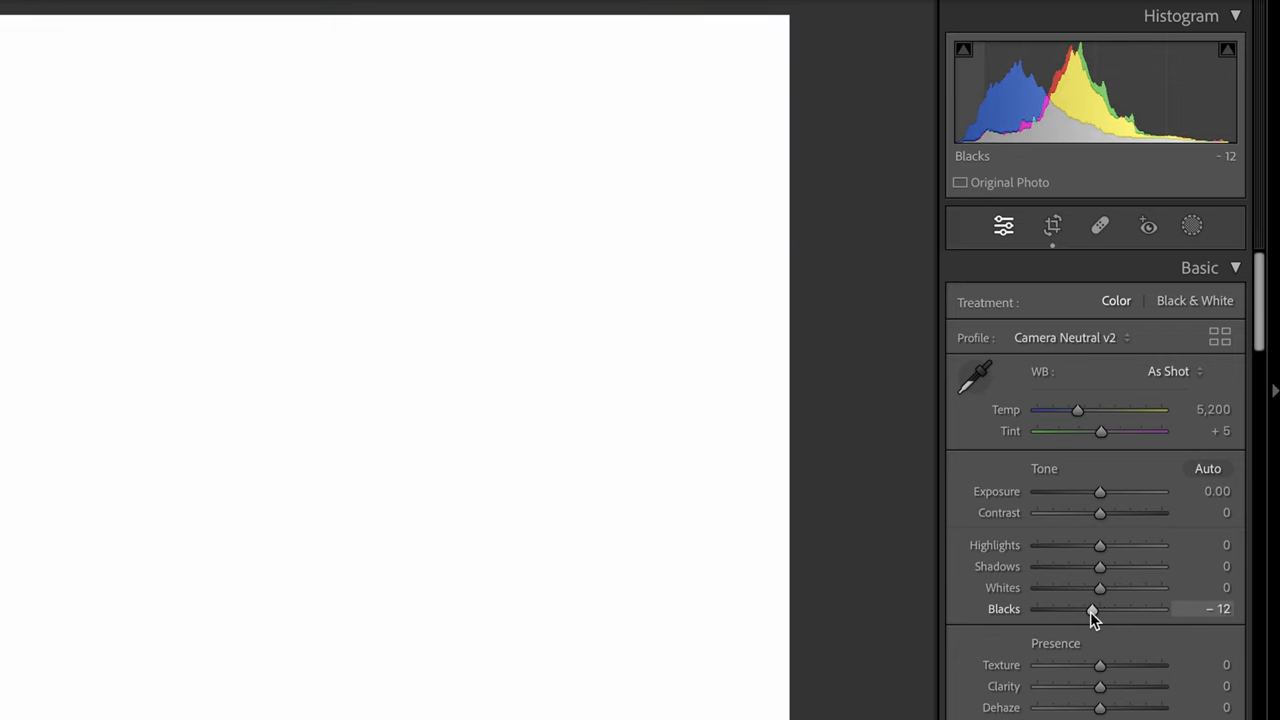
pyautogui.moveTo(1092, 608); pyautogui.dragTo(1078, 611)
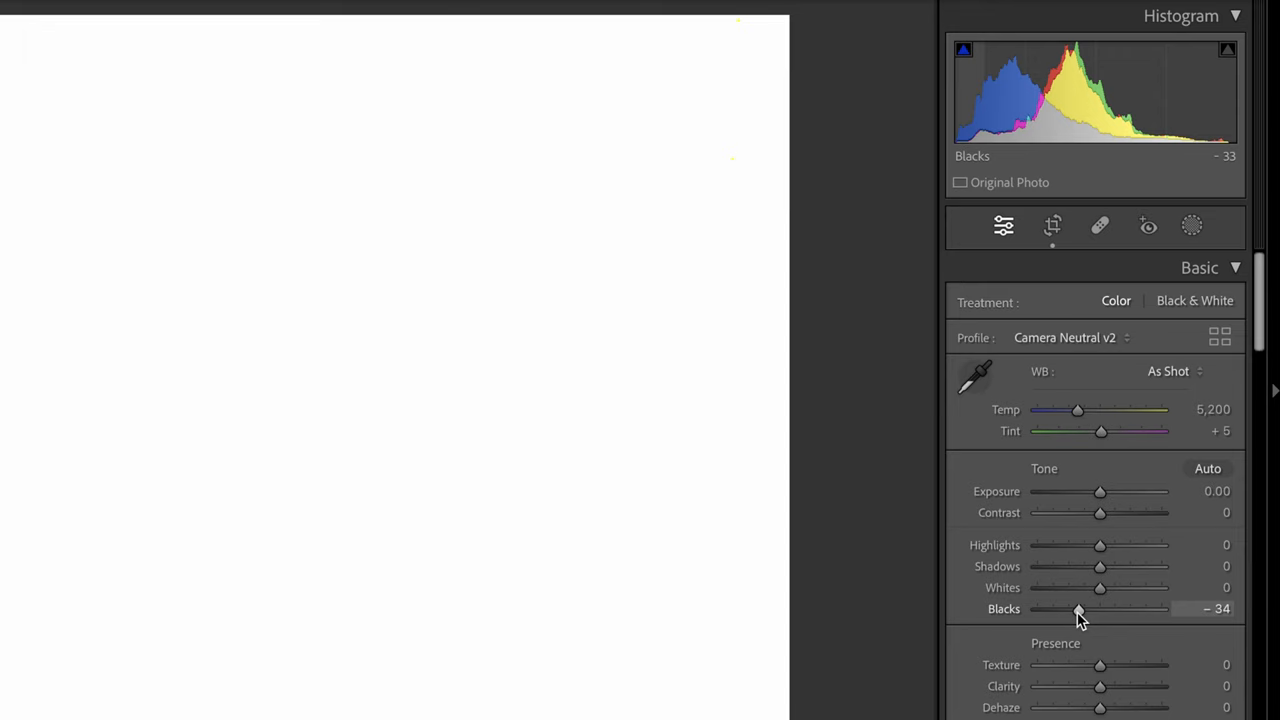
pyautogui.moveTo(1078, 609); pyautogui.dragTo(1068, 609)
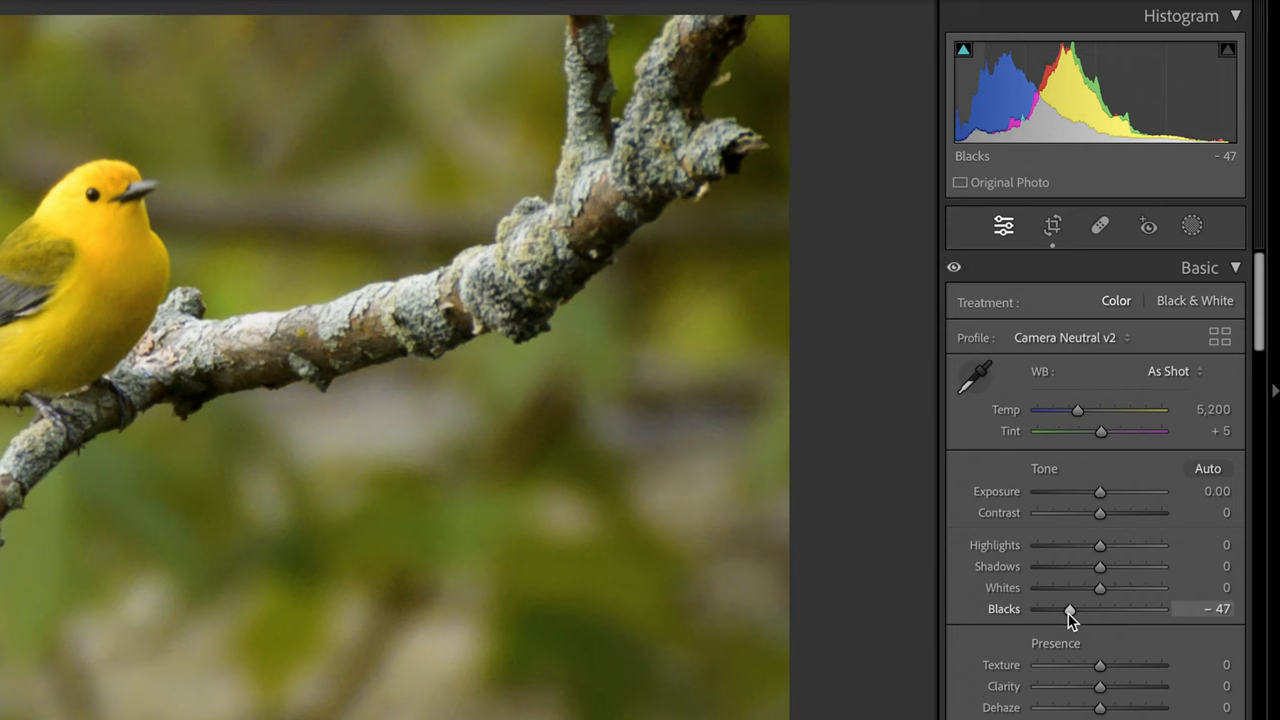
pyautogui.moveTo(1070, 609); pyautogui.dragTo(1068, 609)
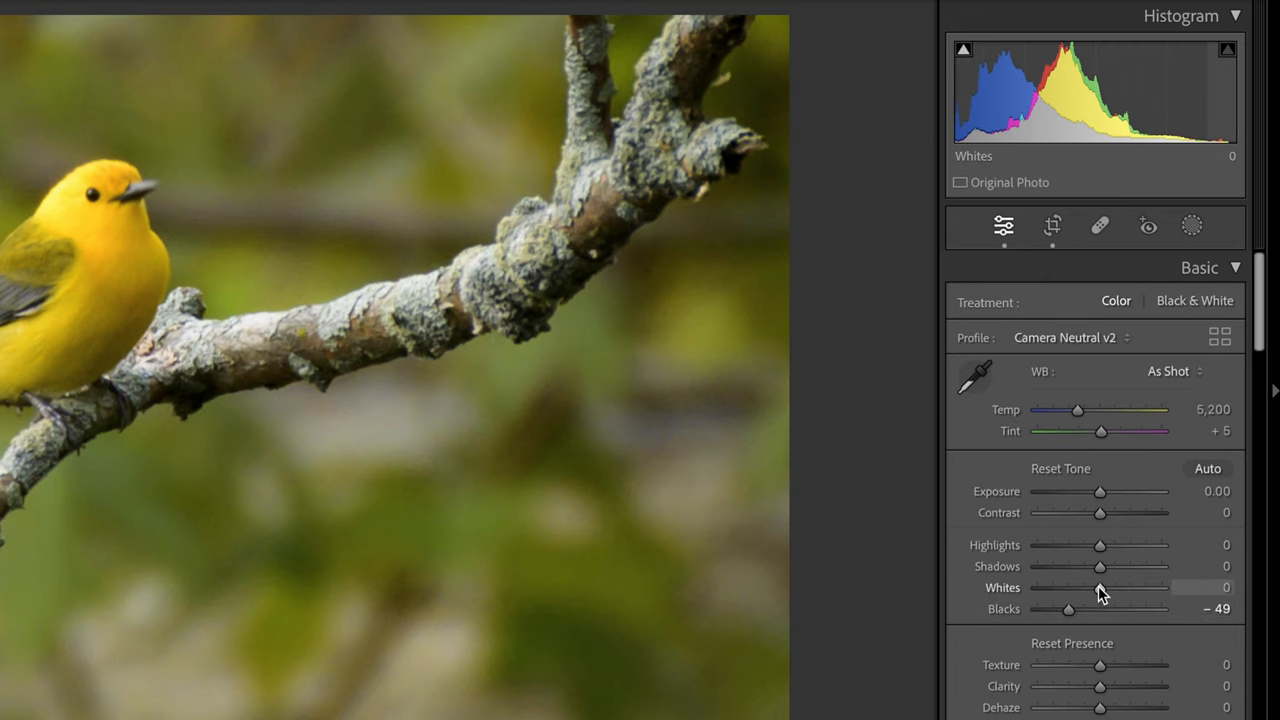
pyautogui.moveTo(1100, 588); pyautogui.dragTo(1132, 588)
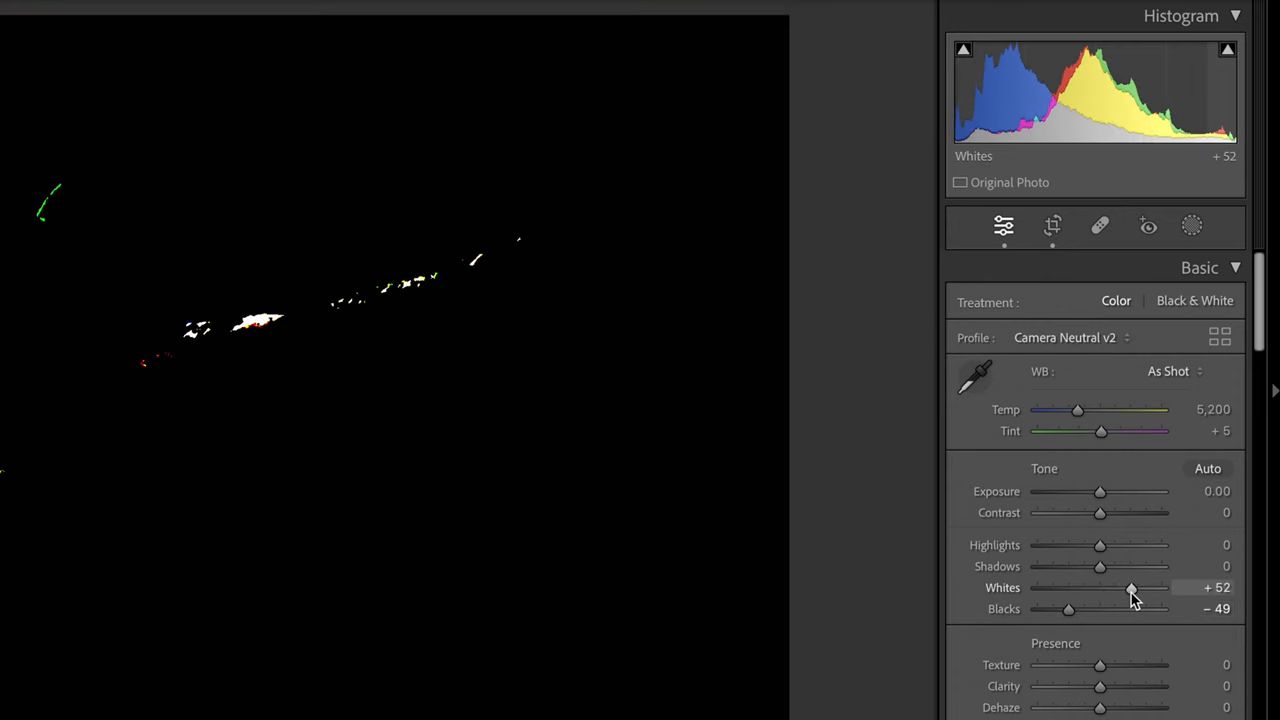
pyautogui.moveTo(1131, 588); pyautogui.dragTo(1124, 588)
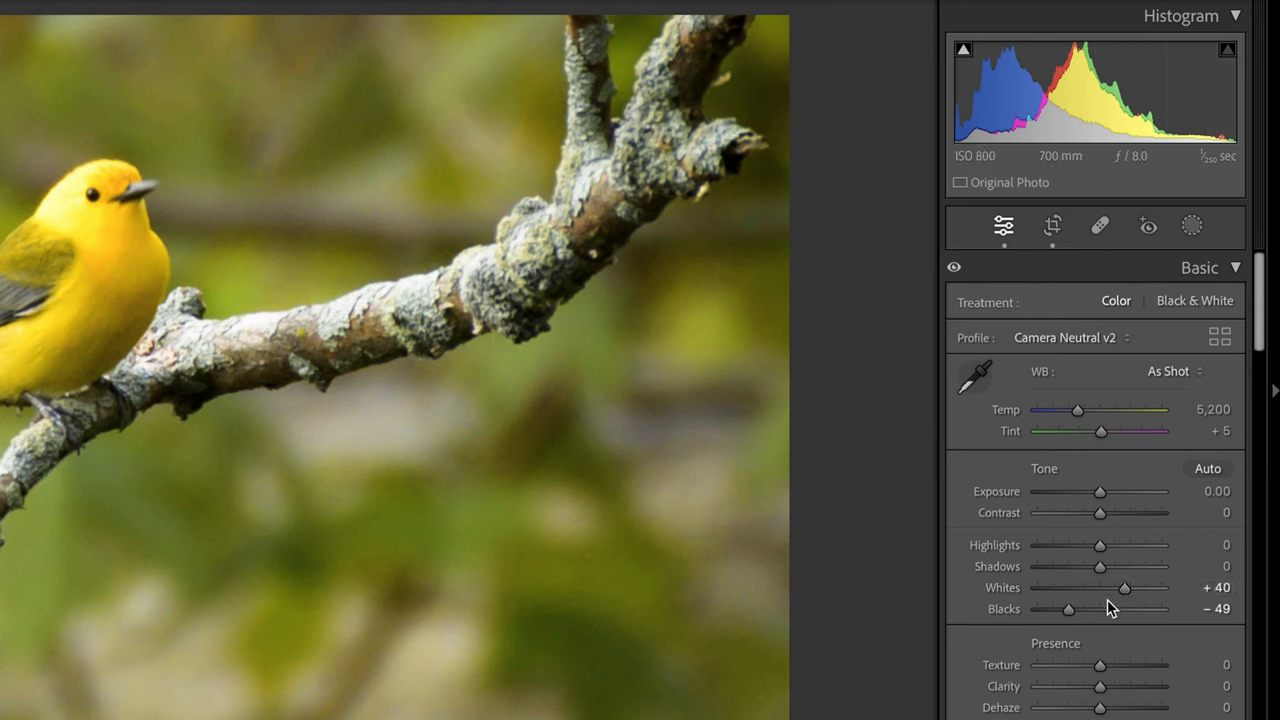
# - Scroll down to the Tone Curve panel and adjust the curve
pyautogui.scroll(-3)
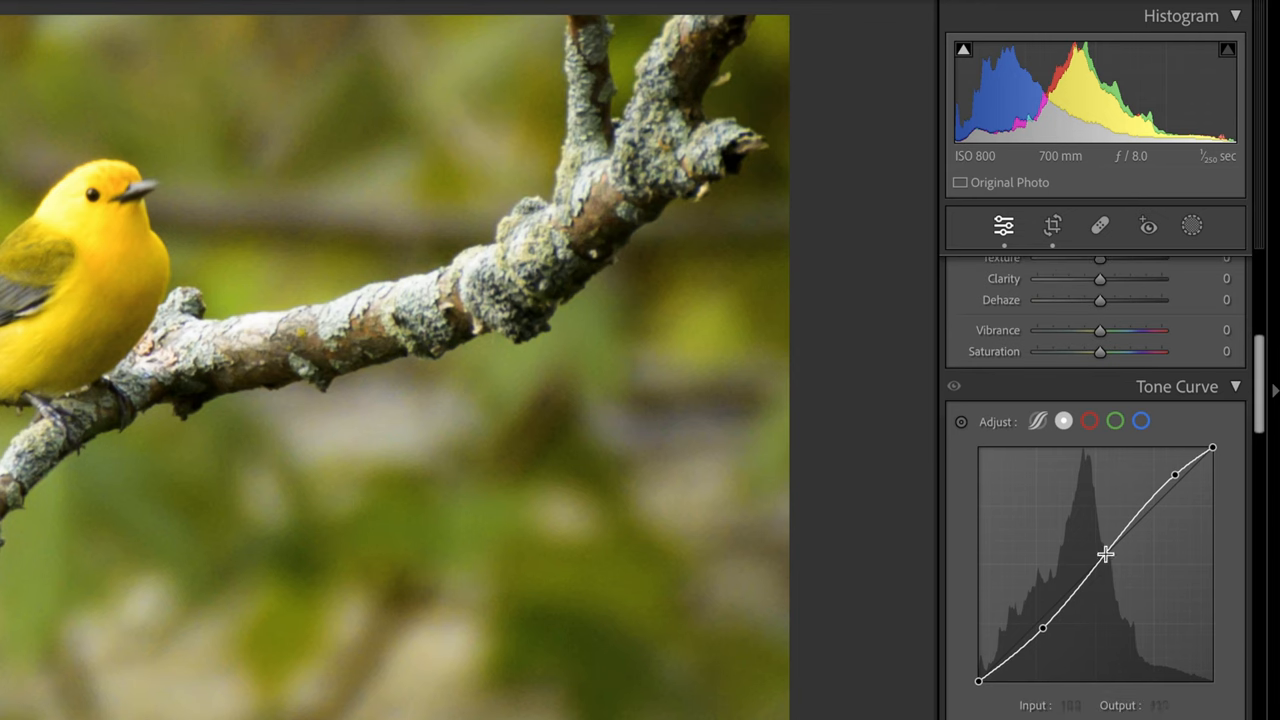
pyautogui.moveTo(1105, 554); pyautogui.dragTo(1105, 547)
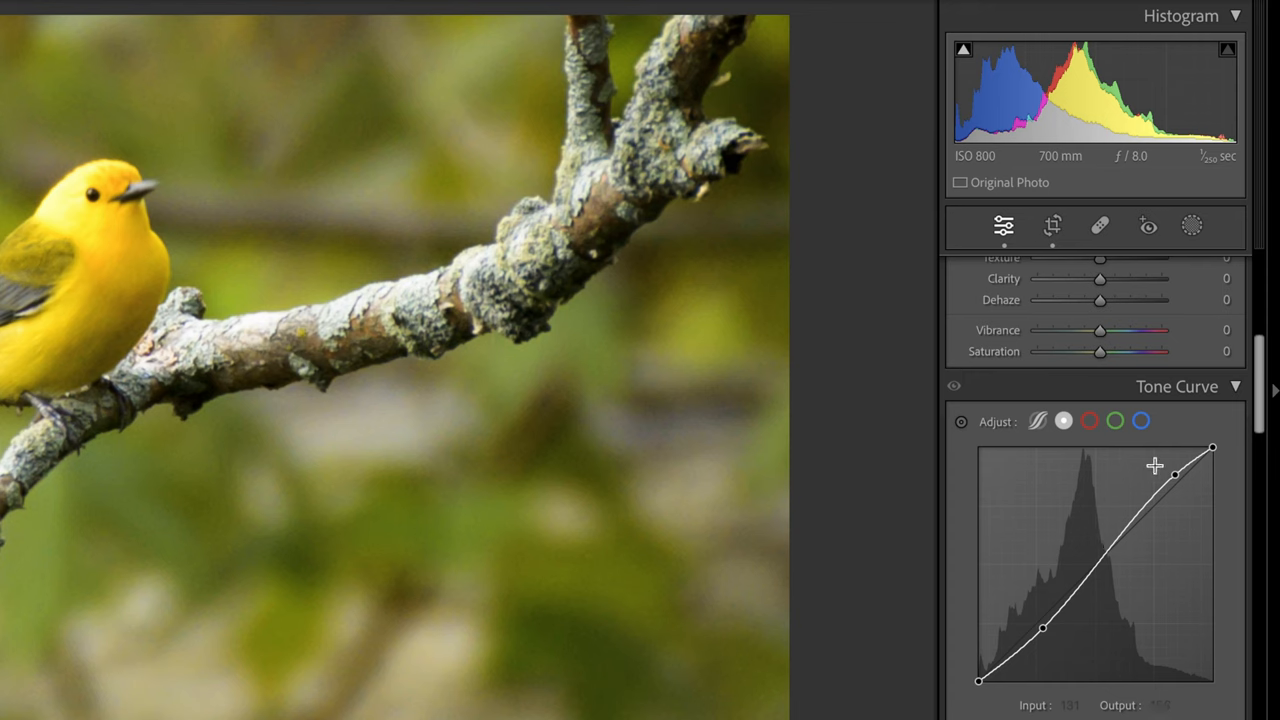
pyautogui.moveTo(1175, 472); pyautogui.dragTo(1145, 507)
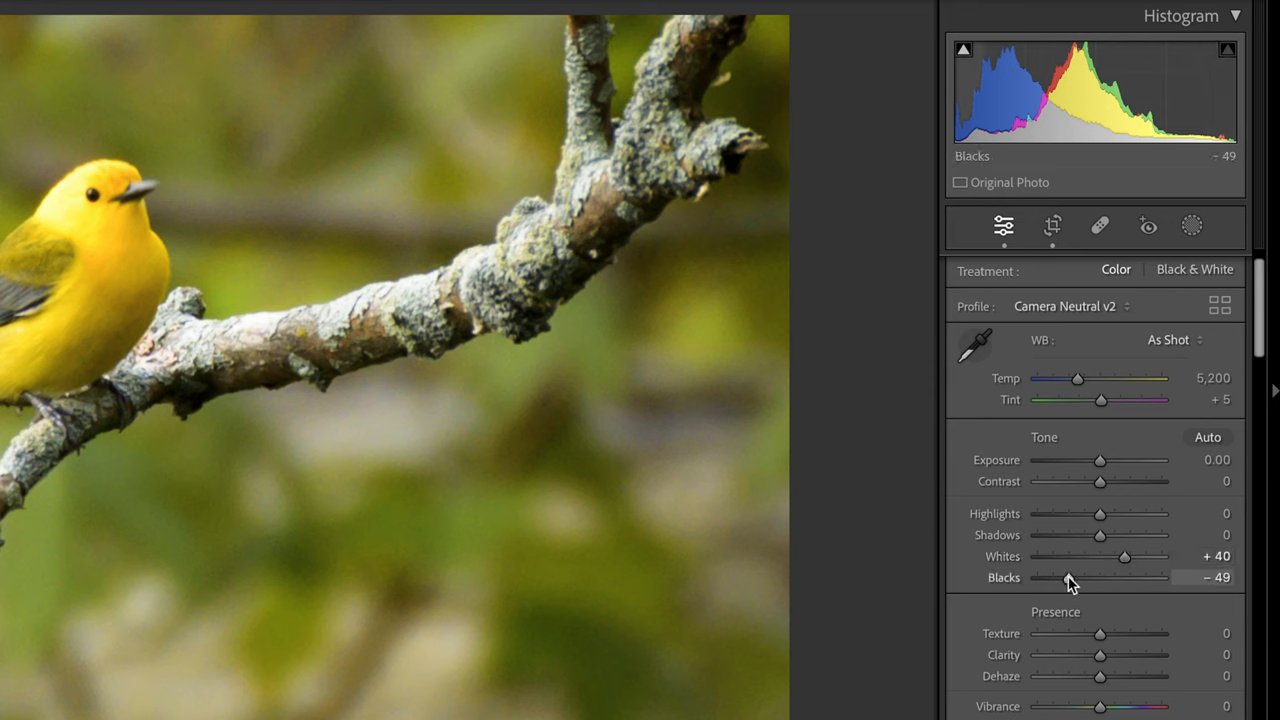
# - Ease Blacks back to −12 and Whites down to +12
pyautogui.moveTo(1070, 577); pyautogui.dragTo(1092, 577)
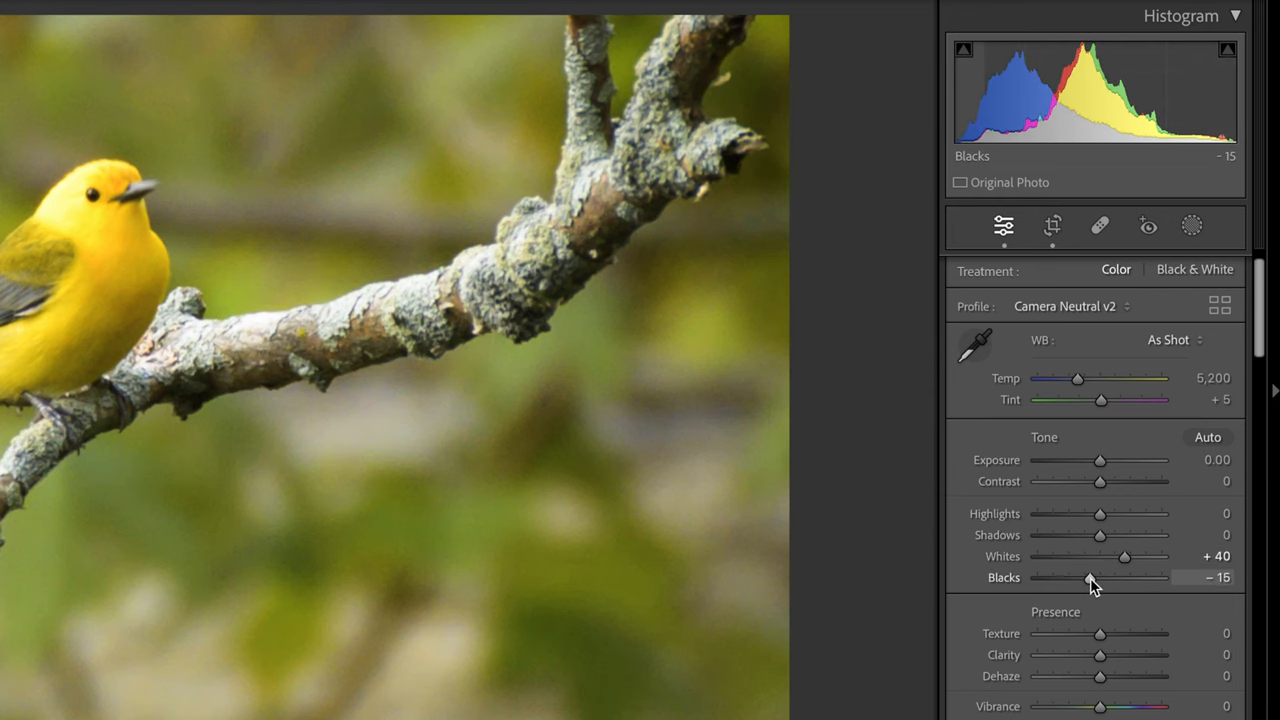
pyautogui.moveTo(1090, 577); pyautogui.dragTo(1095, 577)
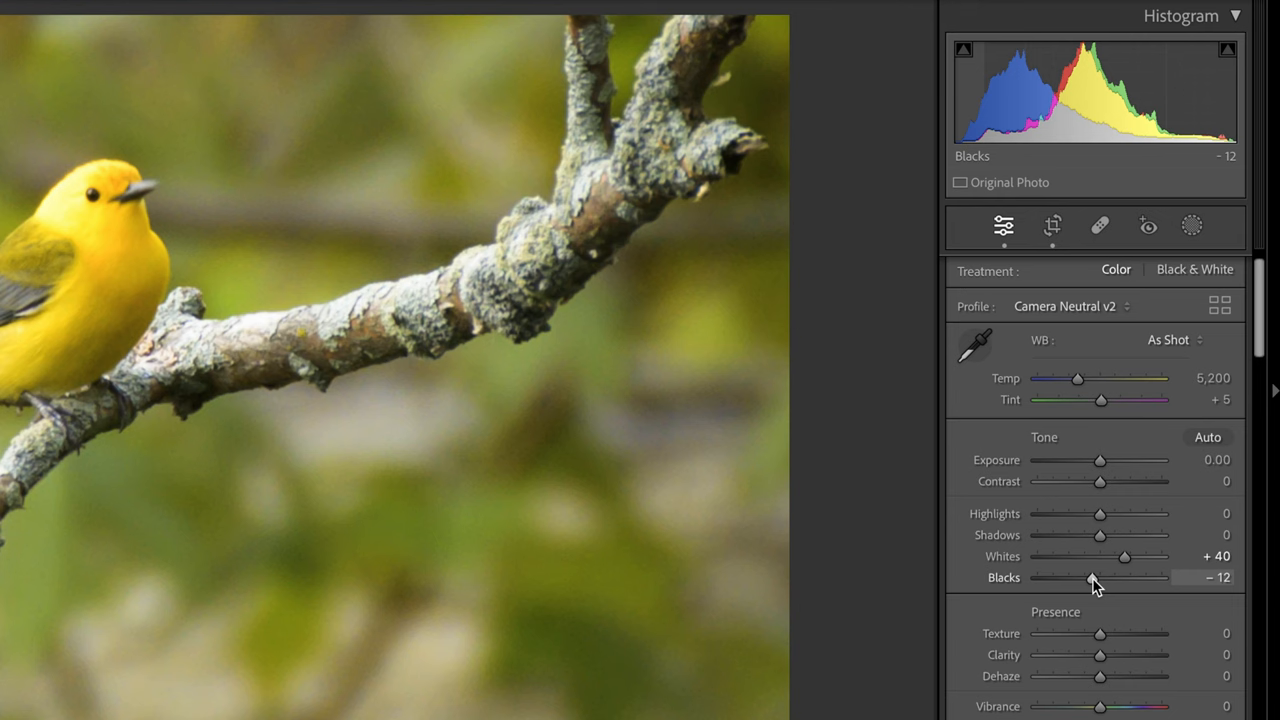
pyautogui.moveTo(1124, 556); pyautogui.dragTo(1108, 556)
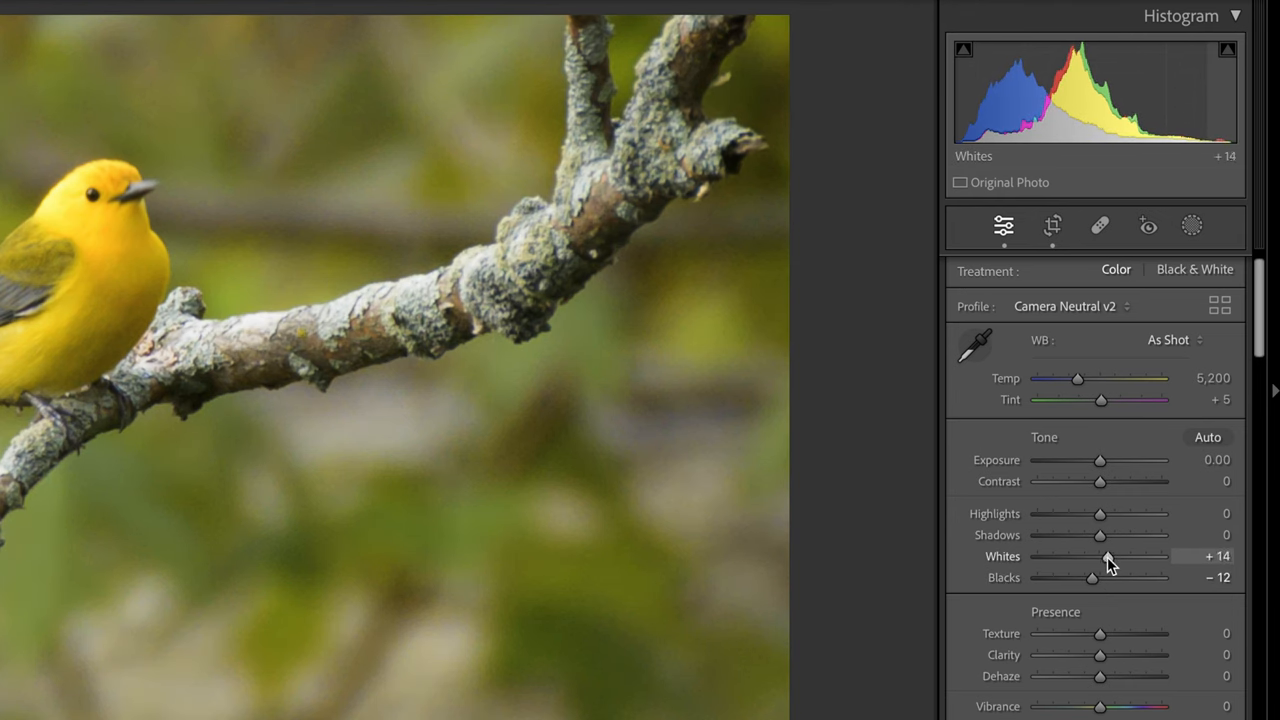
pyautogui.moveTo(1110, 556); pyautogui.dragTo(1106, 556)
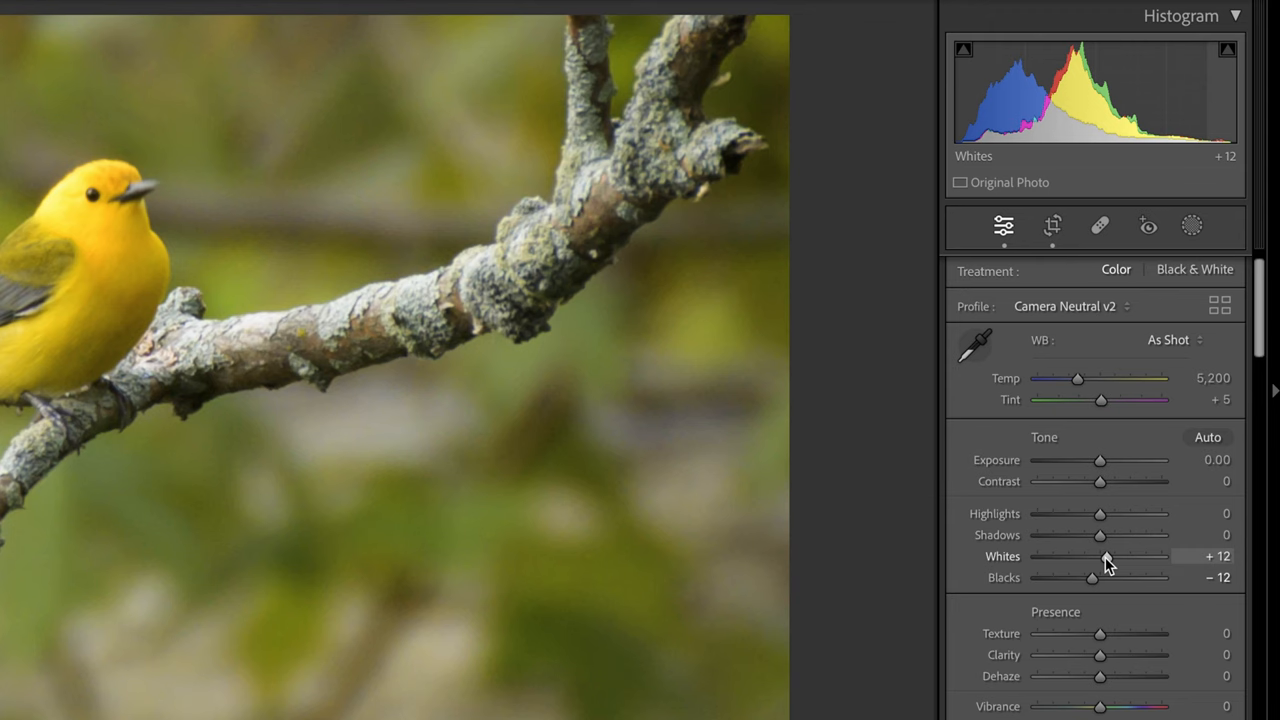
pyautogui.moveTo(1098, 582)
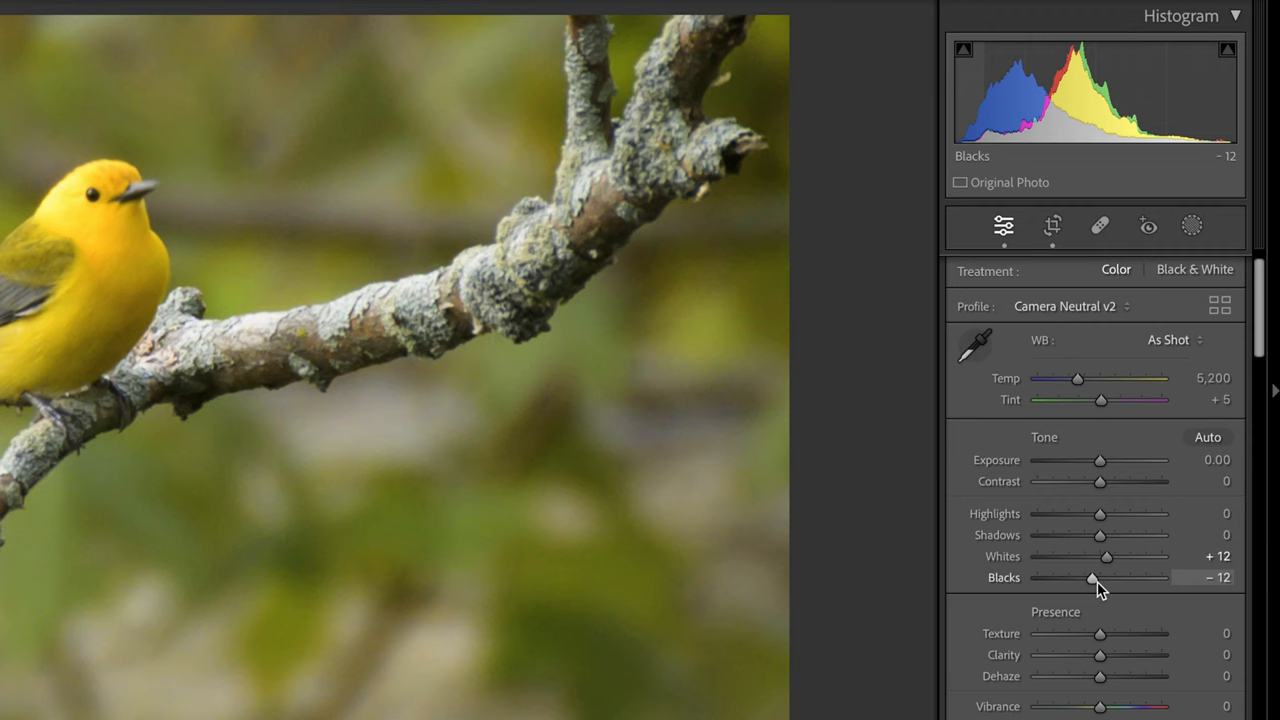
pyautogui.moveTo(1105, 510)
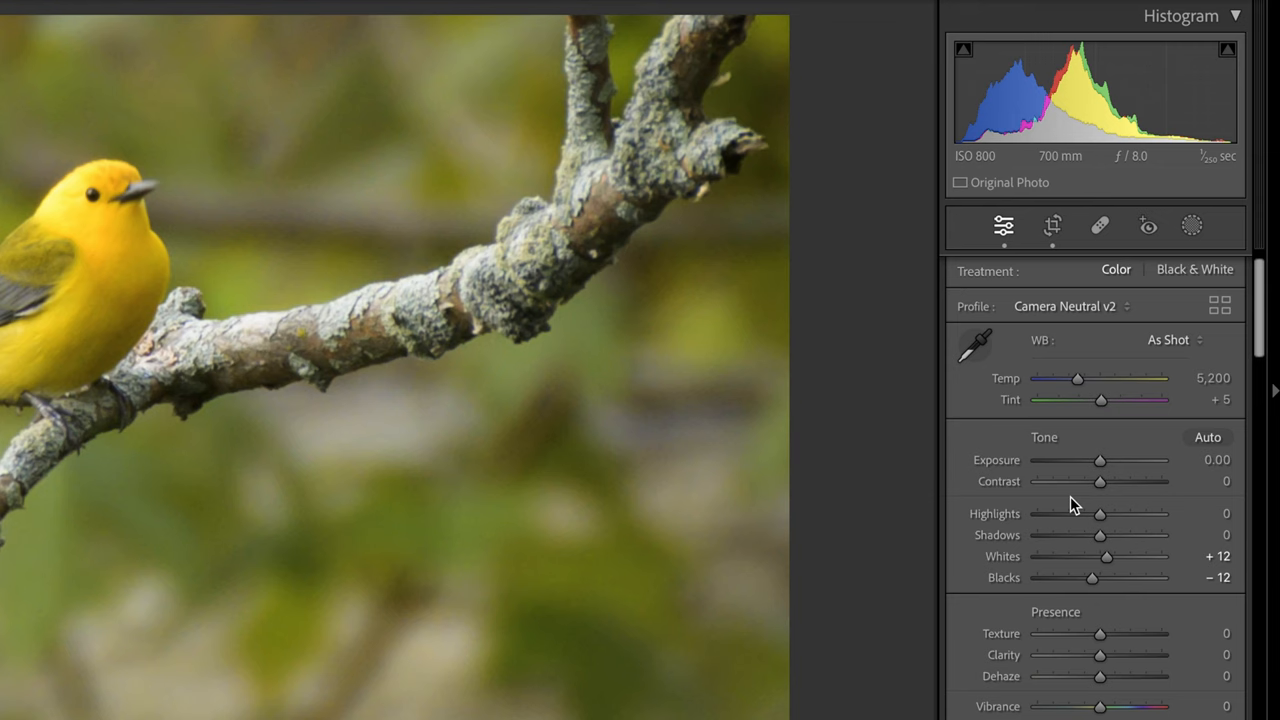
pyautogui.moveTo(1095, 476)
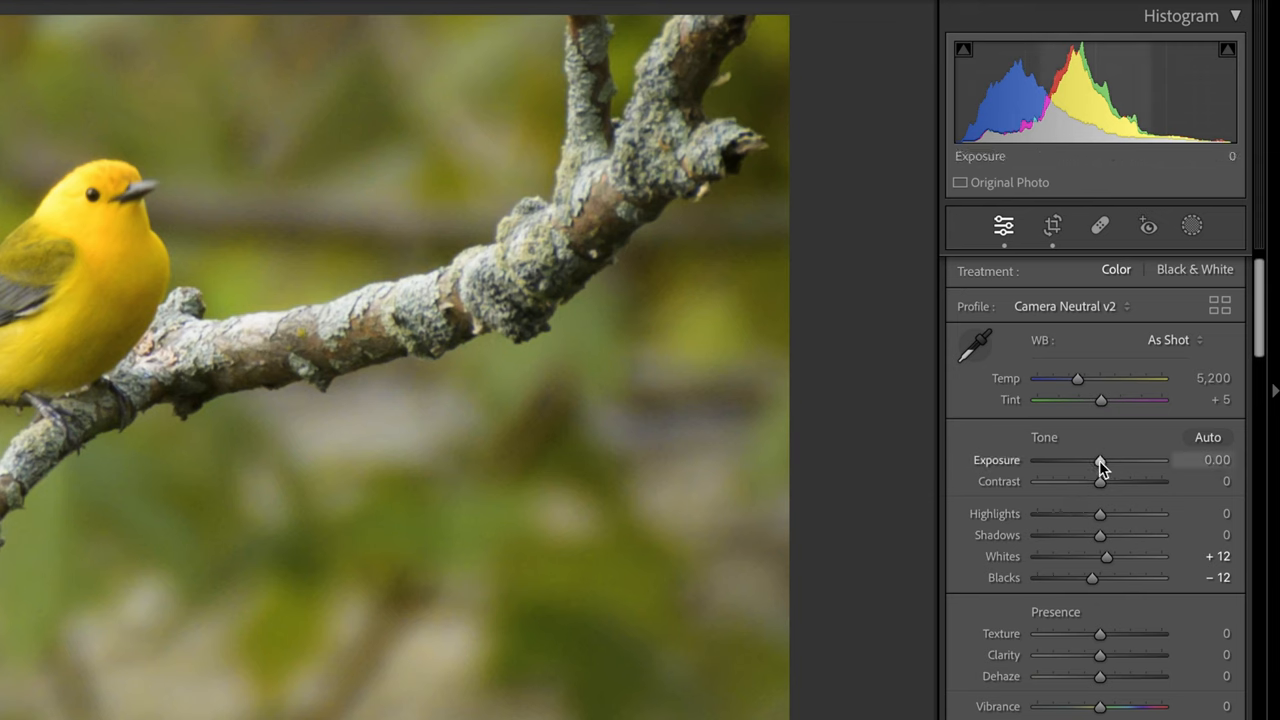
# - Test Exposure and reset it to 0, then lower Highlights to about −85
pyautogui.moveTo(1100, 460); pyautogui.dragTo(1093, 460)
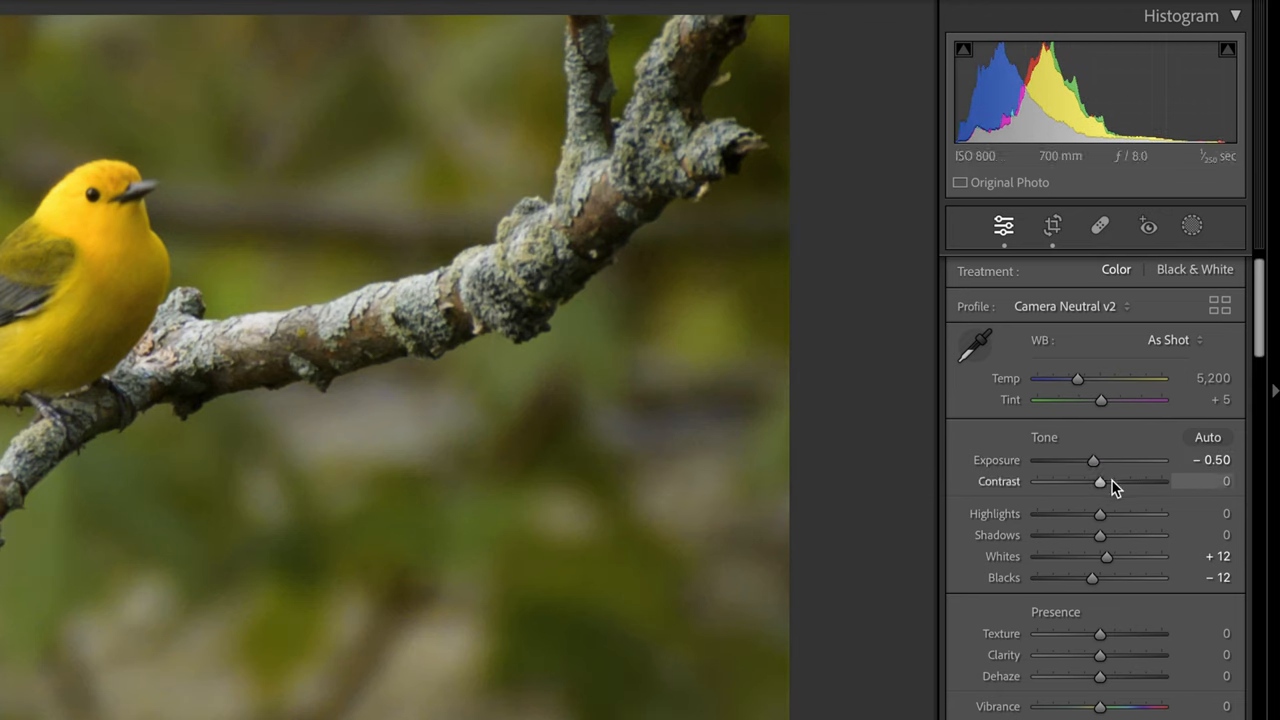
pyautogui.moveTo(1093, 460); pyautogui.dragTo(1099, 460)
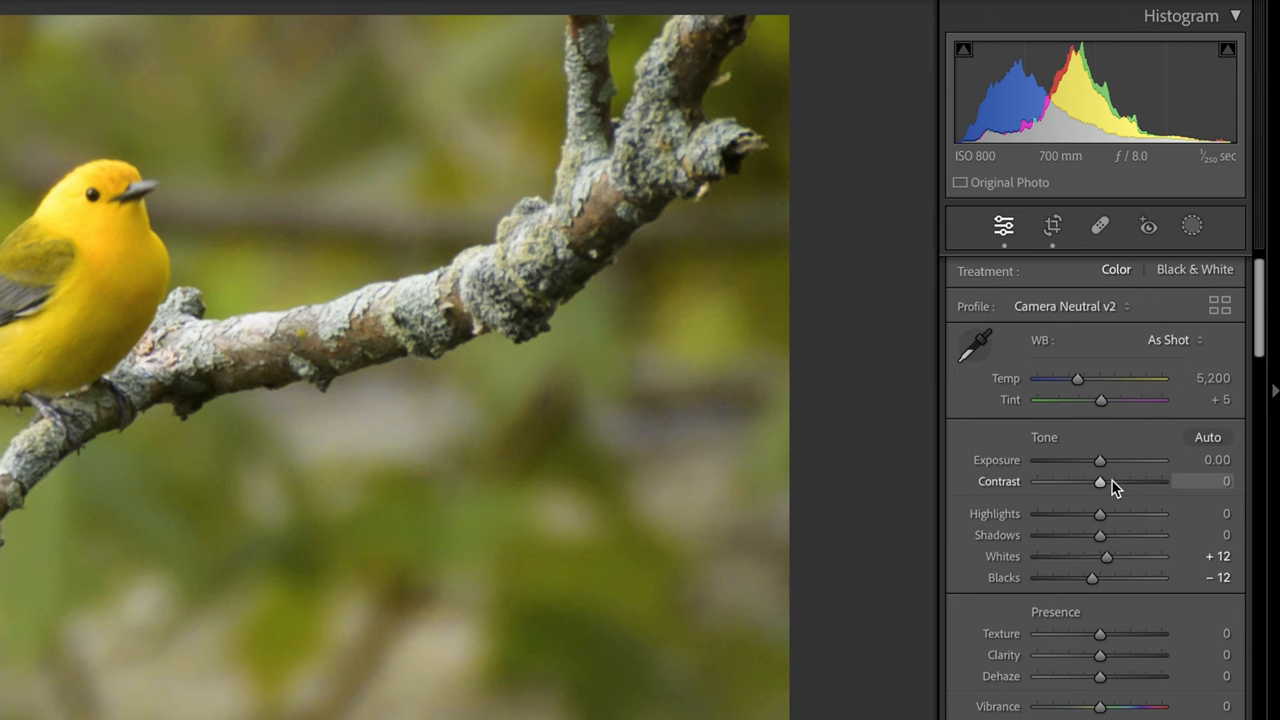
pyautogui.moveTo(1093, 528)
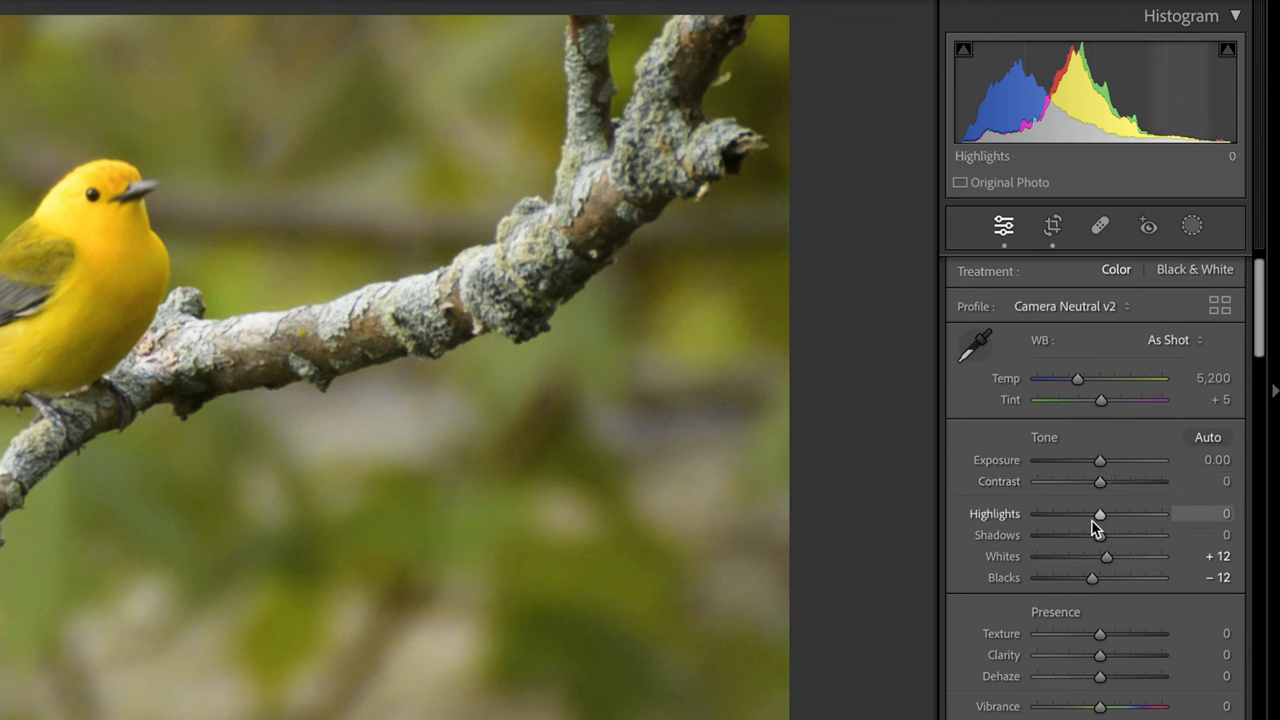
pyautogui.moveTo(1100, 513); pyautogui.dragTo(1060, 513)
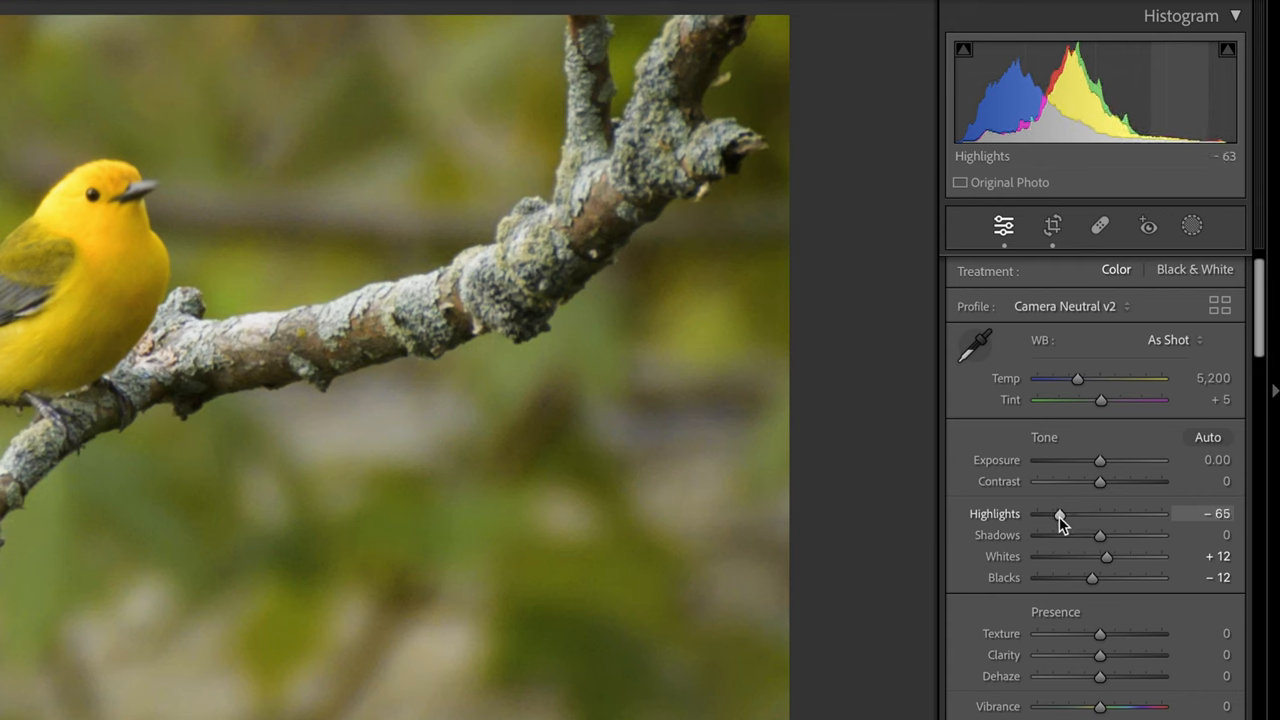
pyautogui.moveTo(1060, 513); pyautogui.dragTo(1048, 513)
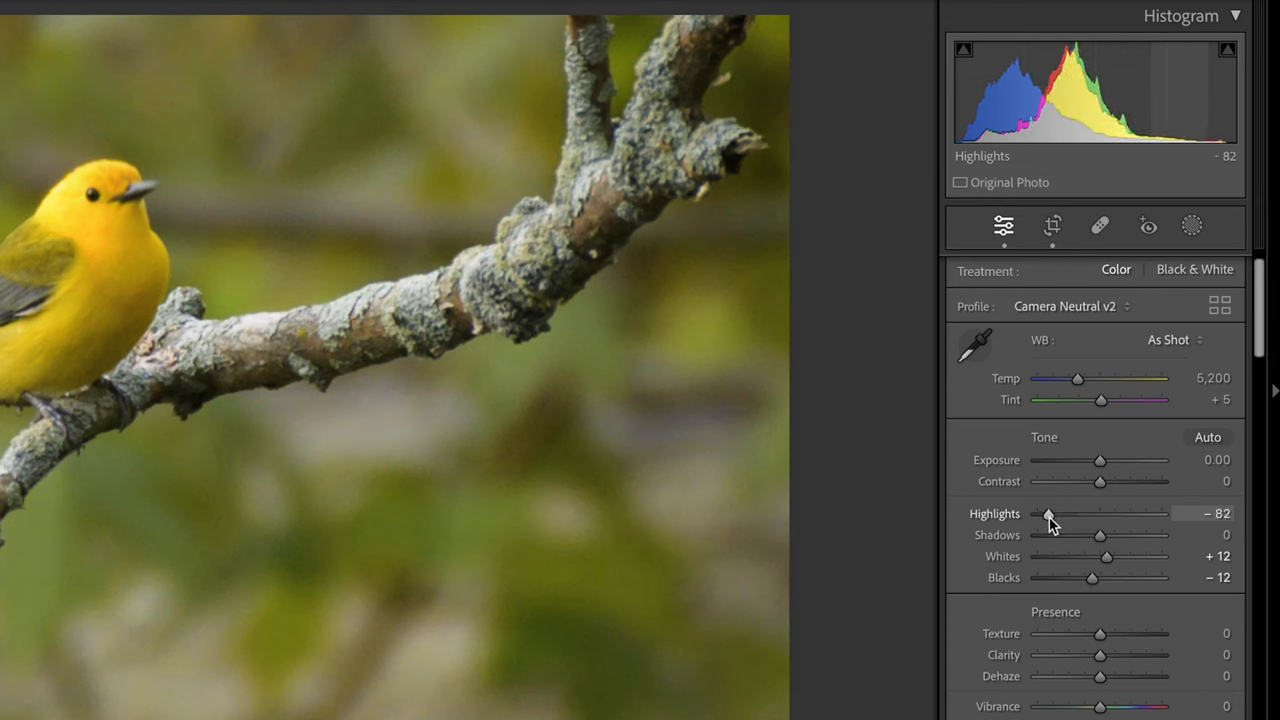
pyautogui.moveTo(1050, 513); pyautogui.dragTo(1046, 513)
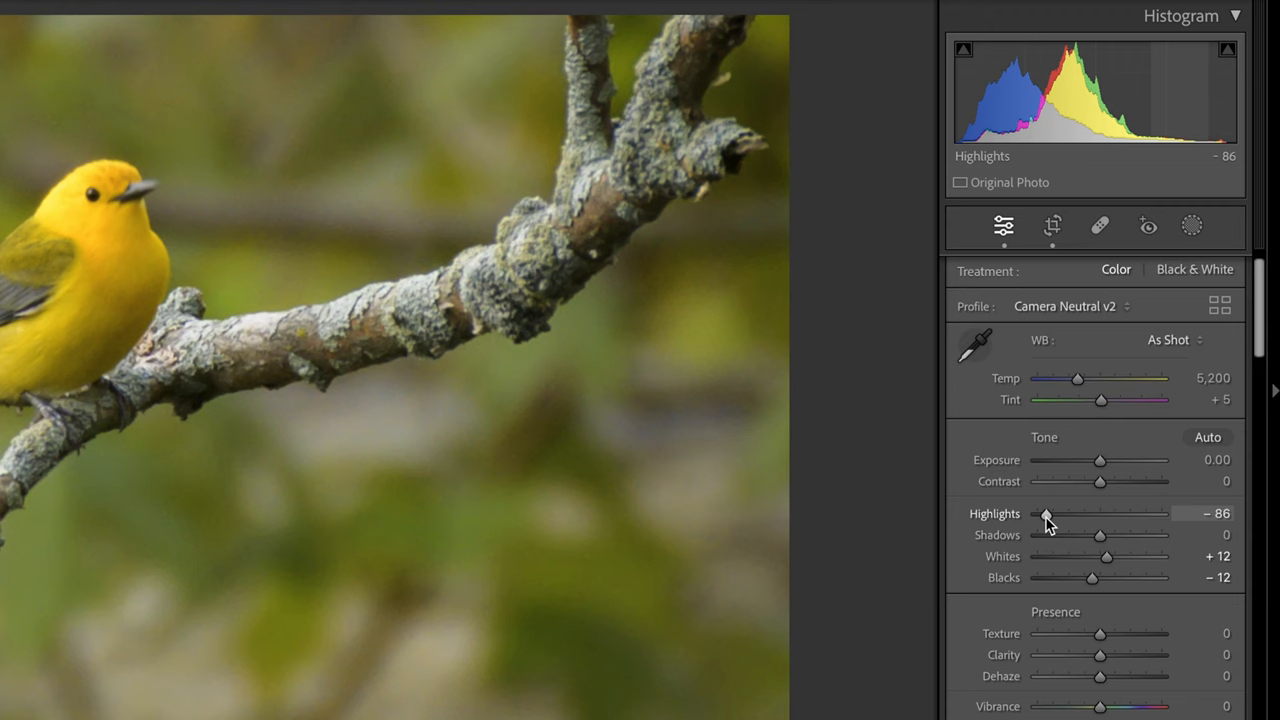
pyautogui.moveTo(1047, 513); pyautogui.dragTo(1048, 513)
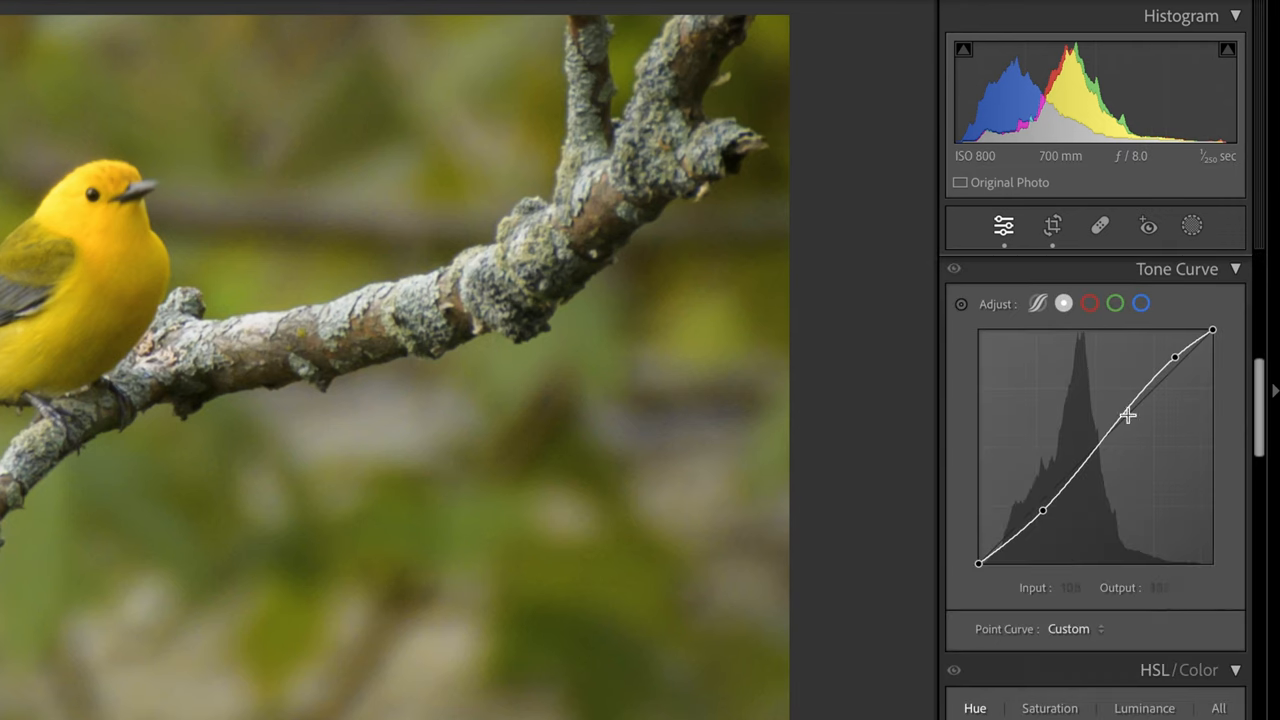
pyautogui.scroll(-3)
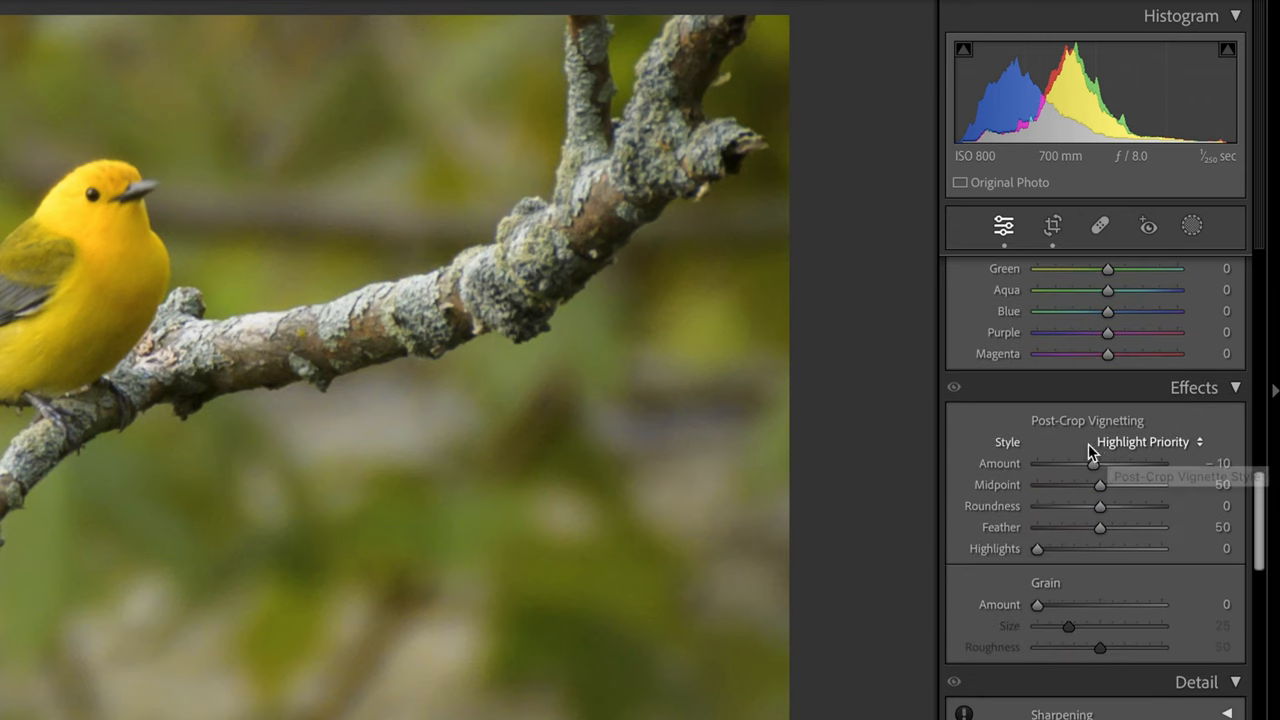
pyautogui.scroll(-3)
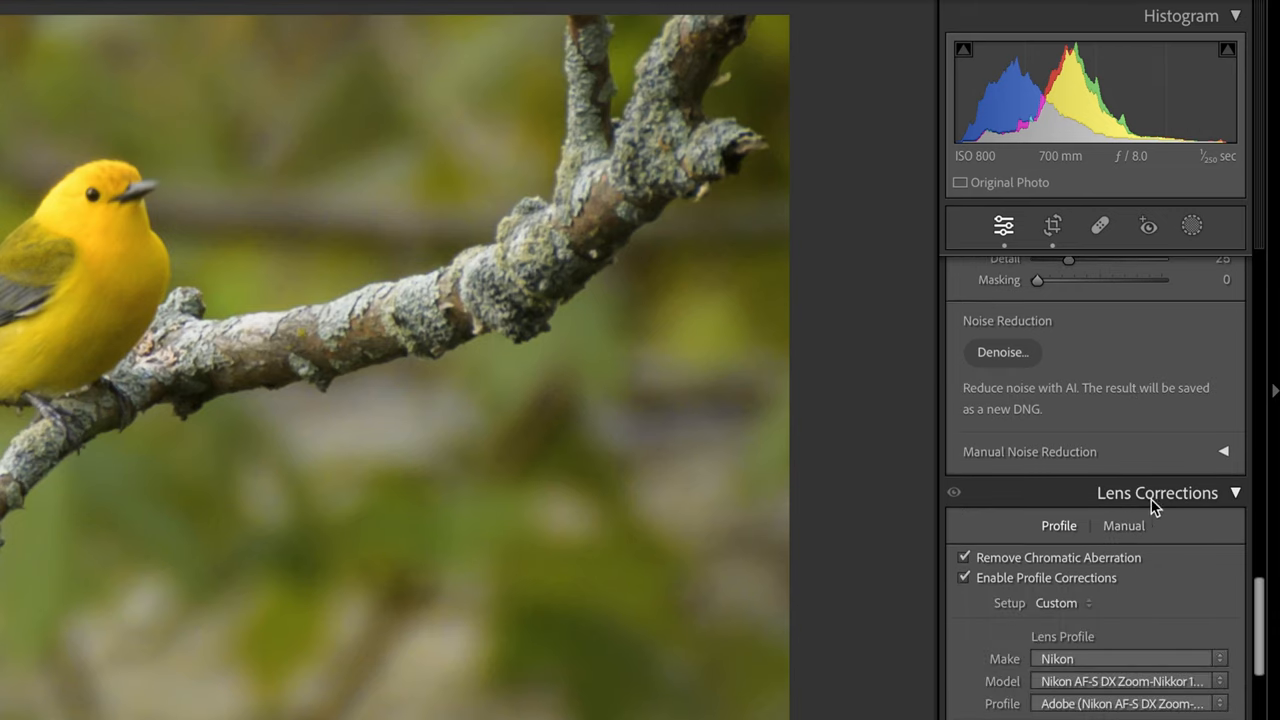
pyautogui.moveTo(1142, 508)
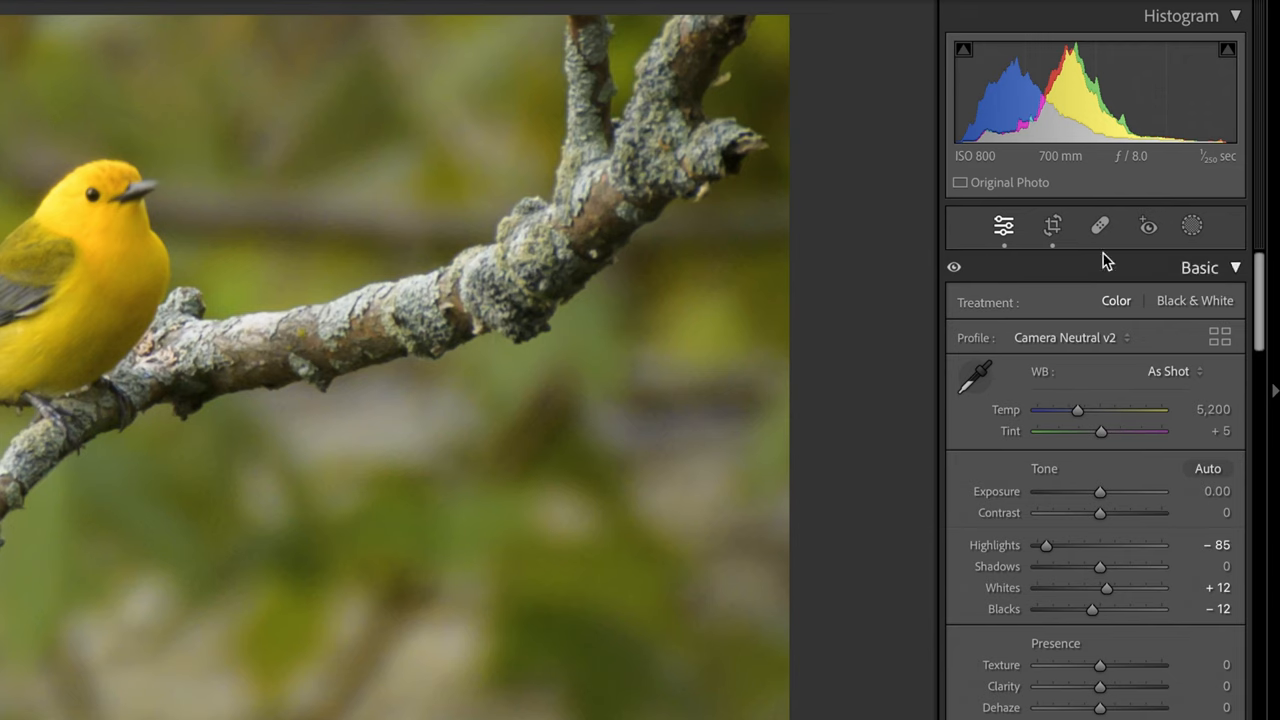
# - Create a Background mask and choose to subtract areas from it
pyautogui.click(1192, 225)
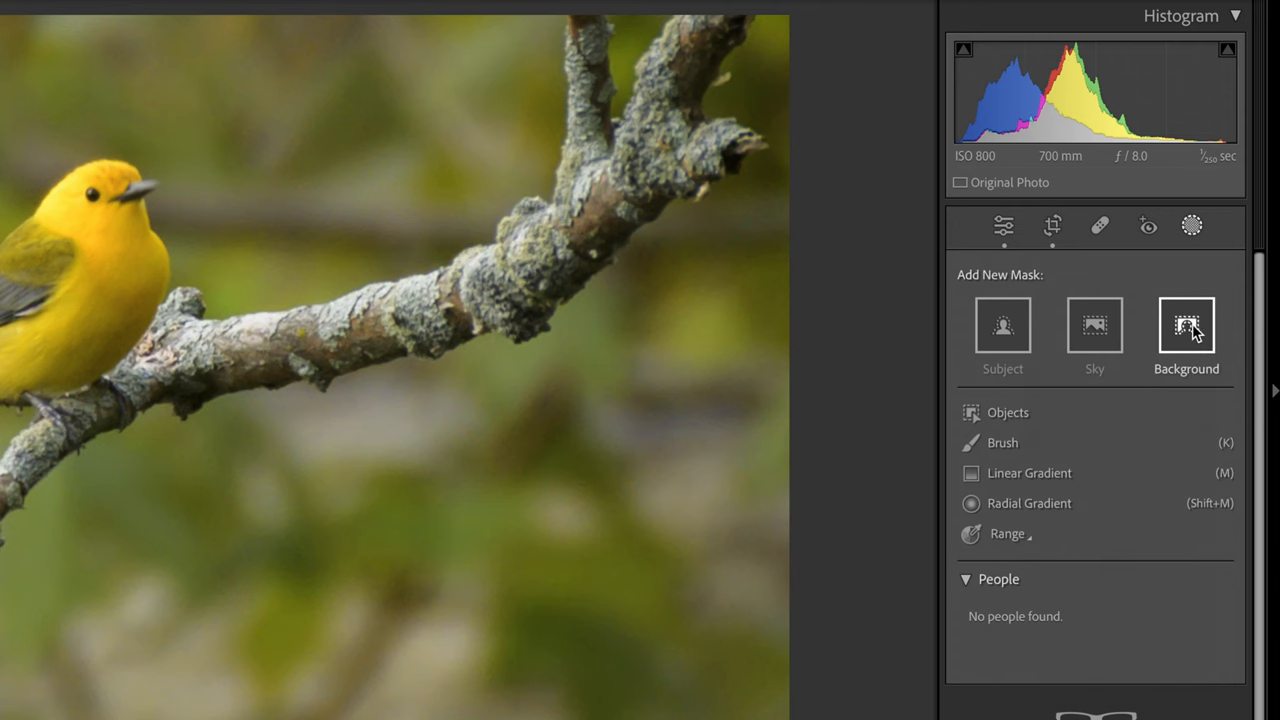
pyautogui.click(1186, 325)
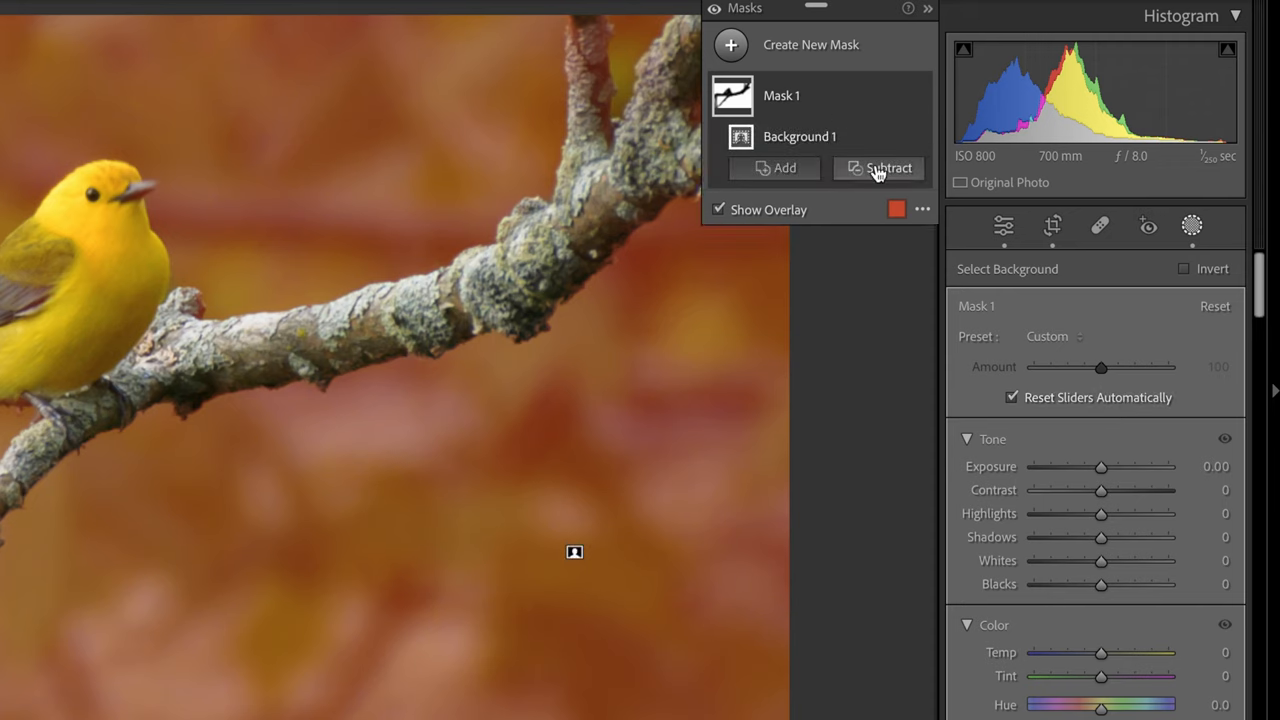
pyautogui.click(879, 167)
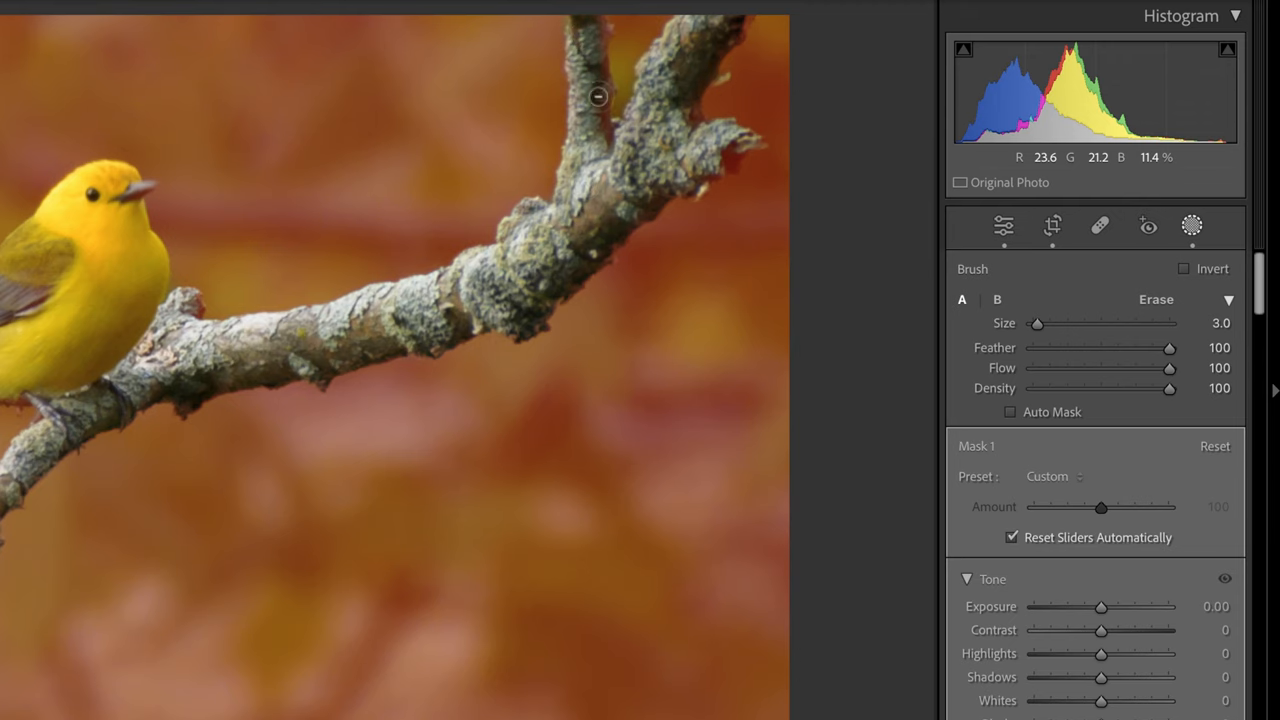
pyautogui.moveTo(594, 14)
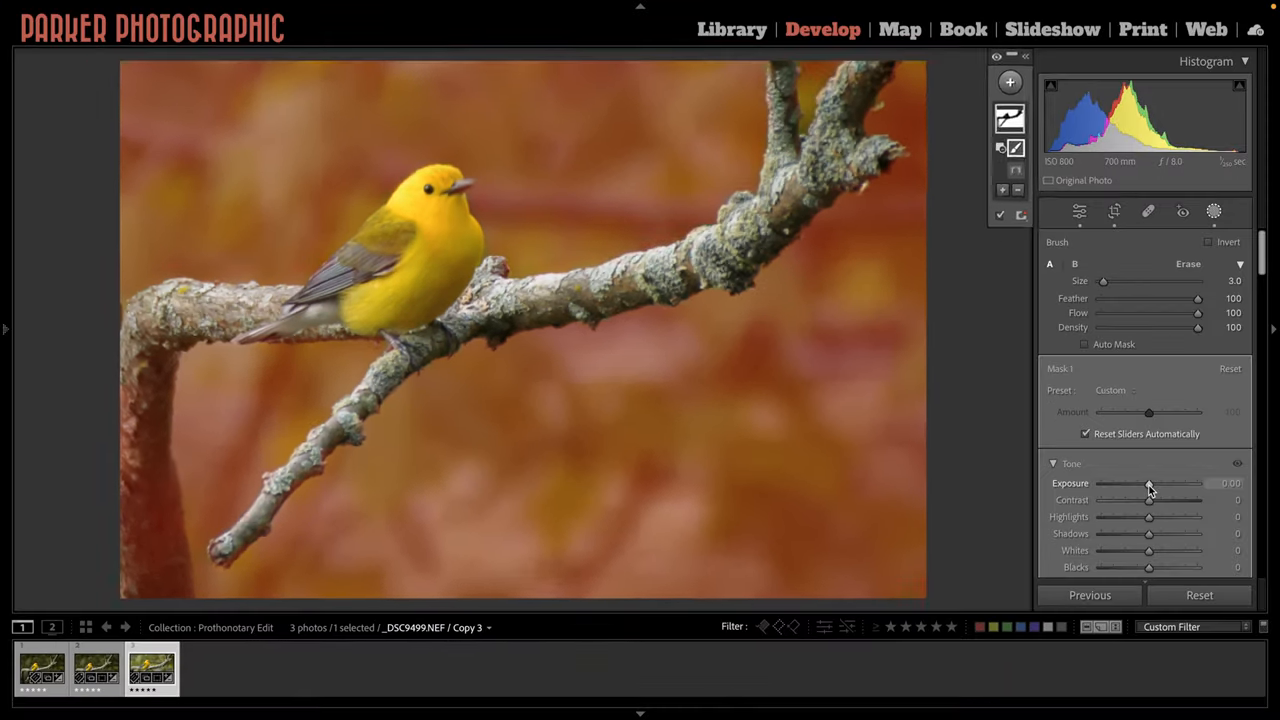
# - Lower Mask 1's Exposure to about −2.04 to darken the background
pyautogui.moveTo(1149, 483); pyautogui.dragTo(1137, 483)
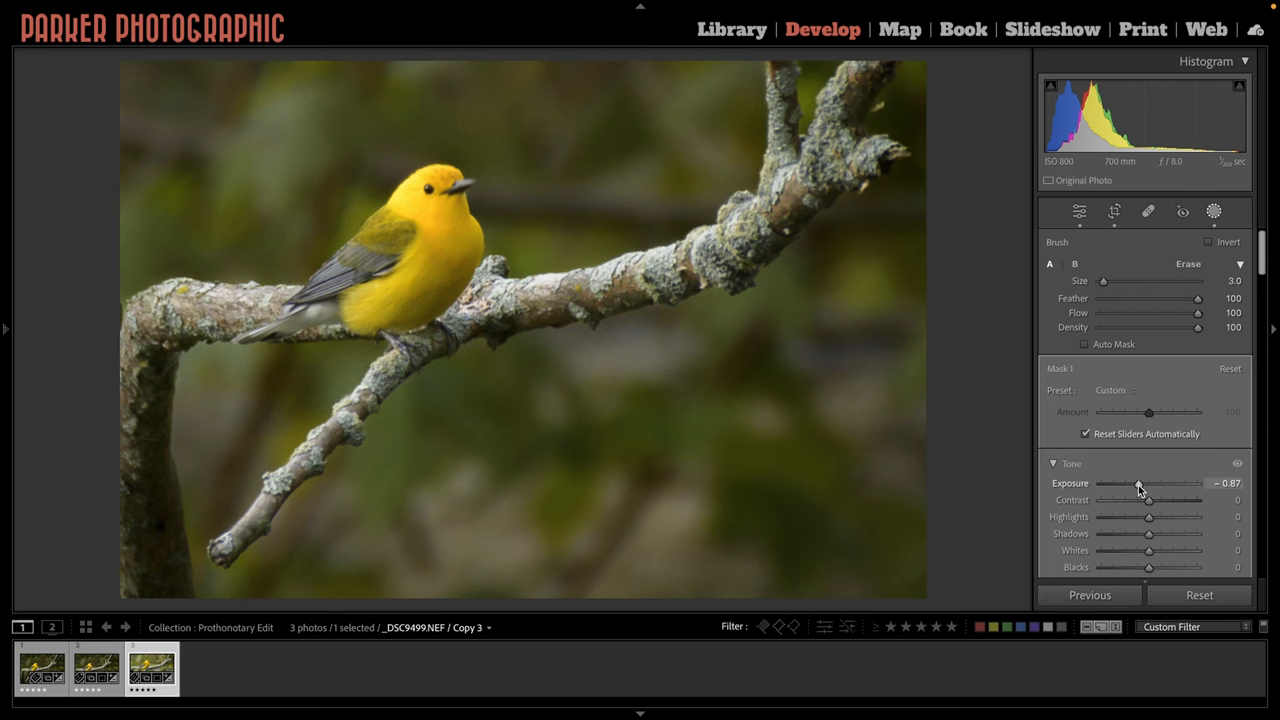
pyautogui.moveTo(1148, 484); pyautogui.dragTo(1140, 484)
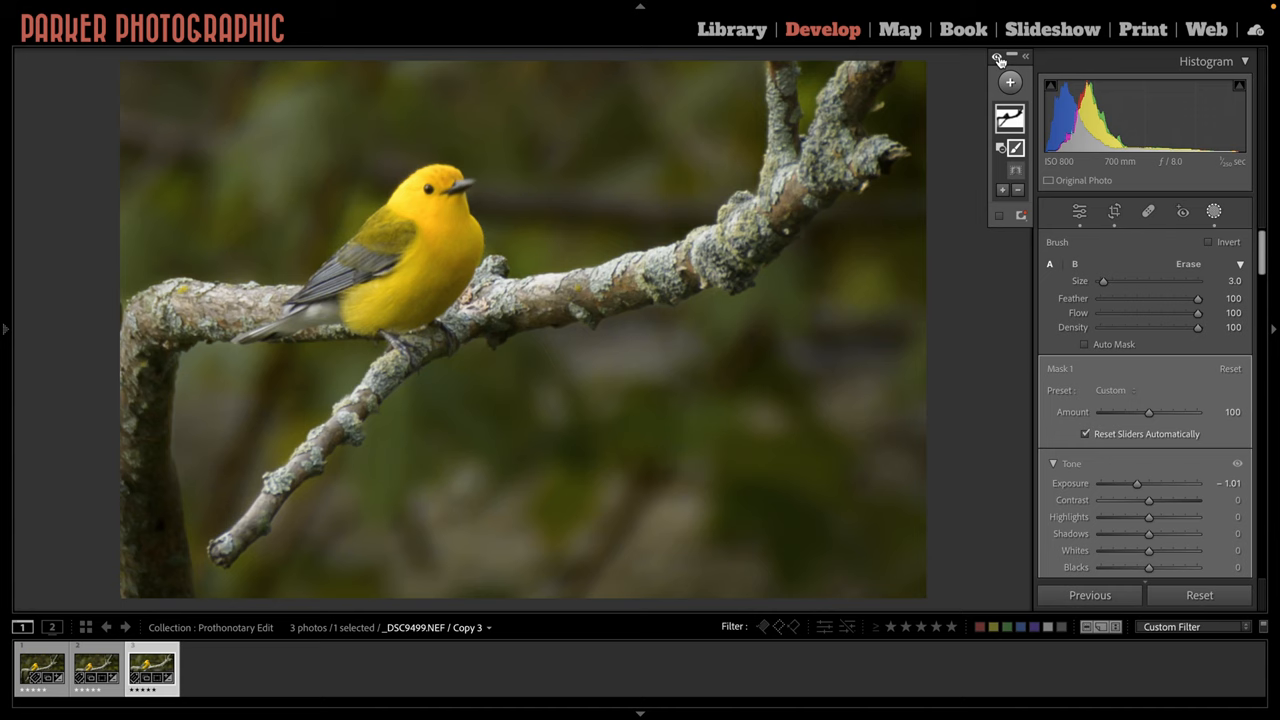
pyautogui.moveTo(1136, 483); pyautogui.dragTo(1125, 483)
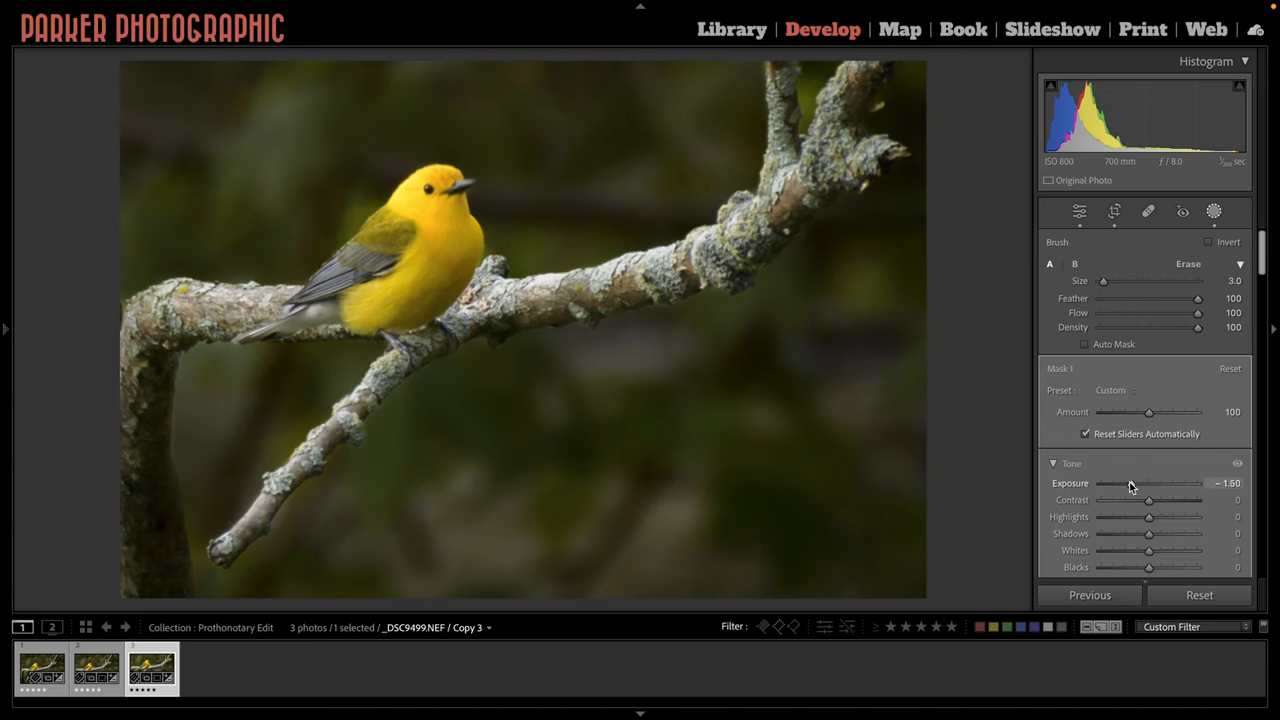
pyautogui.moveTo(1133, 483); pyautogui.dragTo(1125, 483)
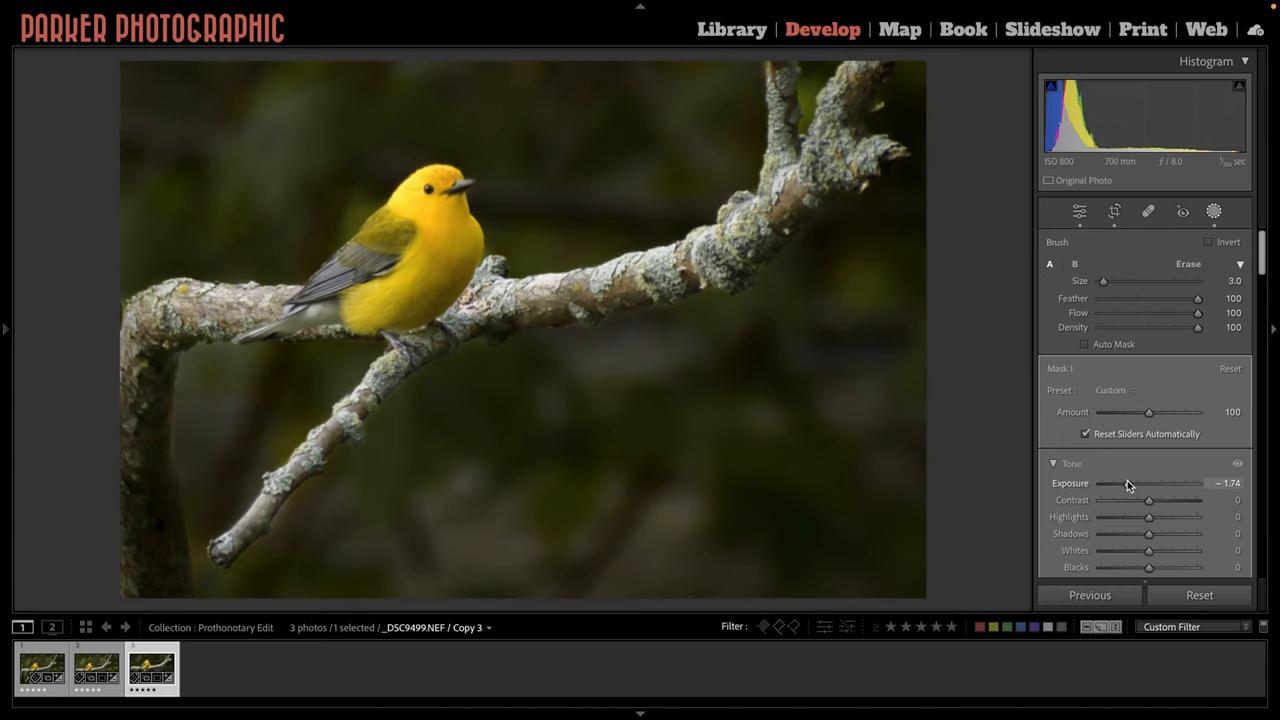
pyautogui.moveTo(1108, 483); pyautogui.dragTo(1112, 483)
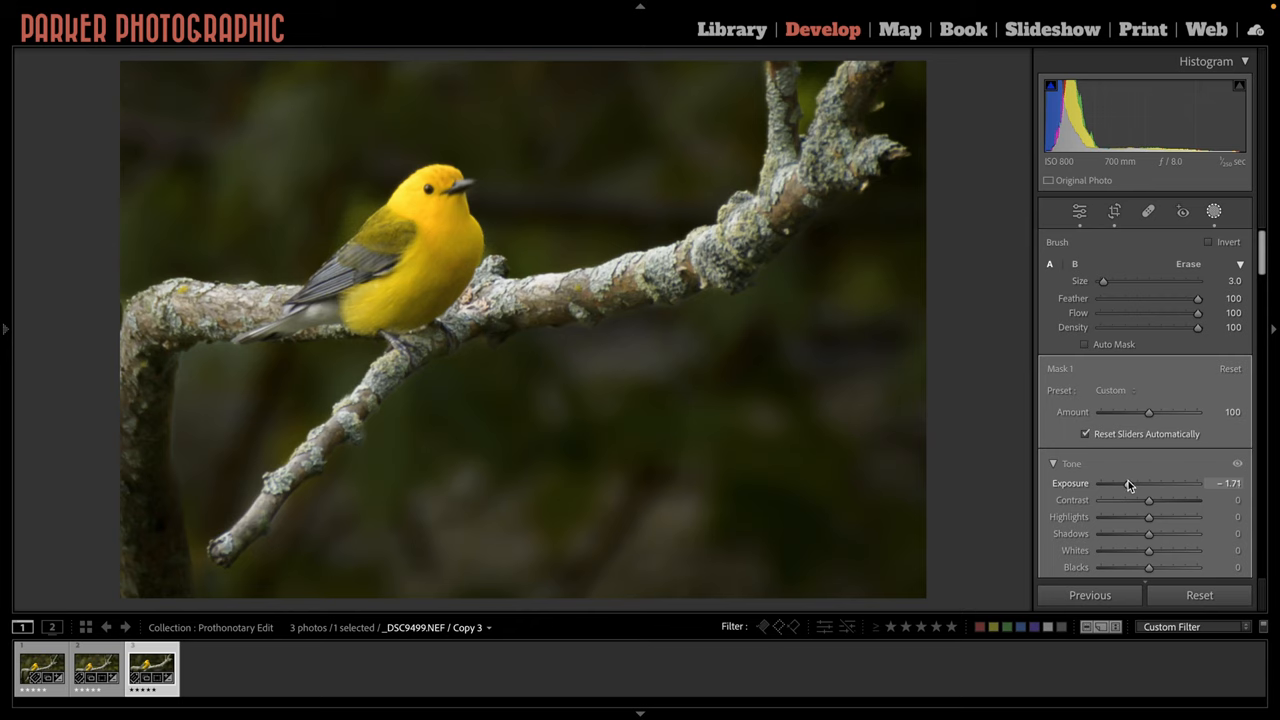
pyautogui.moveTo(1135, 483); pyautogui.dragTo(1127, 483)
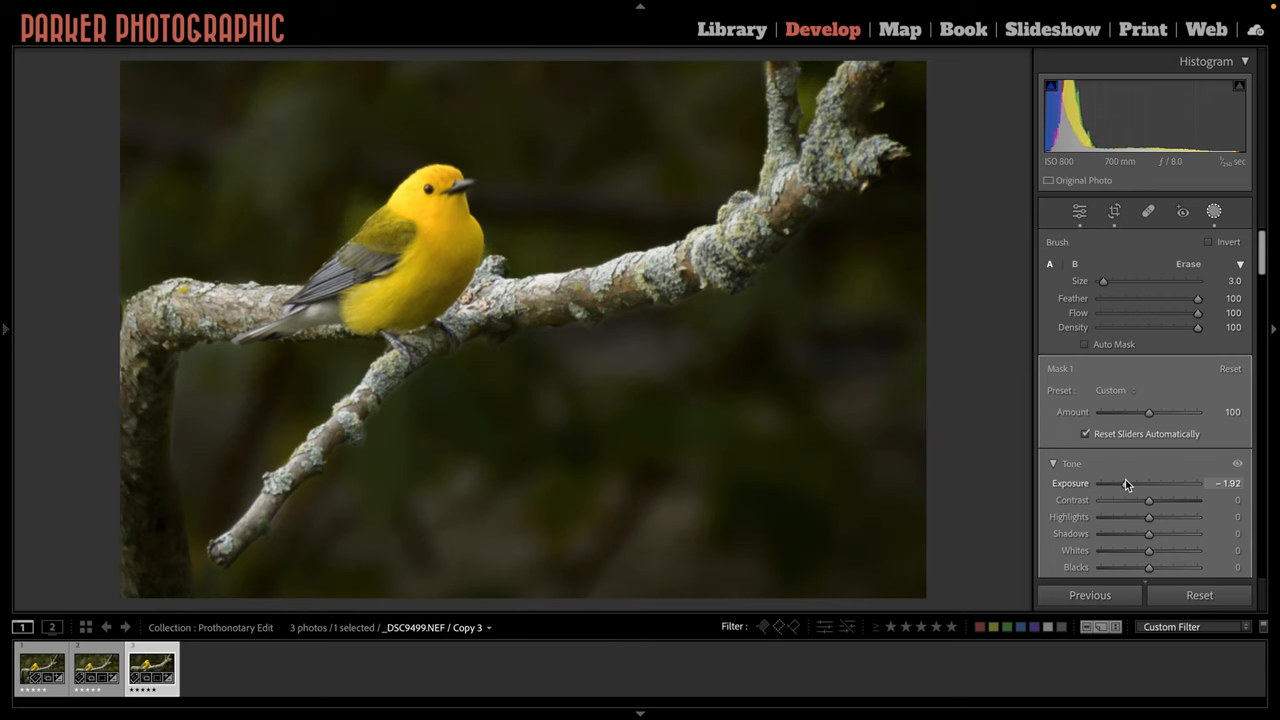
pyautogui.moveTo(1149, 483); pyautogui.dragTo(1140, 483)
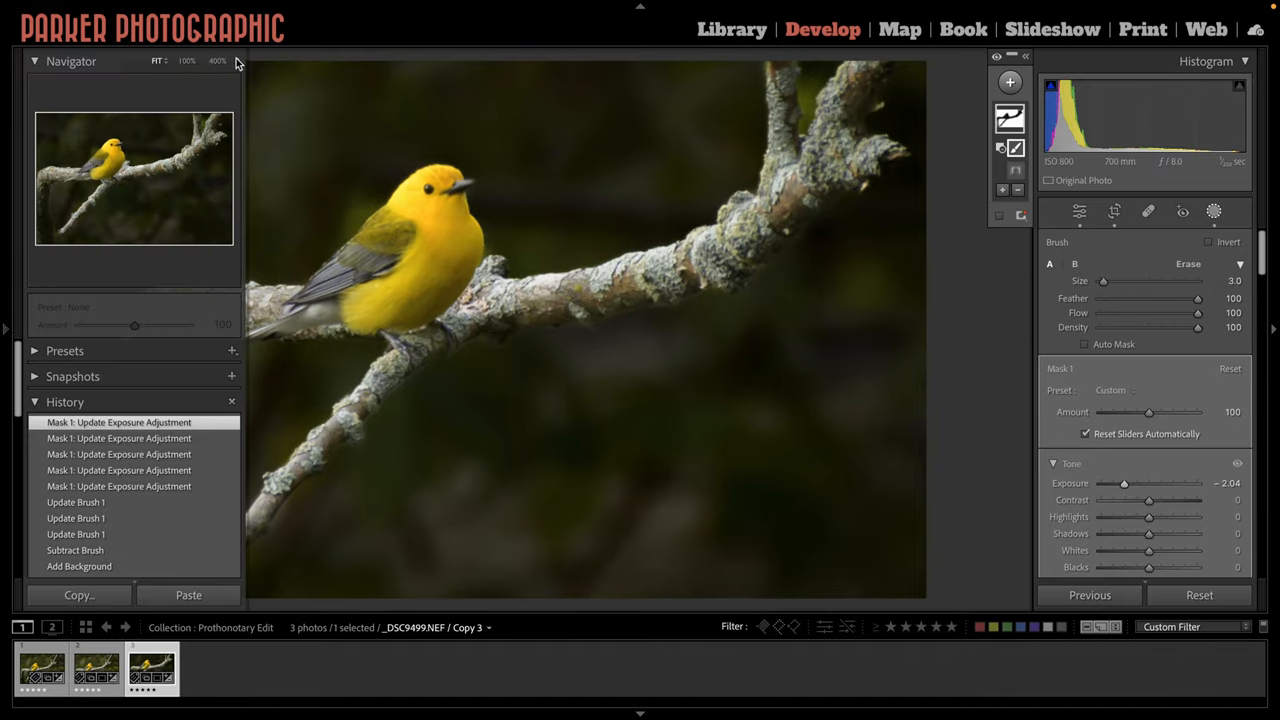
# - Raise Mask 1's Exposure from −2.04 to about −1.21
pyautogui.click(224, 61)
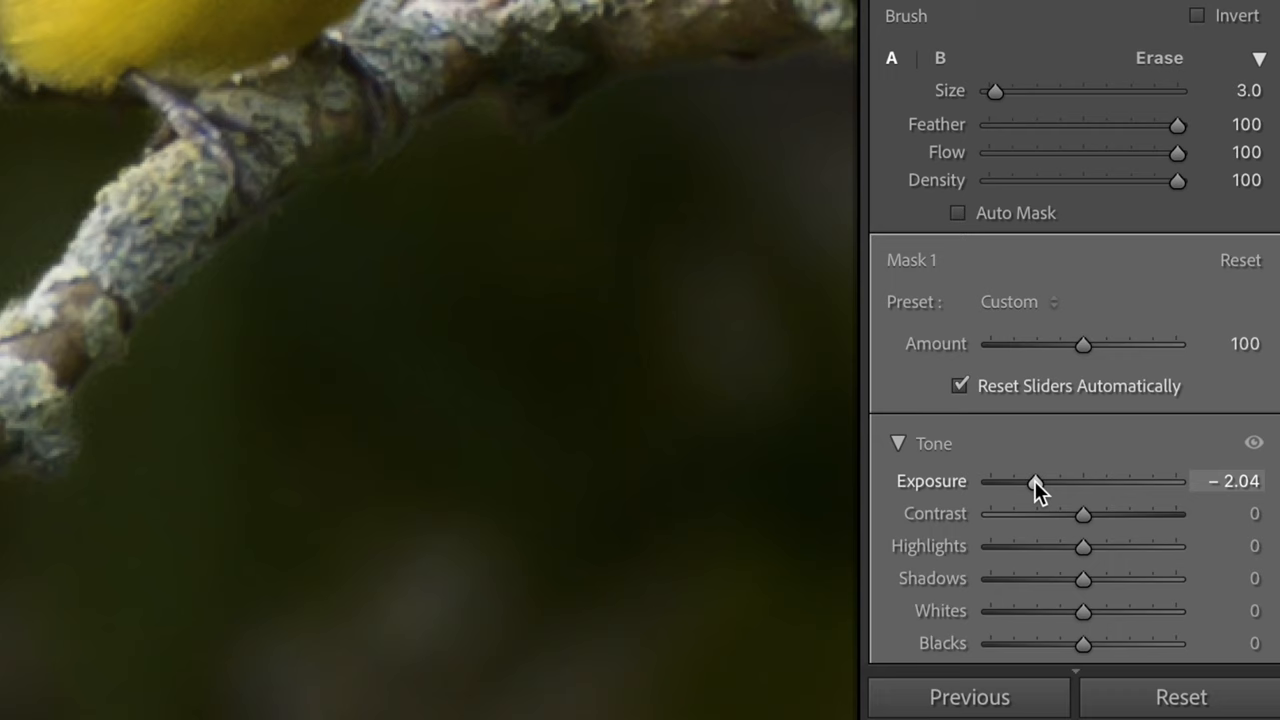
pyautogui.moveTo(1035, 481); pyautogui.dragTo(1022, 481)
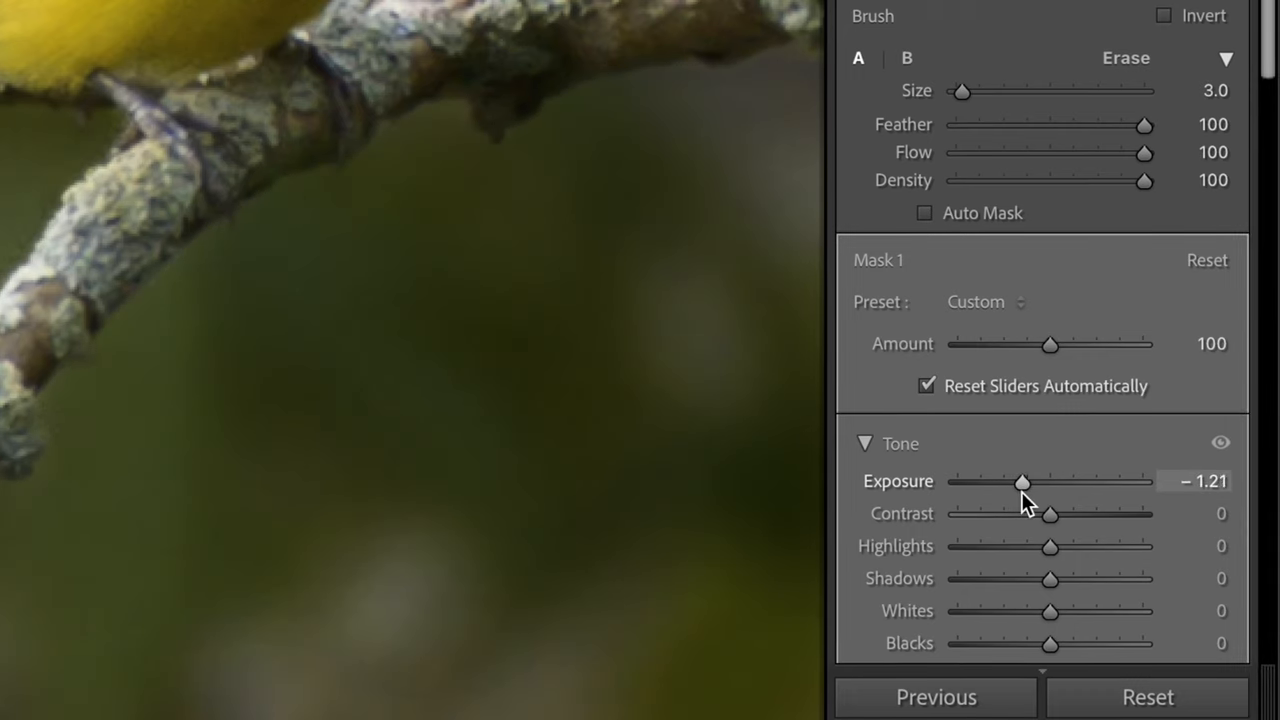
pyautogui.moveTo(1022, 481); pyautogui.dragTo(1046, 580)
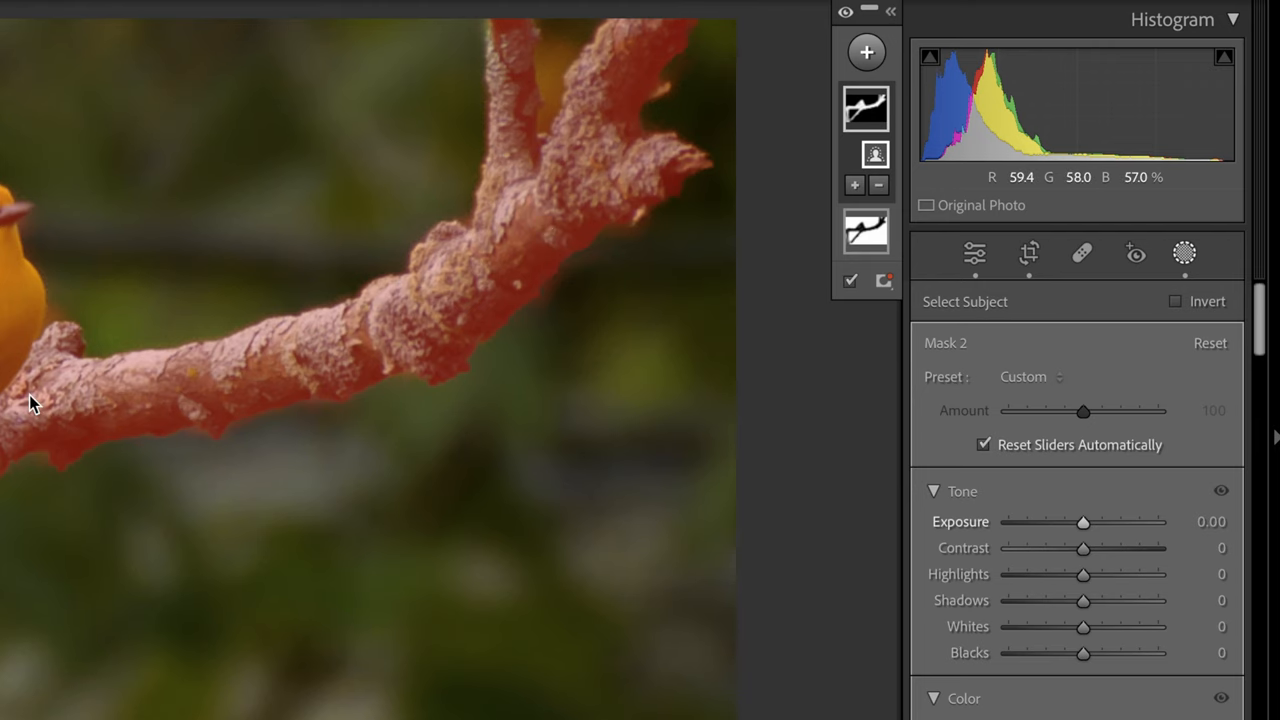
pyautogui.moveTo(300, 373)
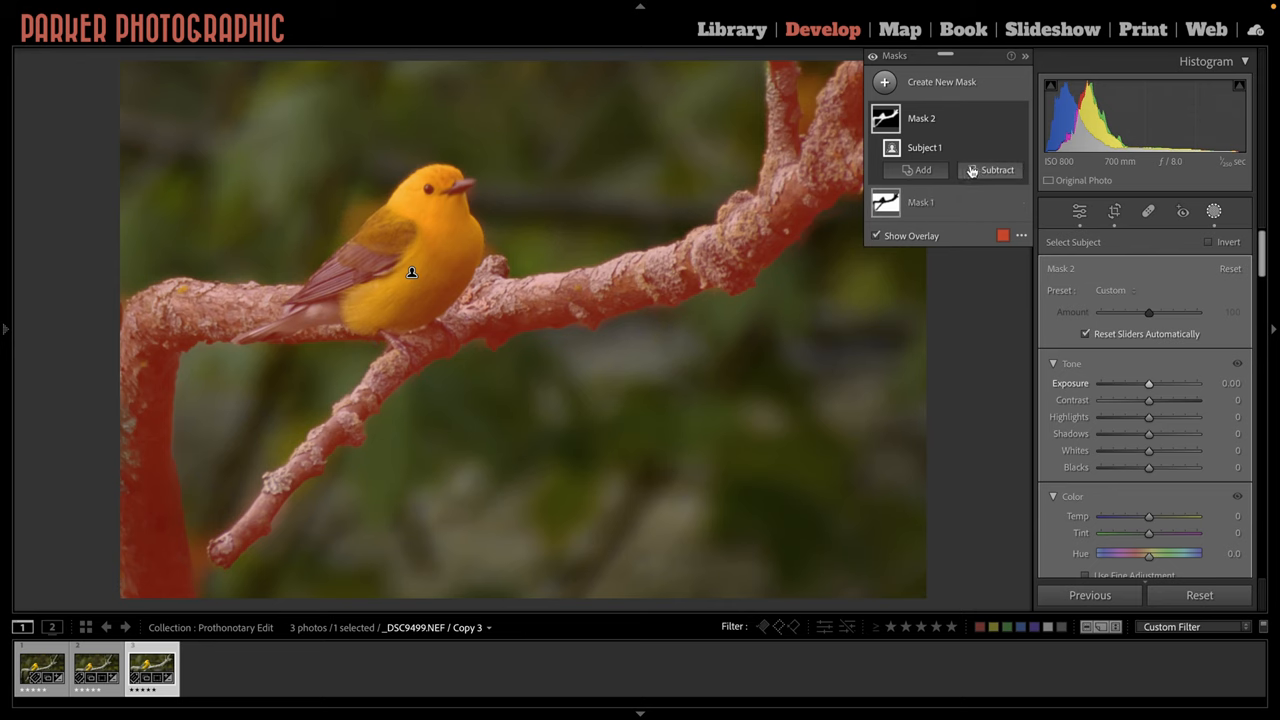
# - Choose Subtract > Brush on the subject mask and brush an area out
pyautogui.click(990, 169)
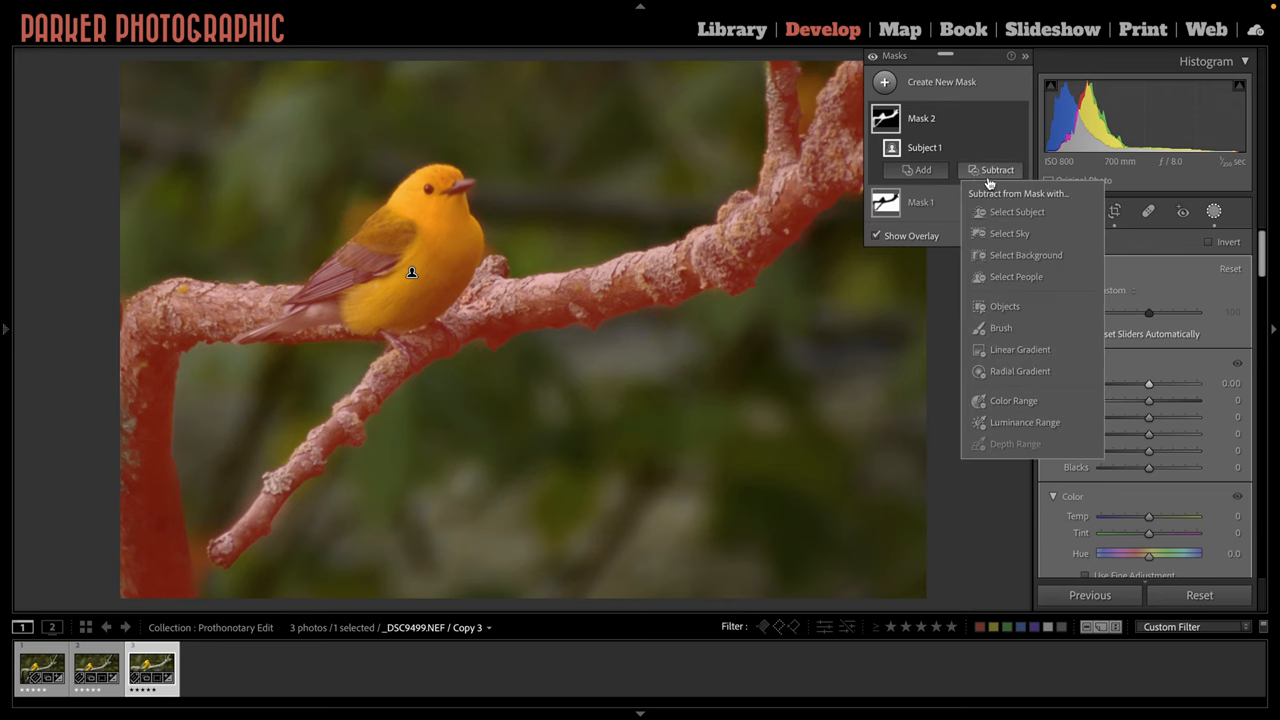
pyautogui.click(1000, 327)
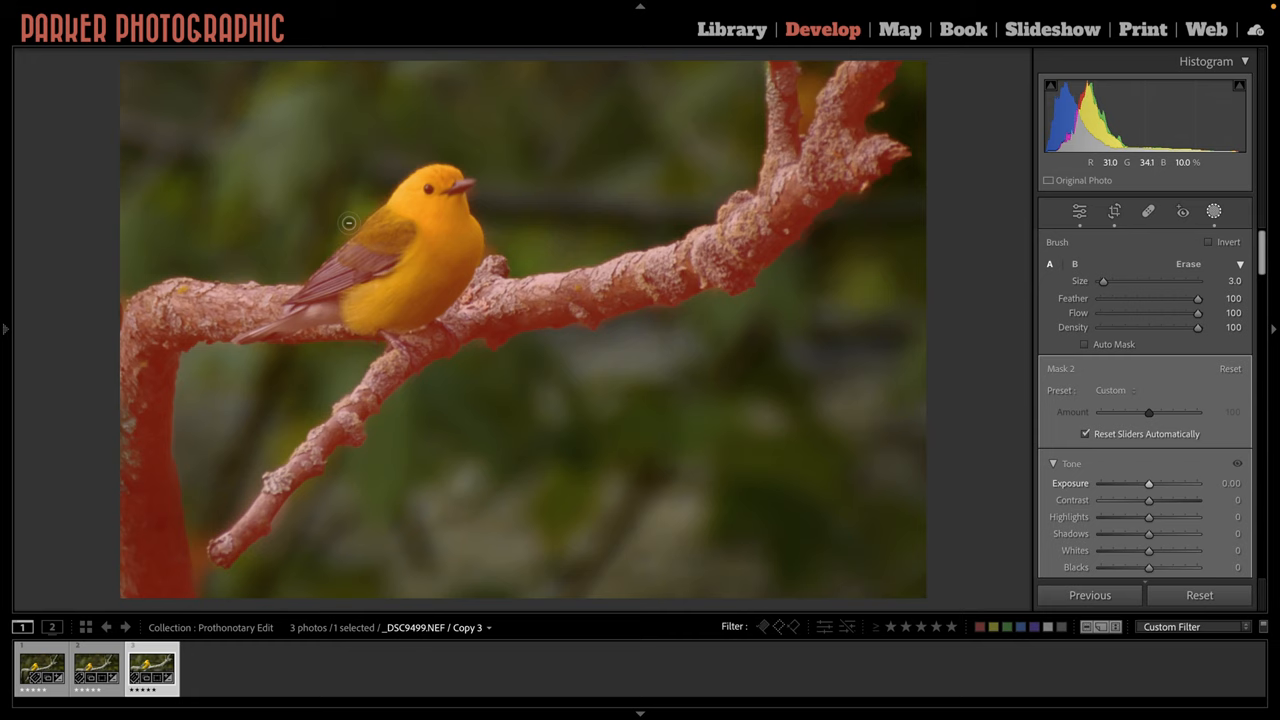
pyautogui.moveTo(339, 167)
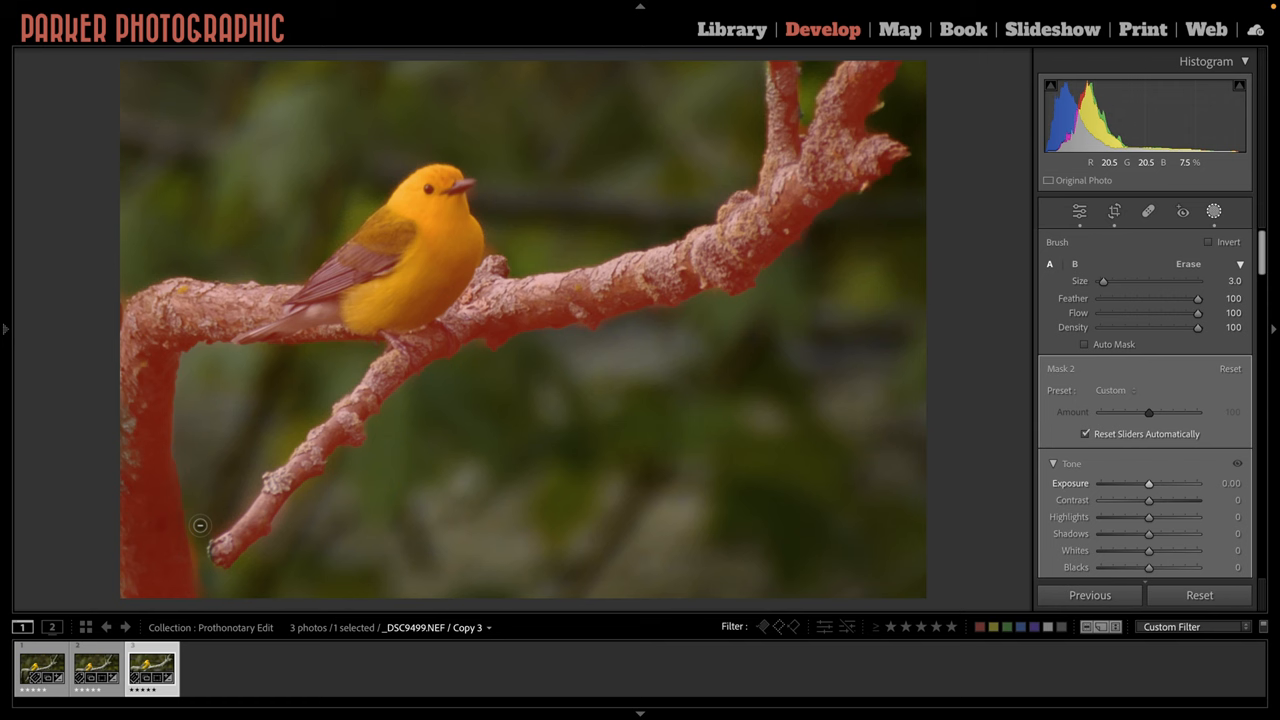
pyautogui.moveTo(1148, 391); pyautogui.dragTo(1138, 391)
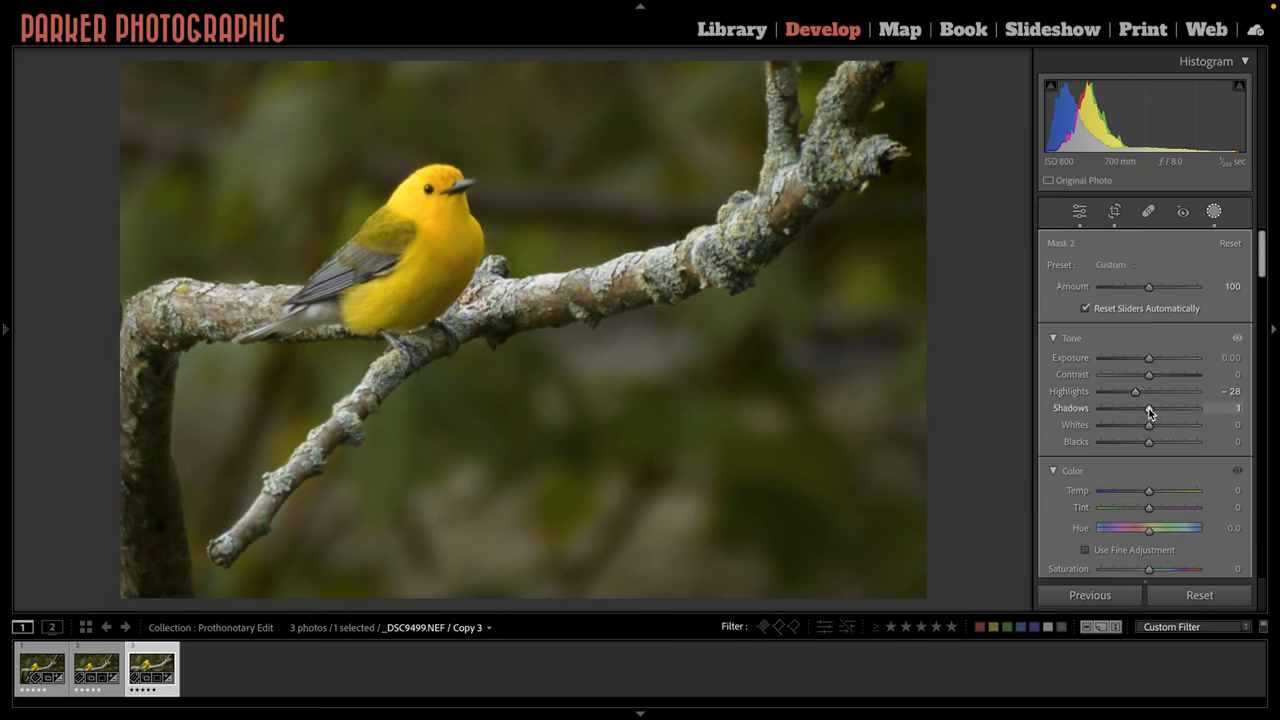
# - Raise Mask 2's Shadows to +12 and scroll down to Presence
pyautogui.moveTo(1149, 407); pyautogui.dragTo(1155, 407)
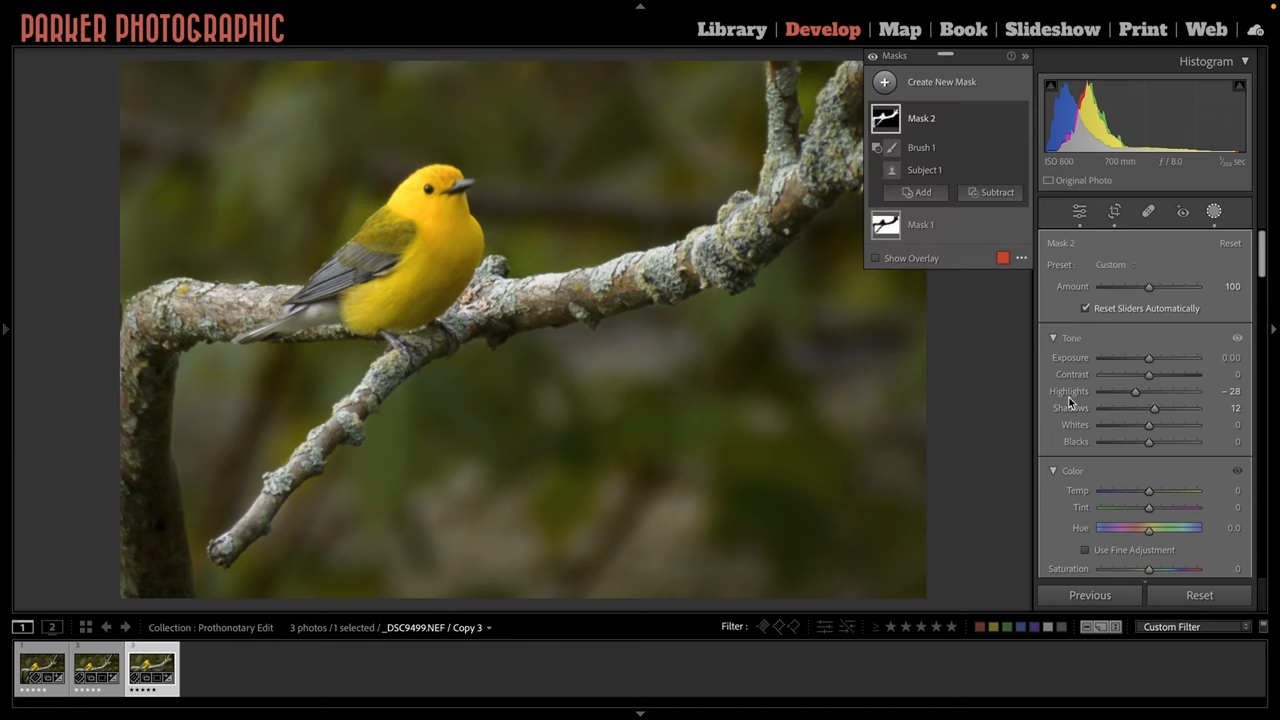
pyautogui.moveTo(1085, 424)
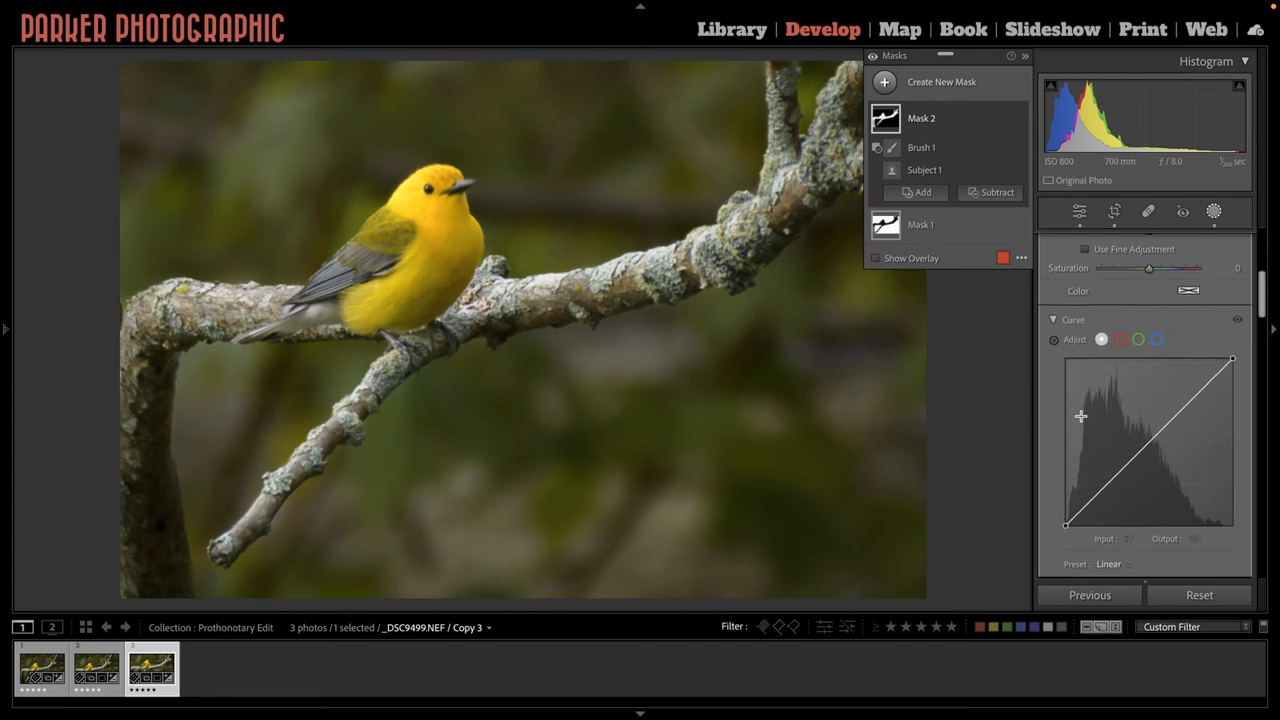
pyautogui.scroll(-3)
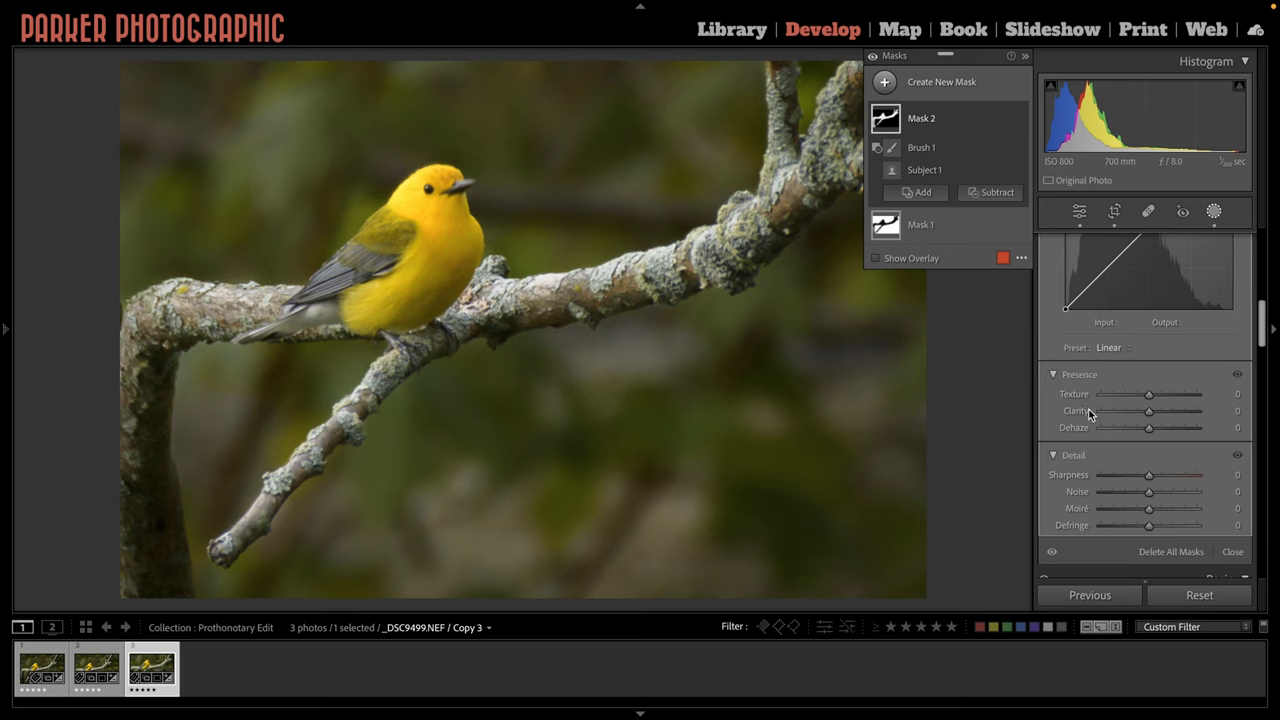
pyautogui.moveTo(1085, 435)
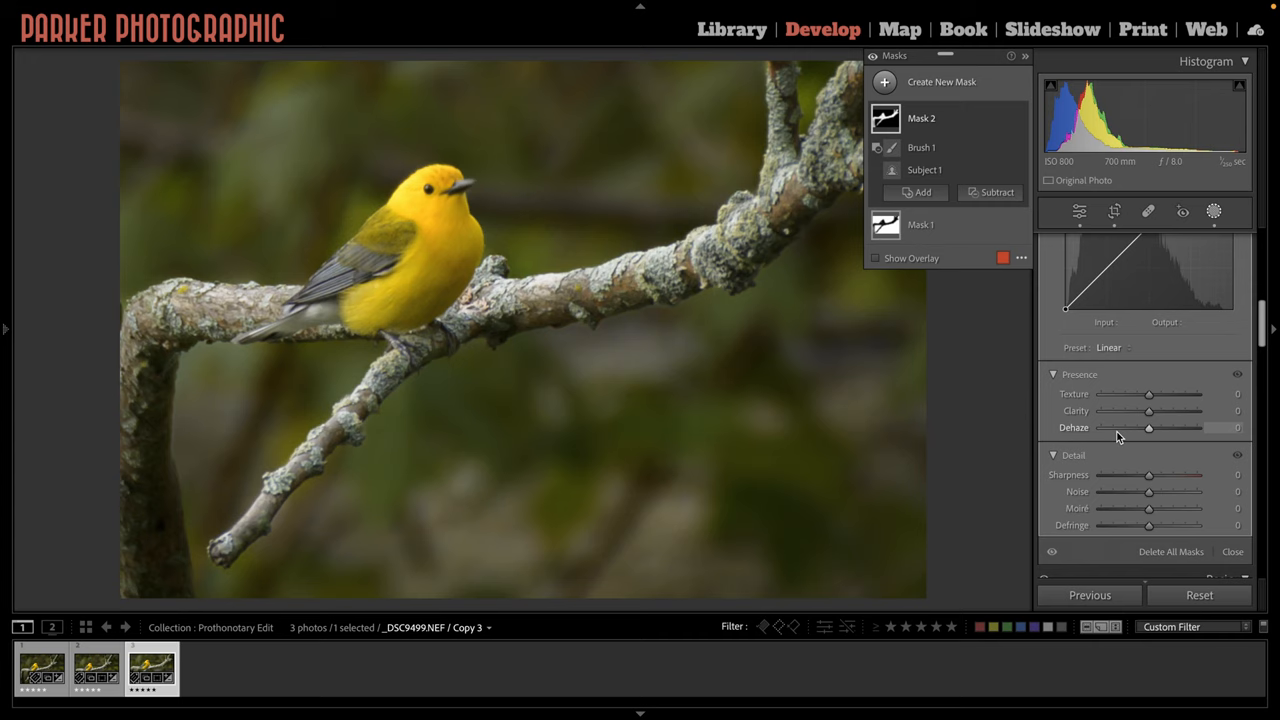
pyautogui.moveTo(1138, 398)
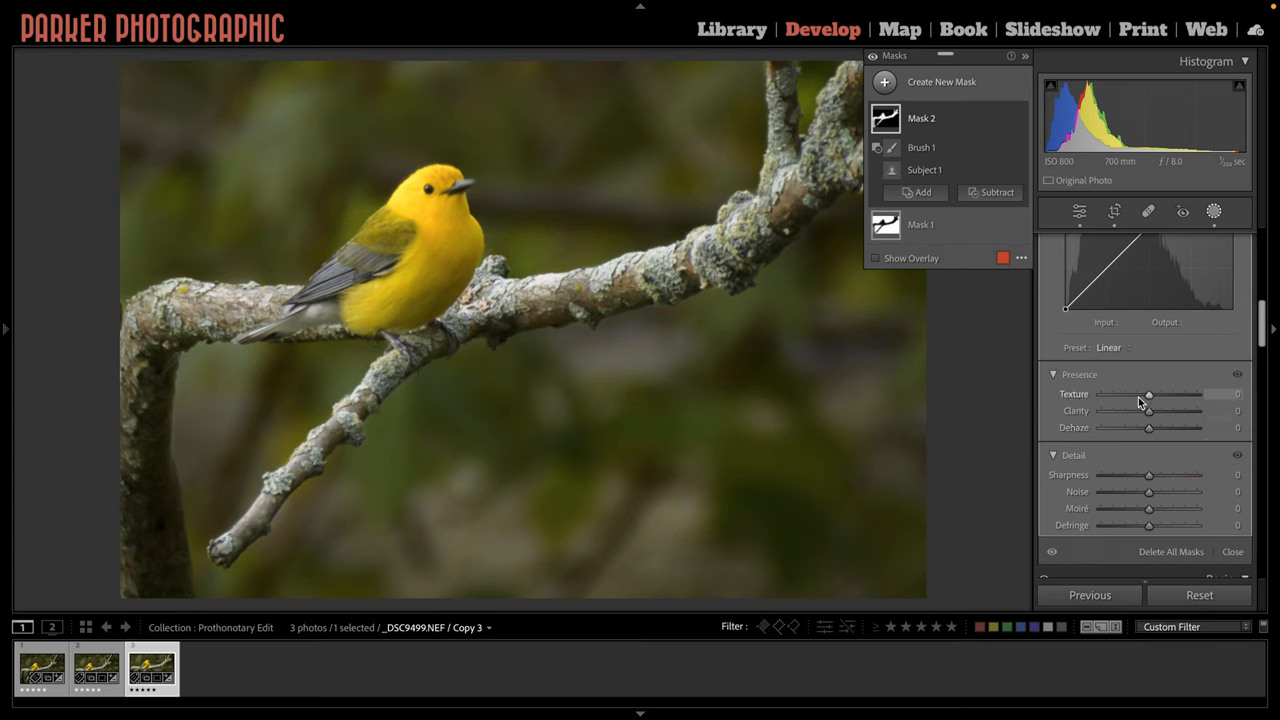
# - Set Mask 2's Texture to +14, Clarity to +15 and Dehaze to +20
pyautogui.moveTo(1148, 394); pyautogui.dragTo(1158, 394)
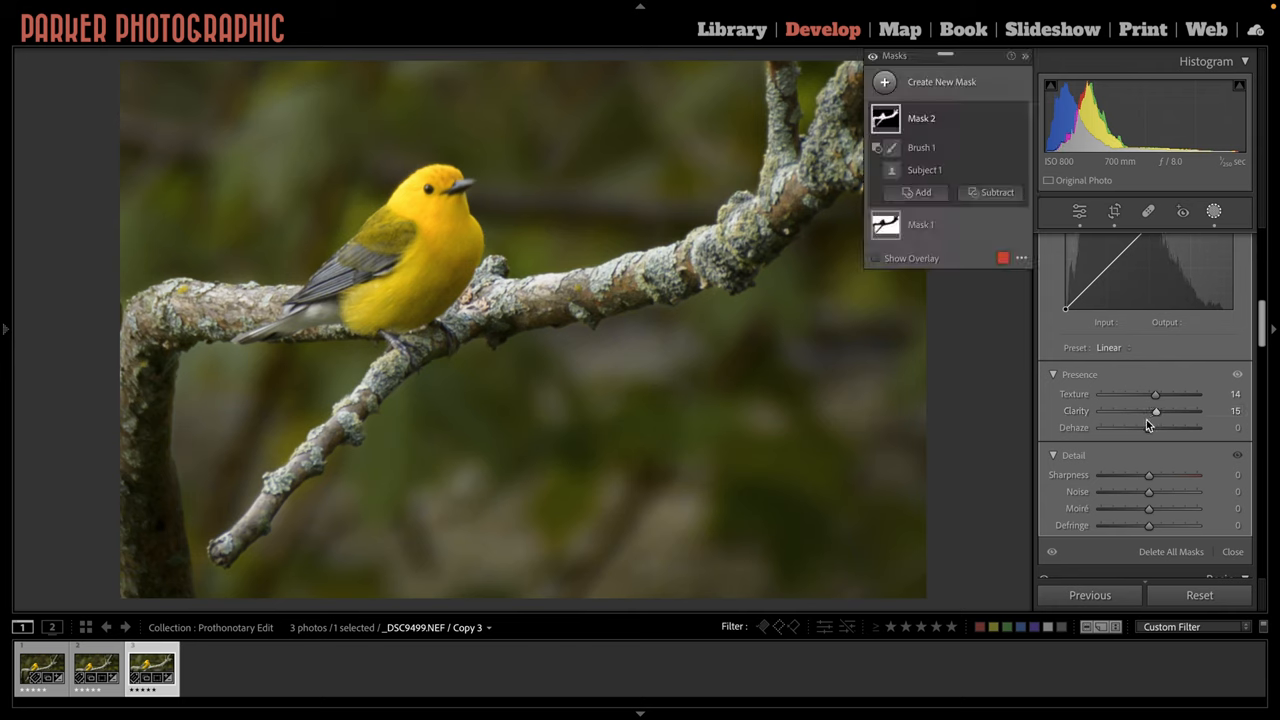
pyautogui.moveTo(1148, 427); pyautogui.dragTo(1155, 427)
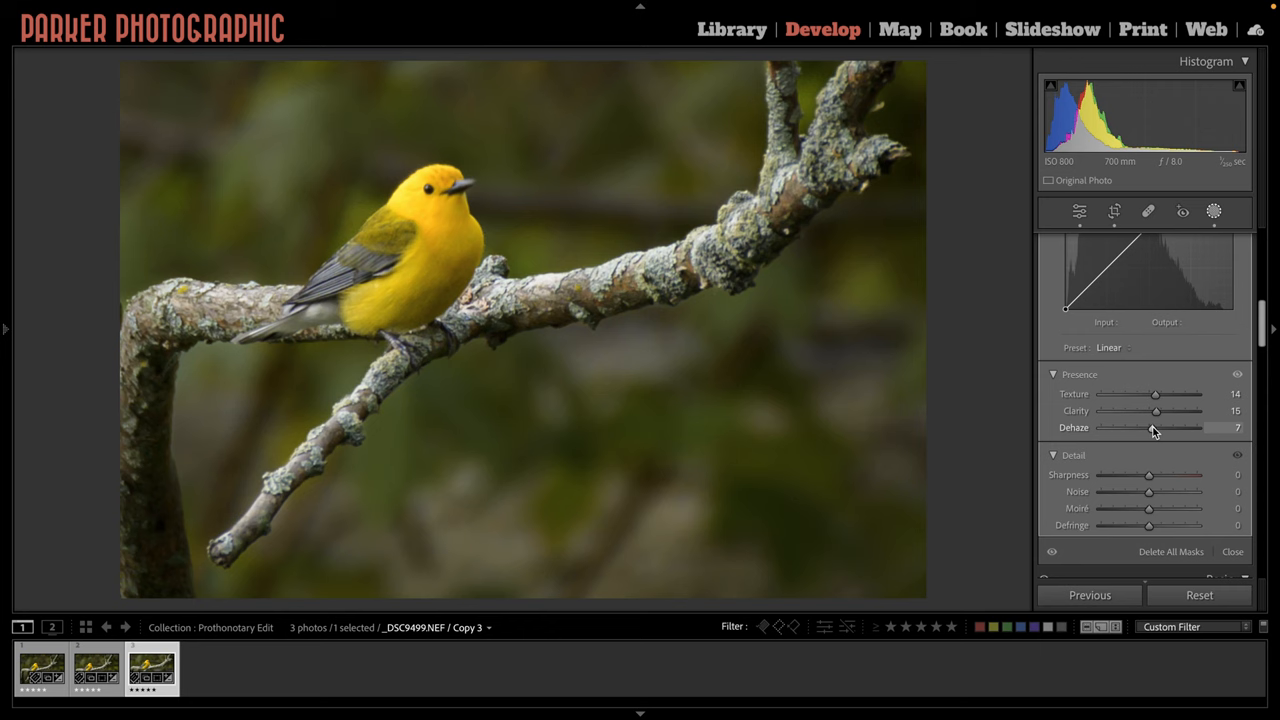
pyautogui.moveTo(1153, 428); pyautogui.dragTo(1163, 428)
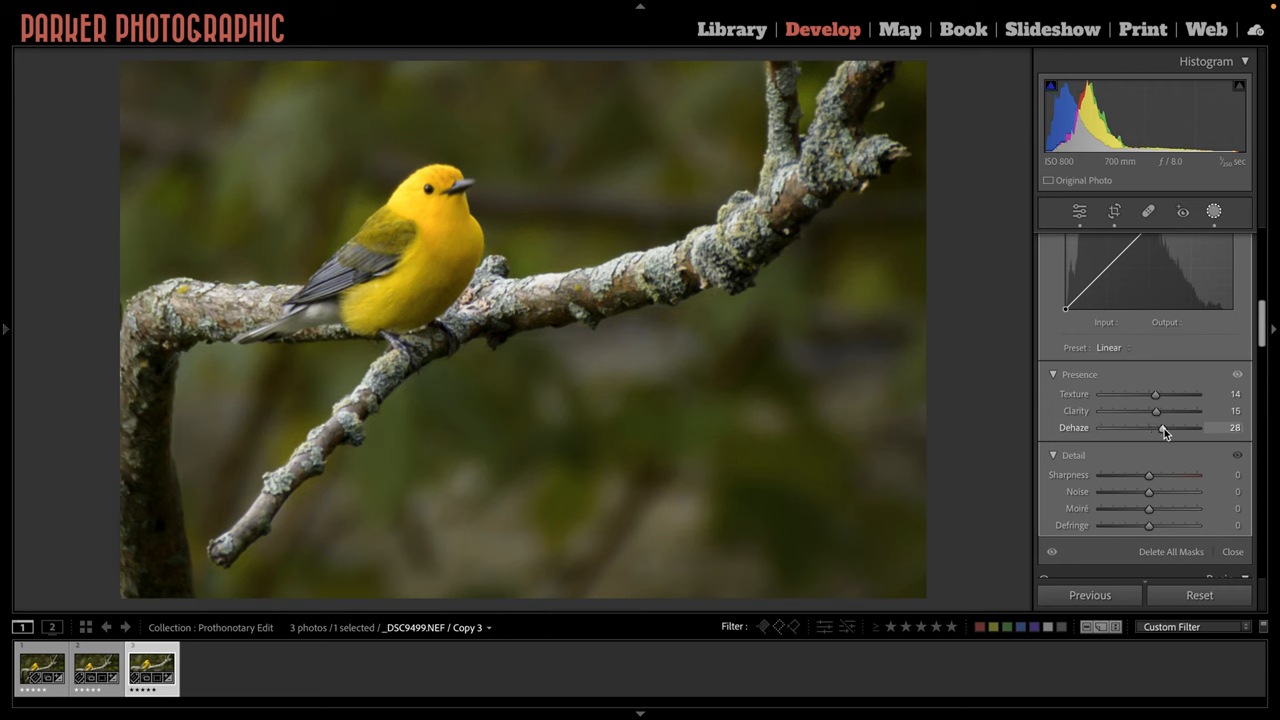
pyautogui.moveTo(1163, 427); pyautogui.dragTo(1189, 427)
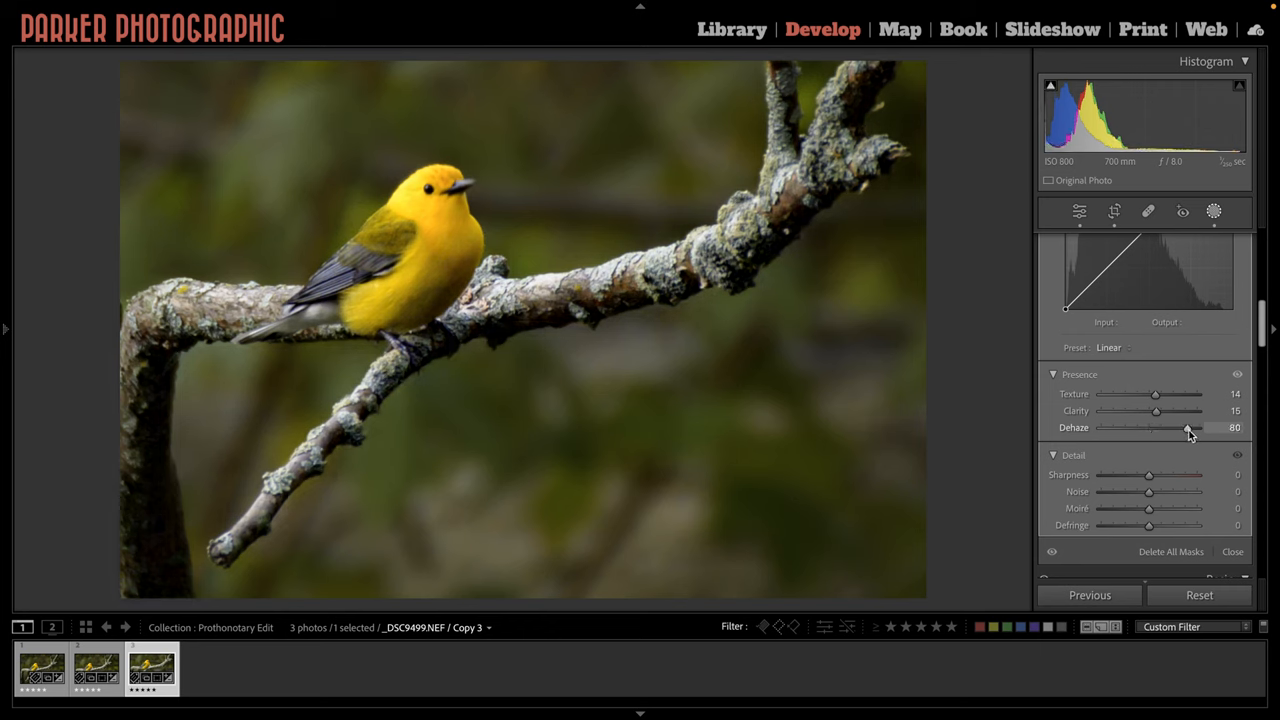
pyautogui.moveTo(1189, 427); pyautogui.dragTo(1175, 427)
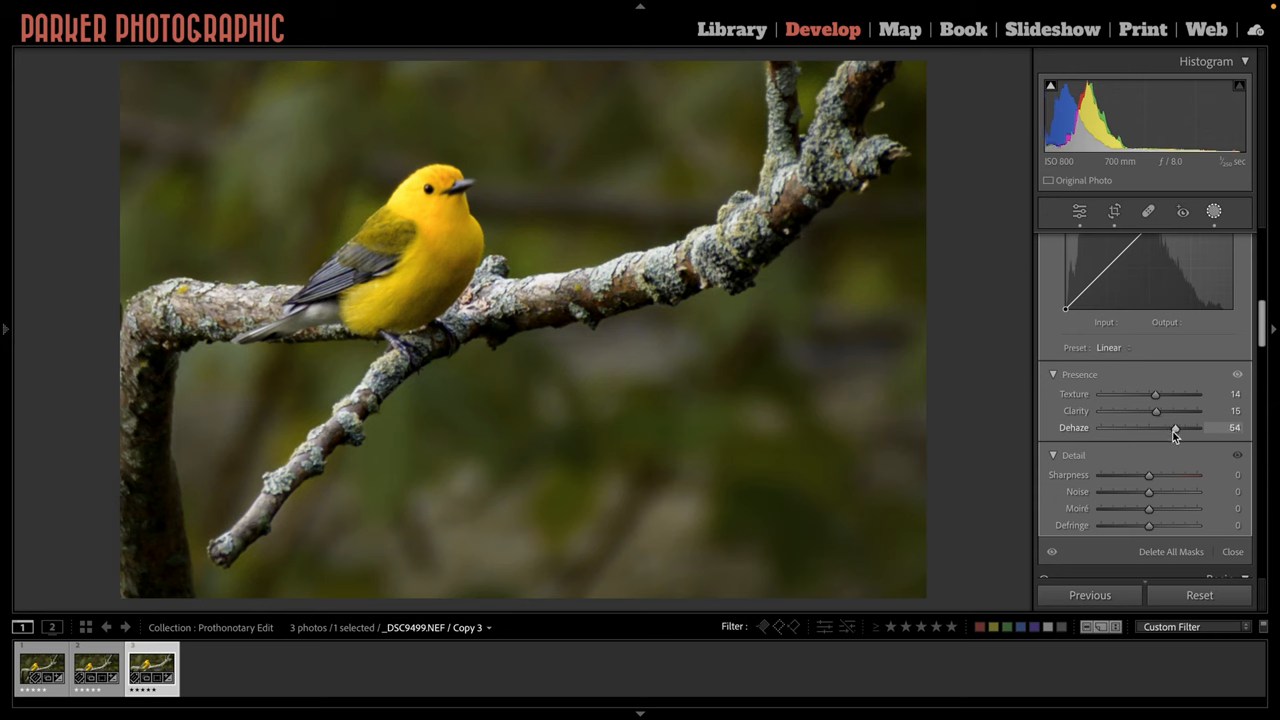
pyautogui.moveTo(1175, 428); pyautogui.dragTo(1160, 428)
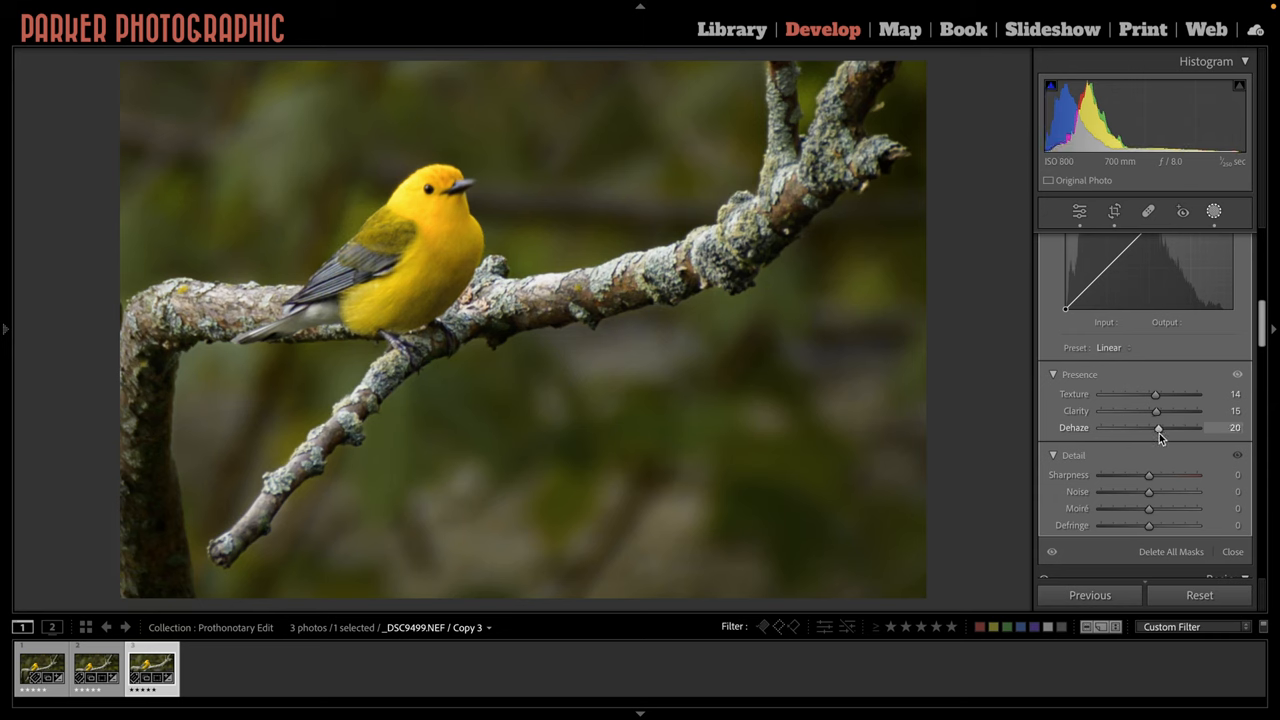
pyautogui.moveTo(1157, 428); pyautogui.dragTo(1160, 428)
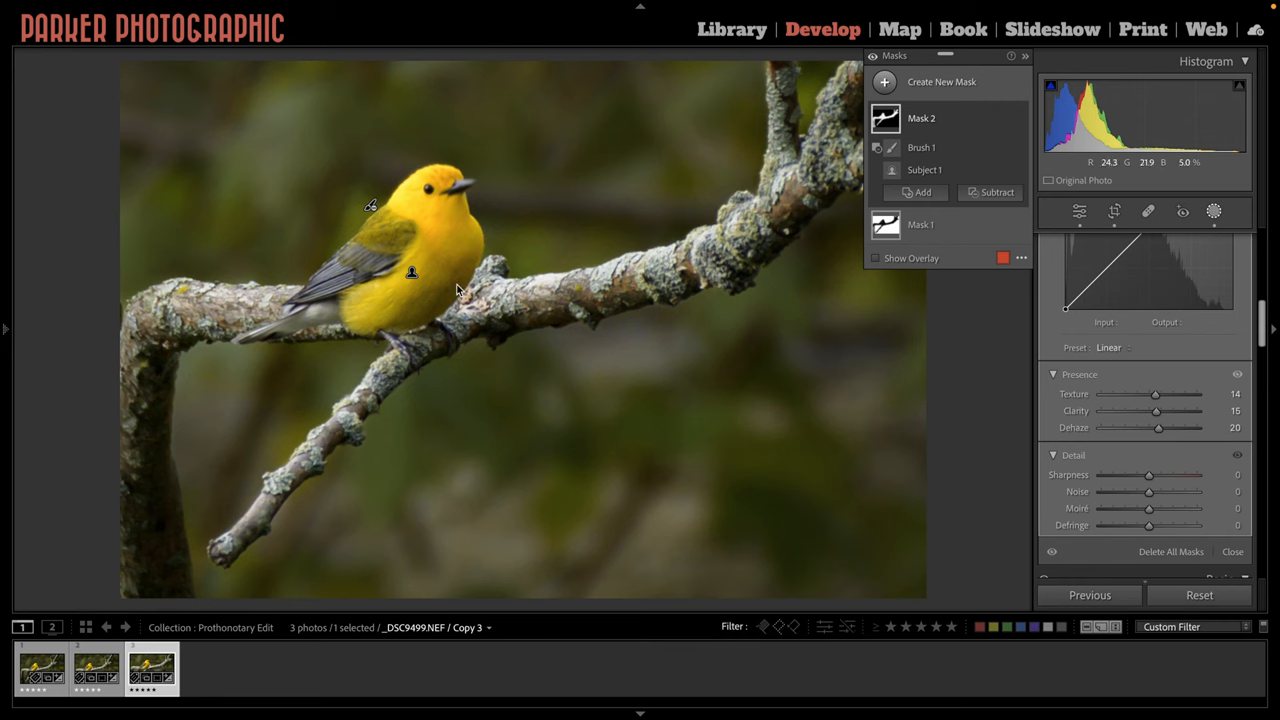
pyautogui.moveTo(742, 242)
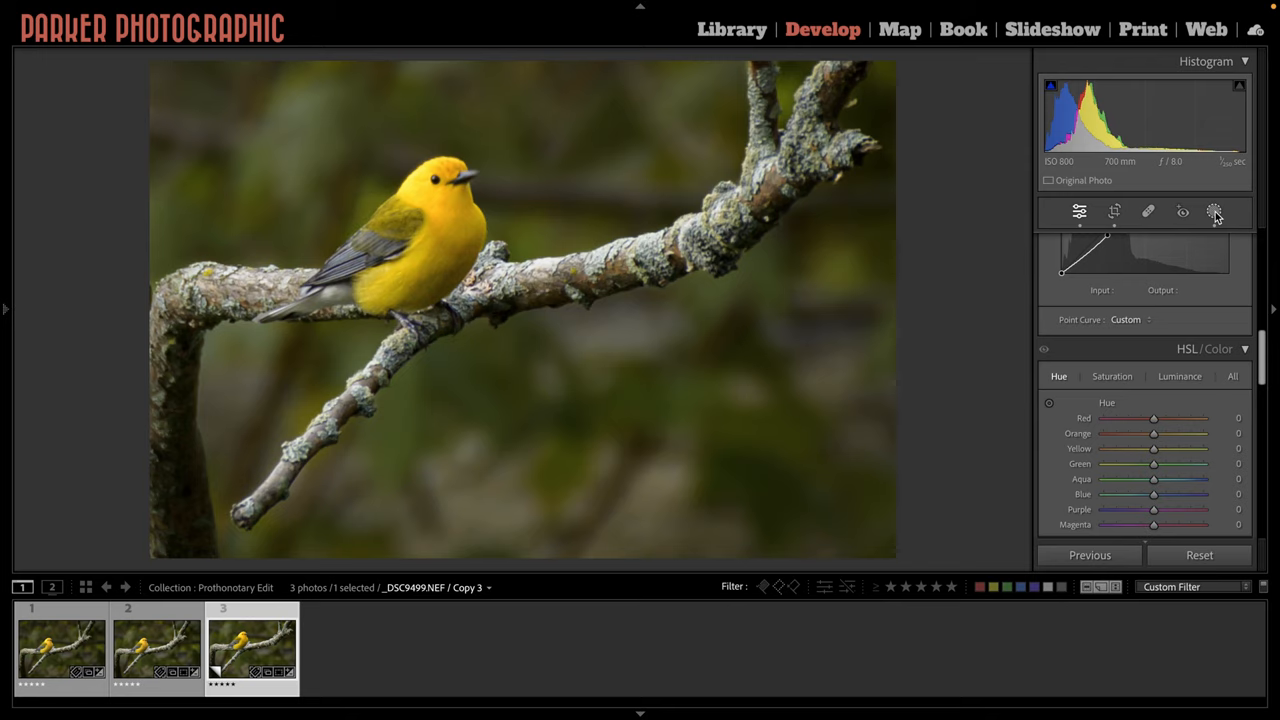
# - Return to the main Edit adjustments, scroll down to Detail, and collapse the left panel
pyautogui.click(1213, 211)
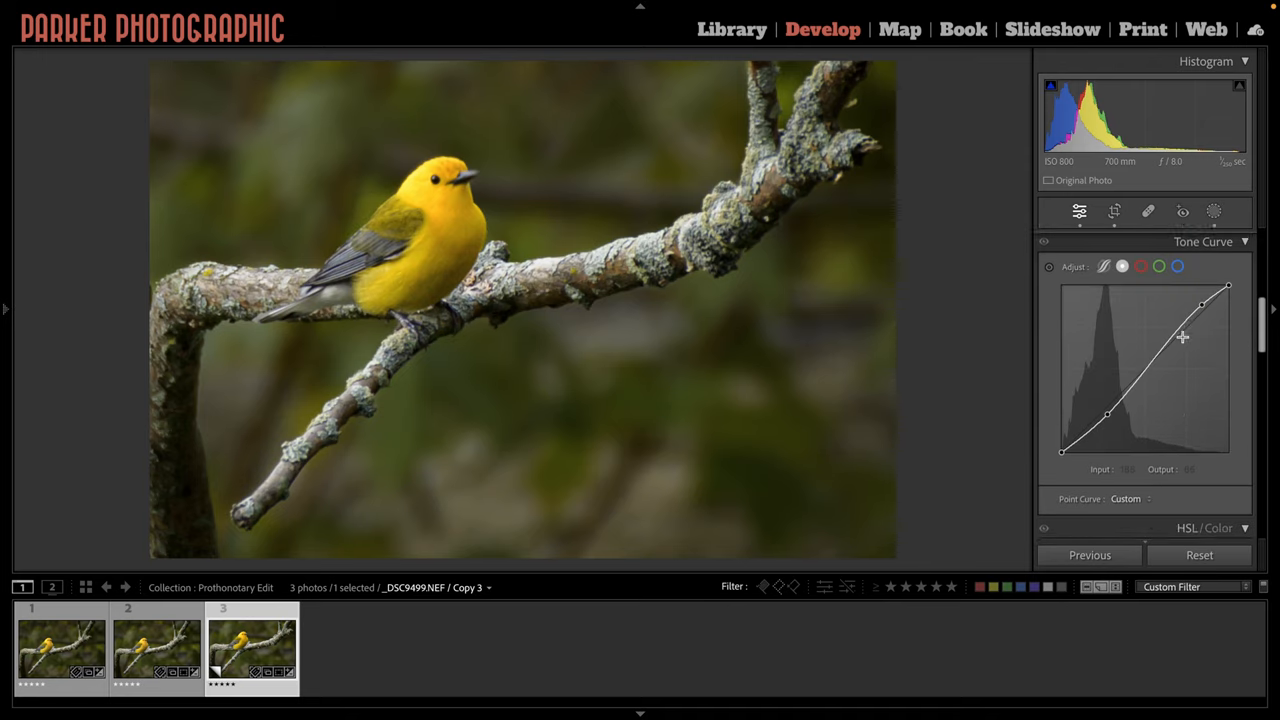
pyautogui.scroll(-3)
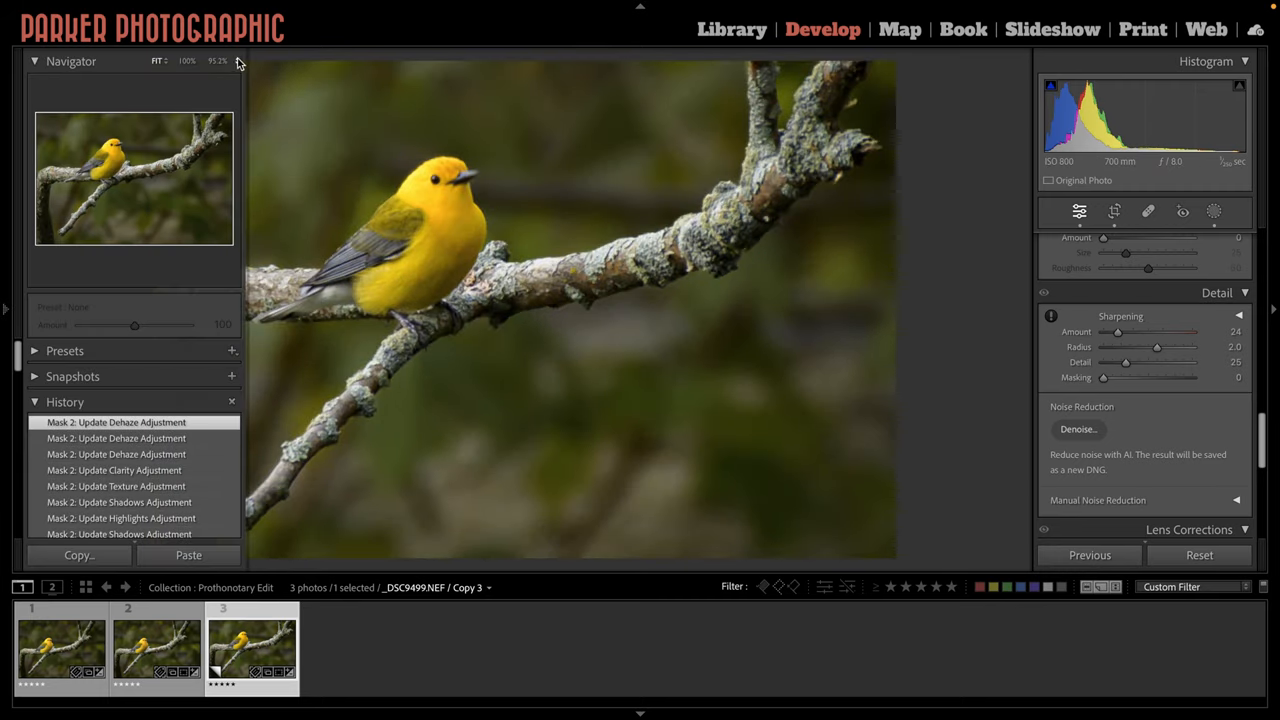
pyautogui.click(238, 62)
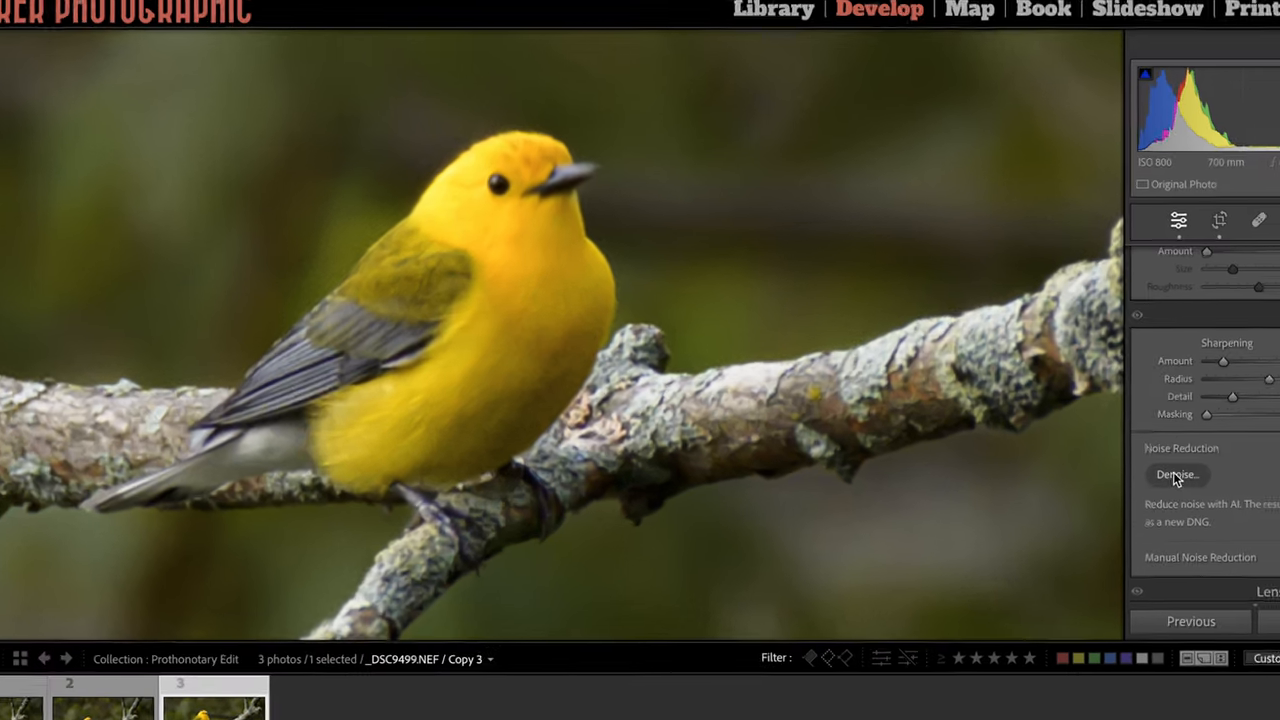
# - Run AI Denoise on the warbler copy with the Amount set to 79
pyautogui.click(1176, 475)
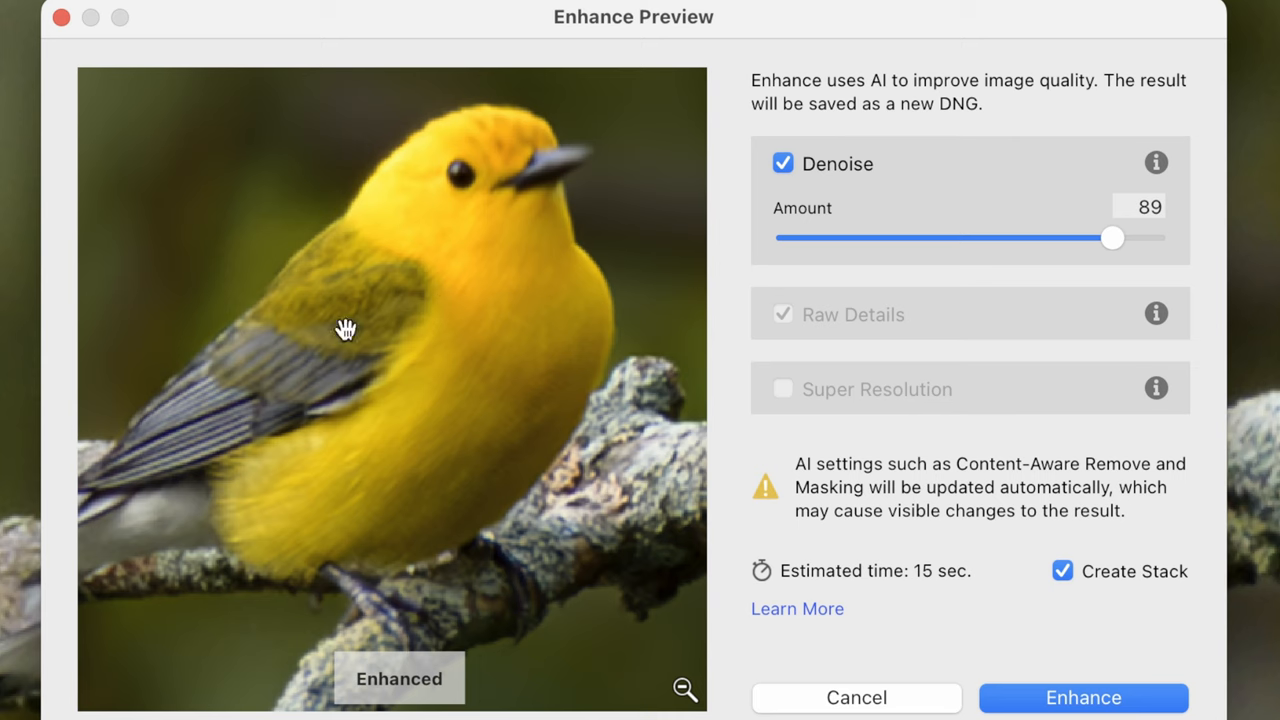
pyautogui.moveTo(399, 353)
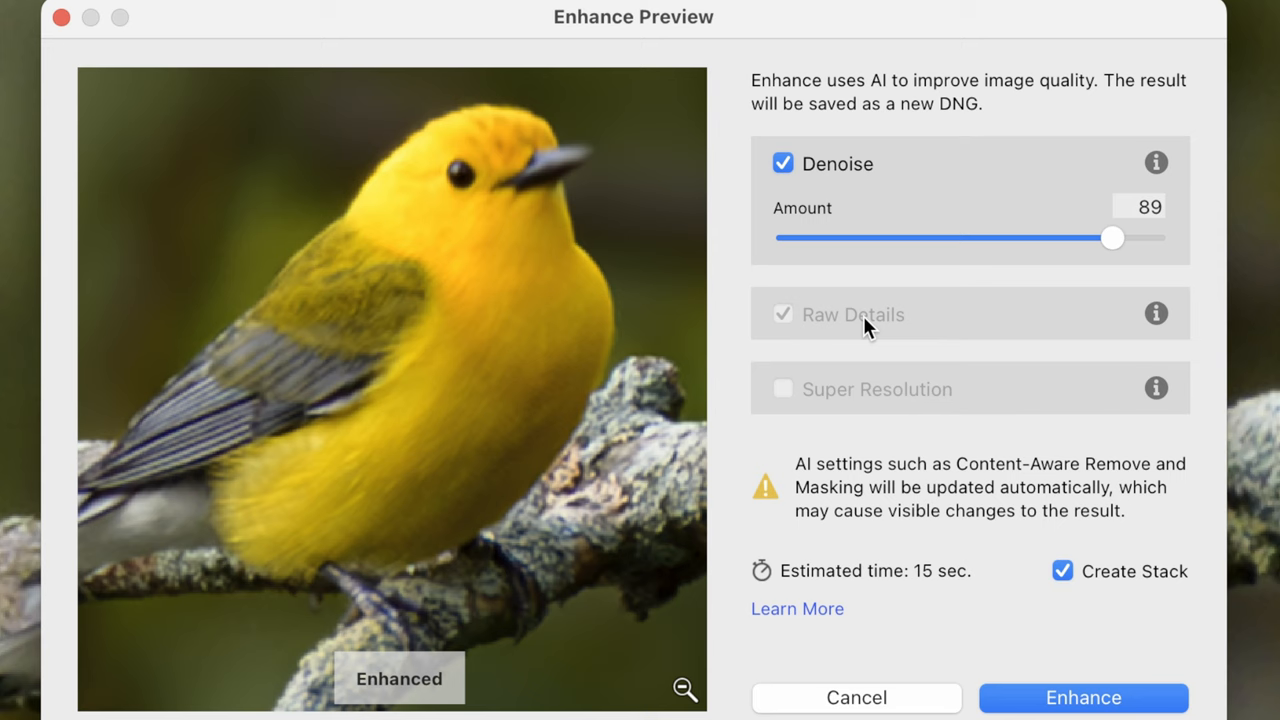
pyautogui.moveTo(880, 328)
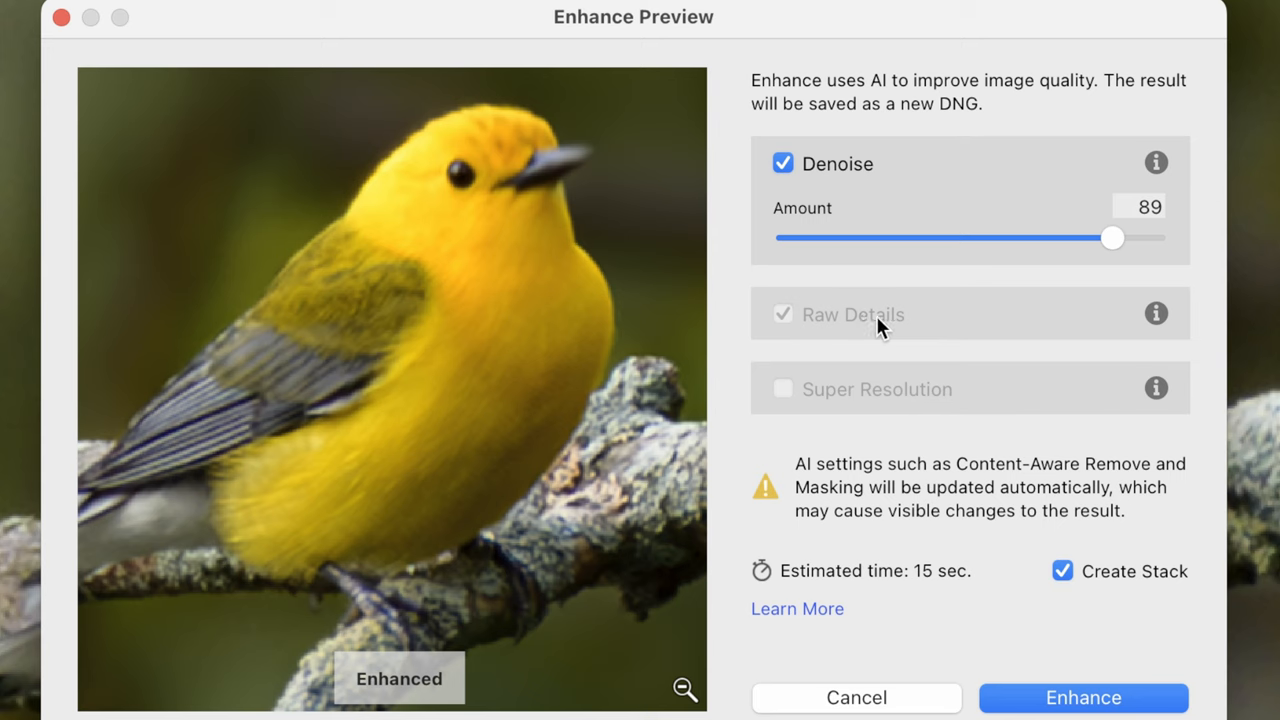
pyautogui.moveTo(865, 330)
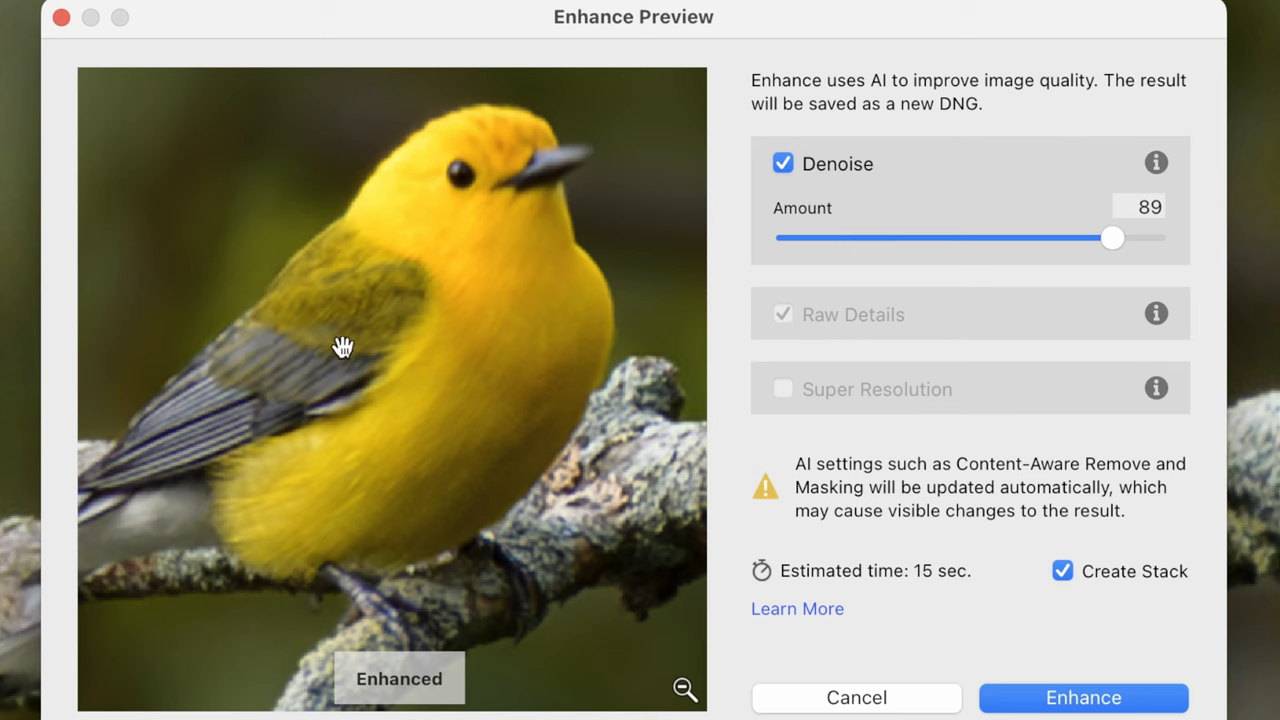
pyautogui.moveTo(958, 247)
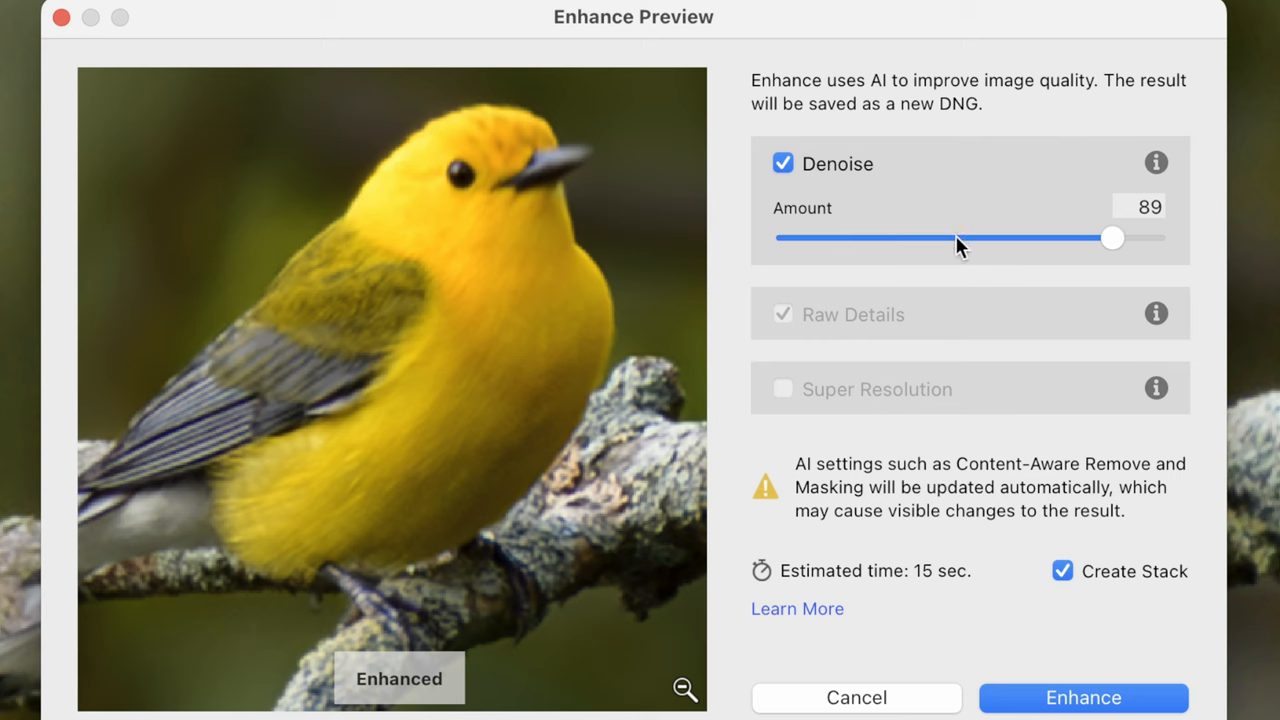
pyautogui.moveTo(1112, 238); pyautogui.dragTo(953, 238)
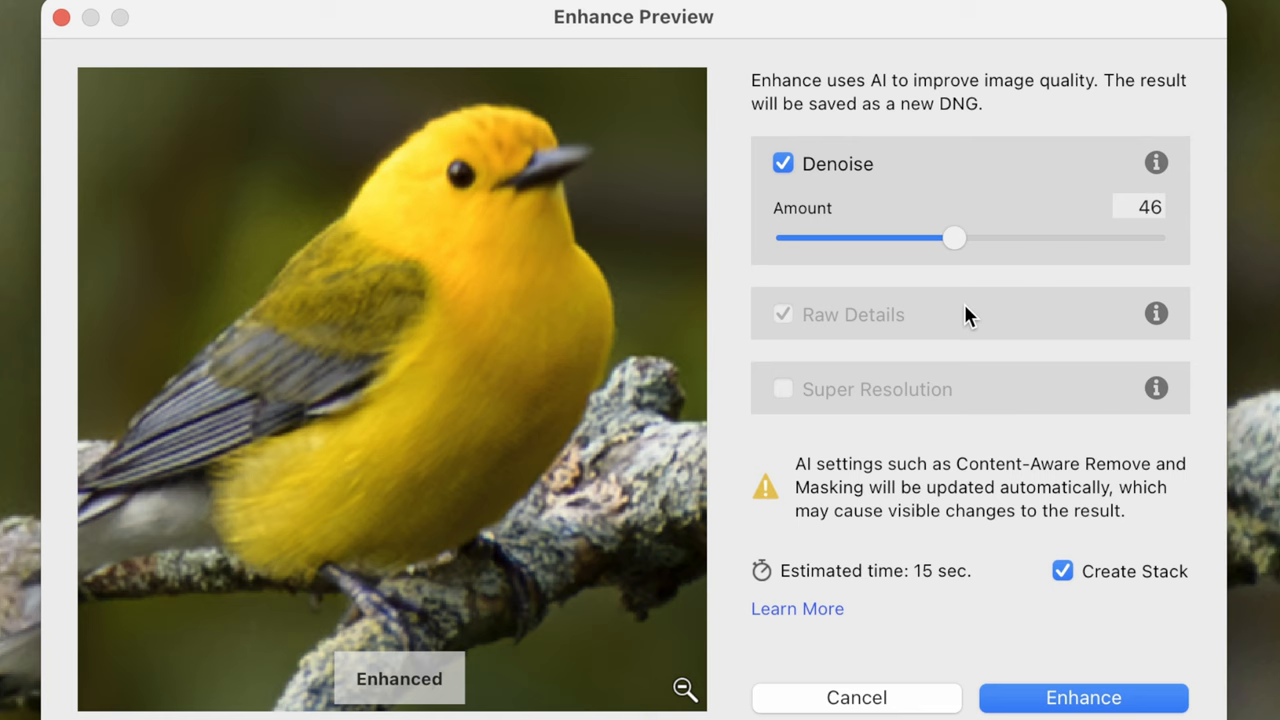
pyautogui.moveTo(1115, 265)
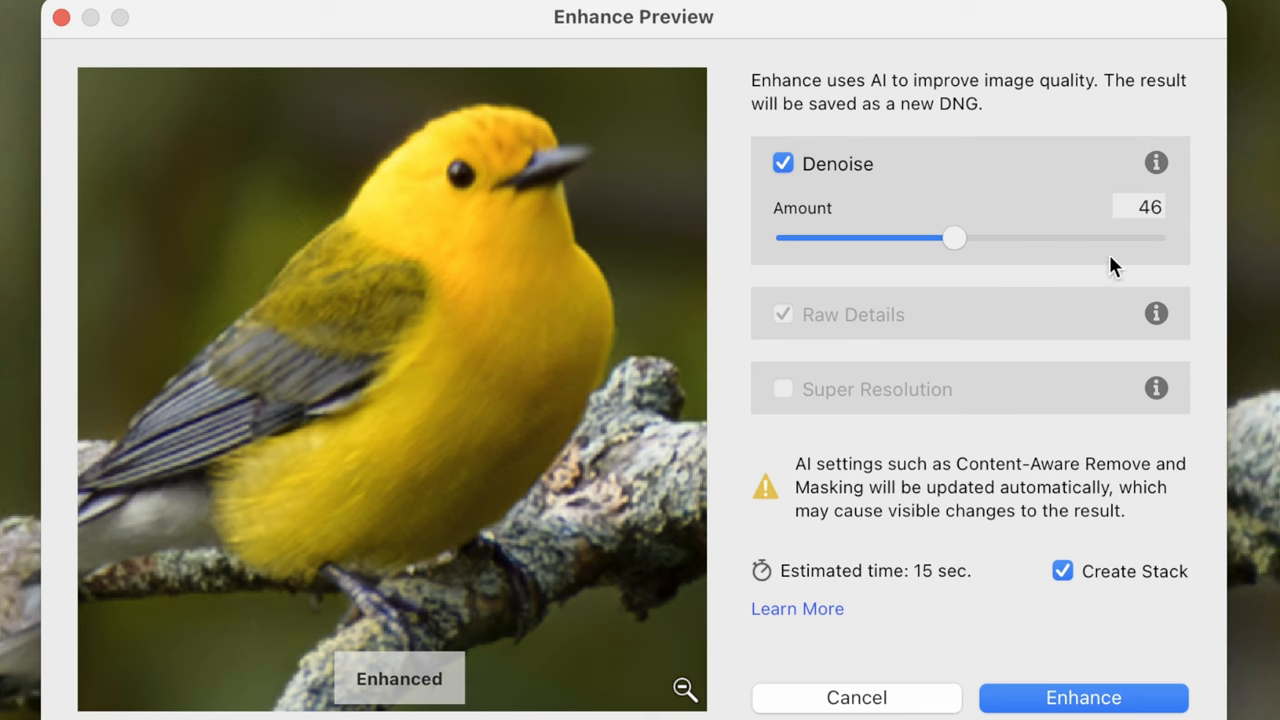
pyautogui.moveTo(1133, 249)
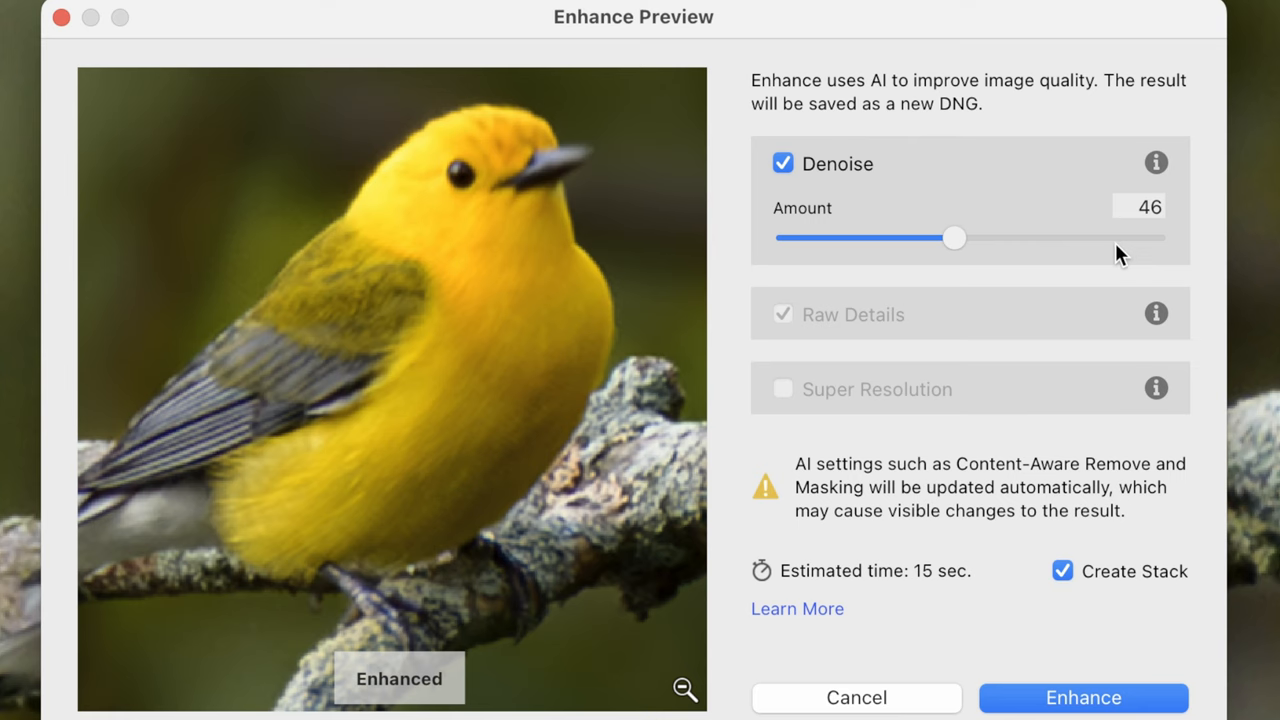
pyautogui.moveTo(1072, 253)
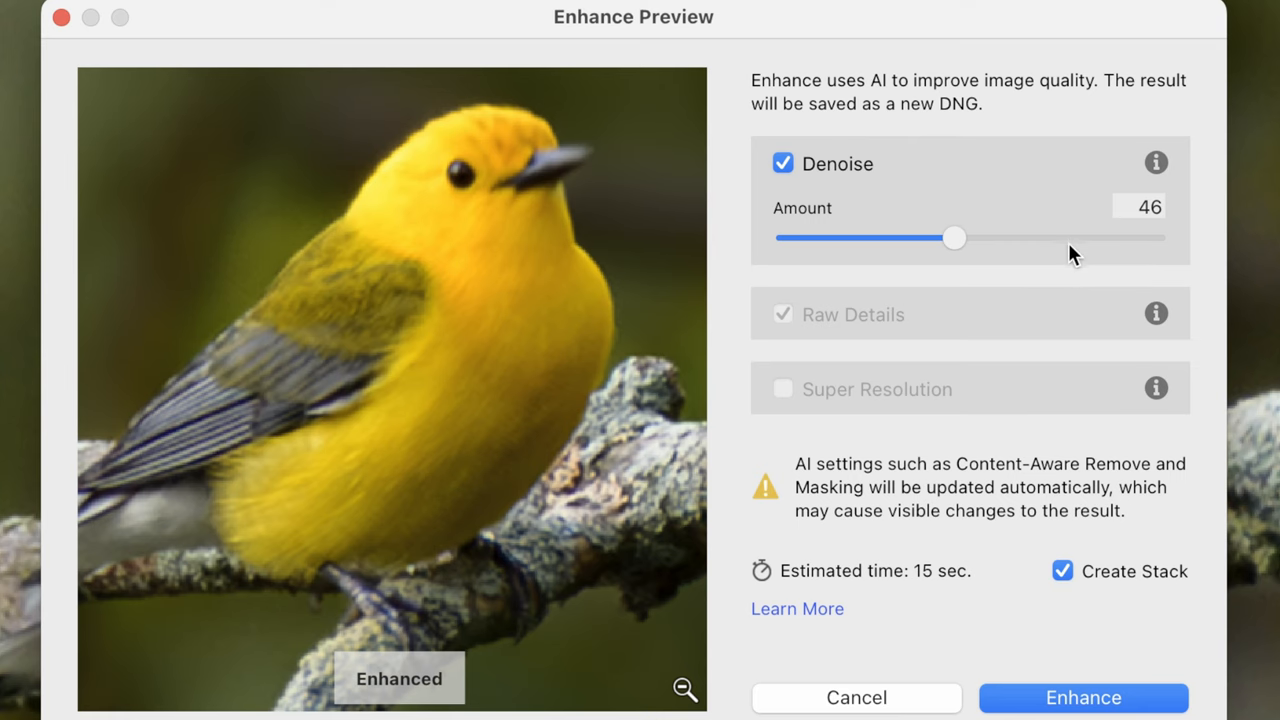
pyautogui.moveTo(954, 238); pyautogui.dragTo(1070, 238)
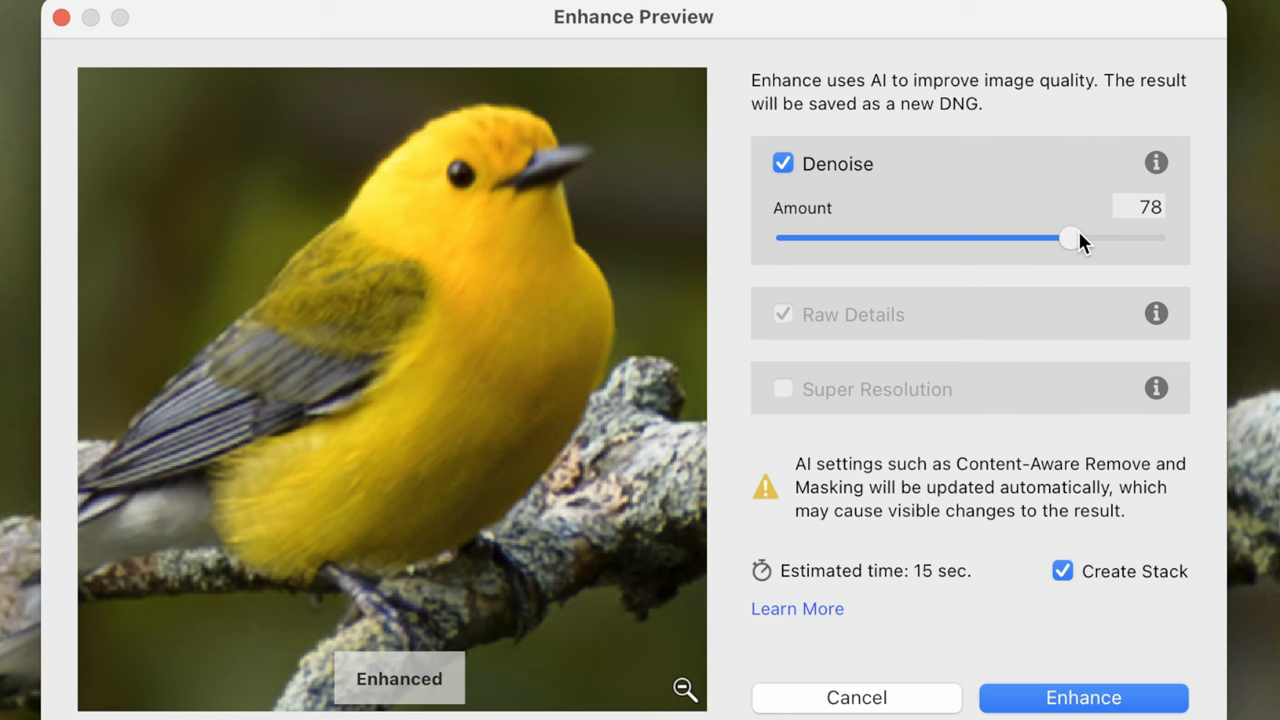
pyautogui.moveTo(1070, 238); pyautogui.dragTo(1078, 238)
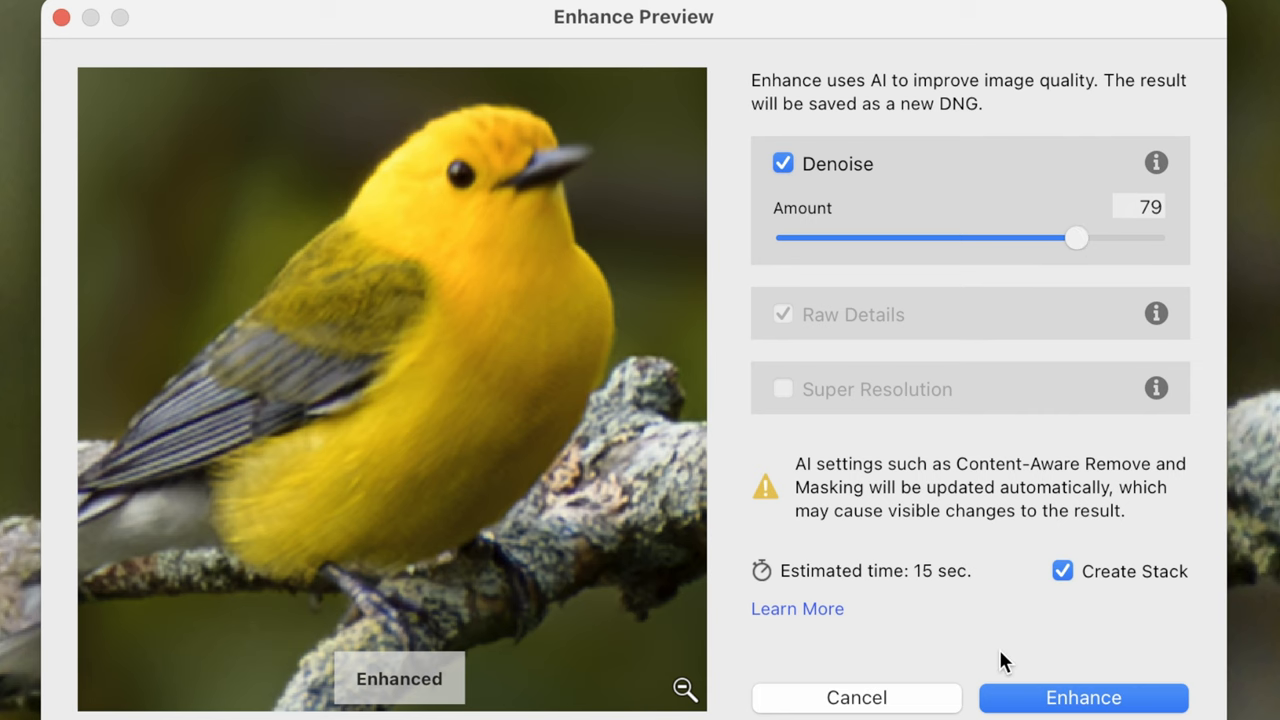
pyautogui.click(1087, 698)
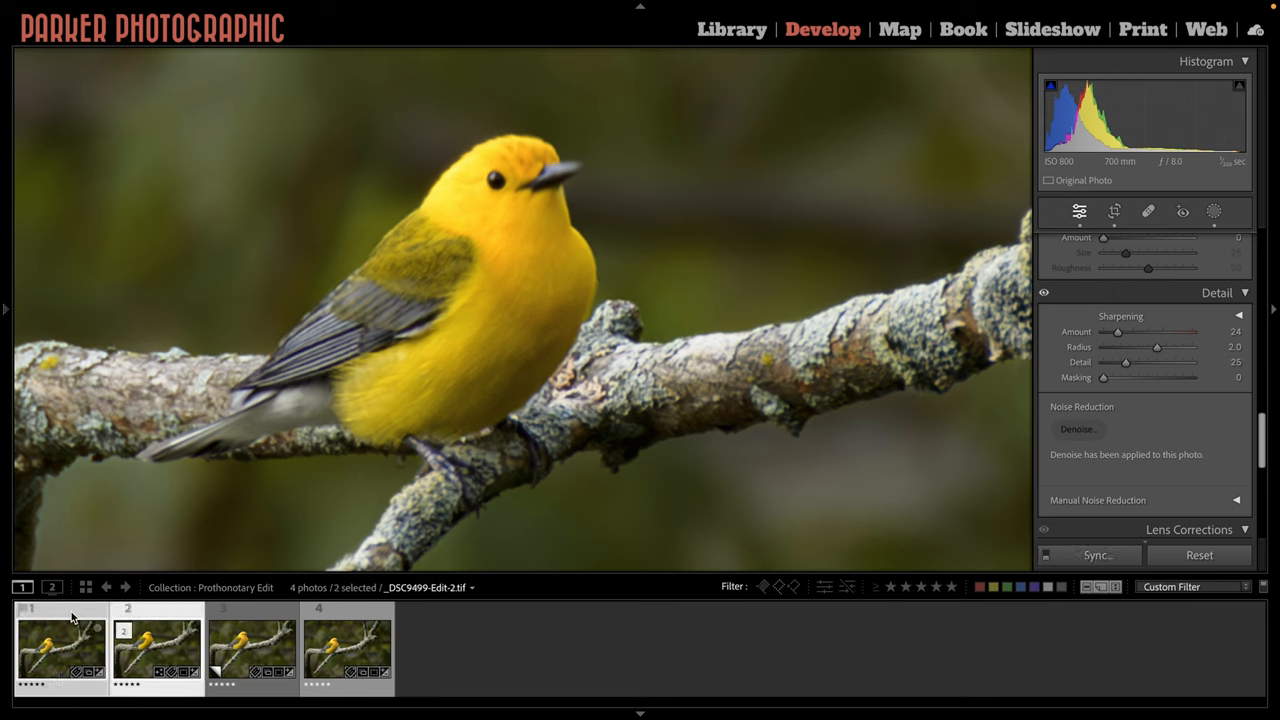
pyautogui.click(730, 28)
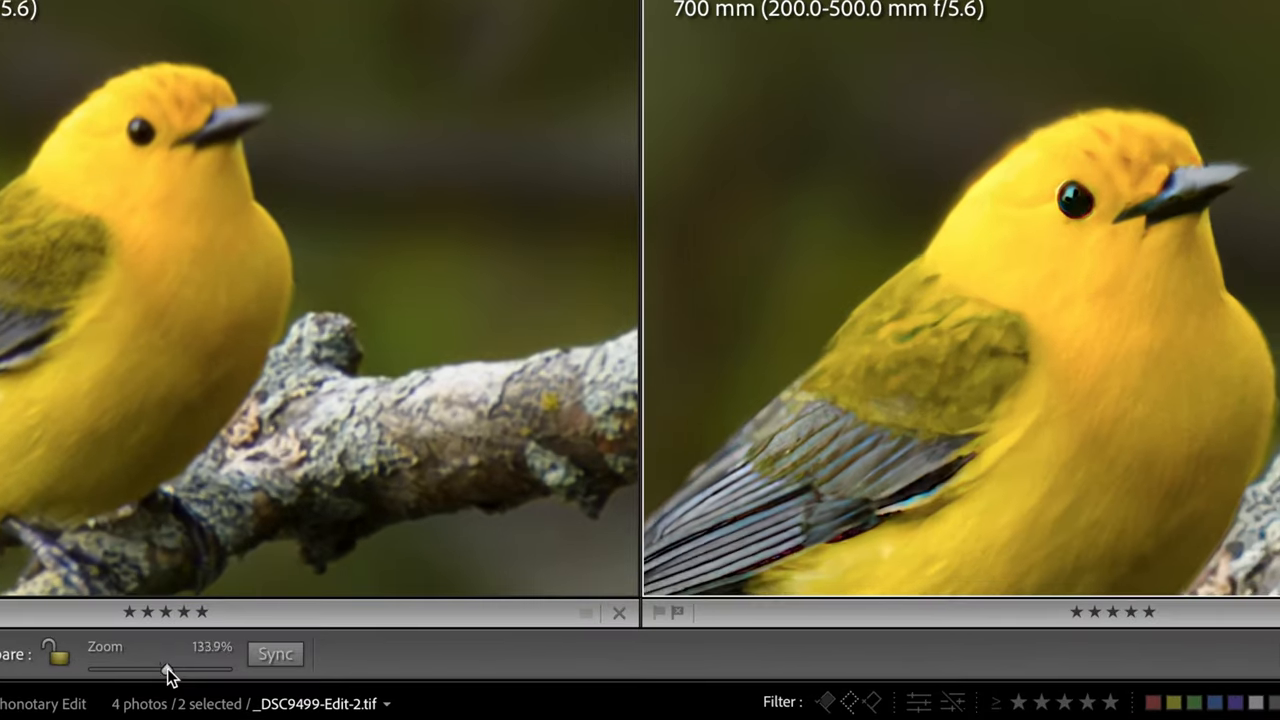
pyautogui.moveTo(150, 670); pyautogui.dragTo(175, 670)
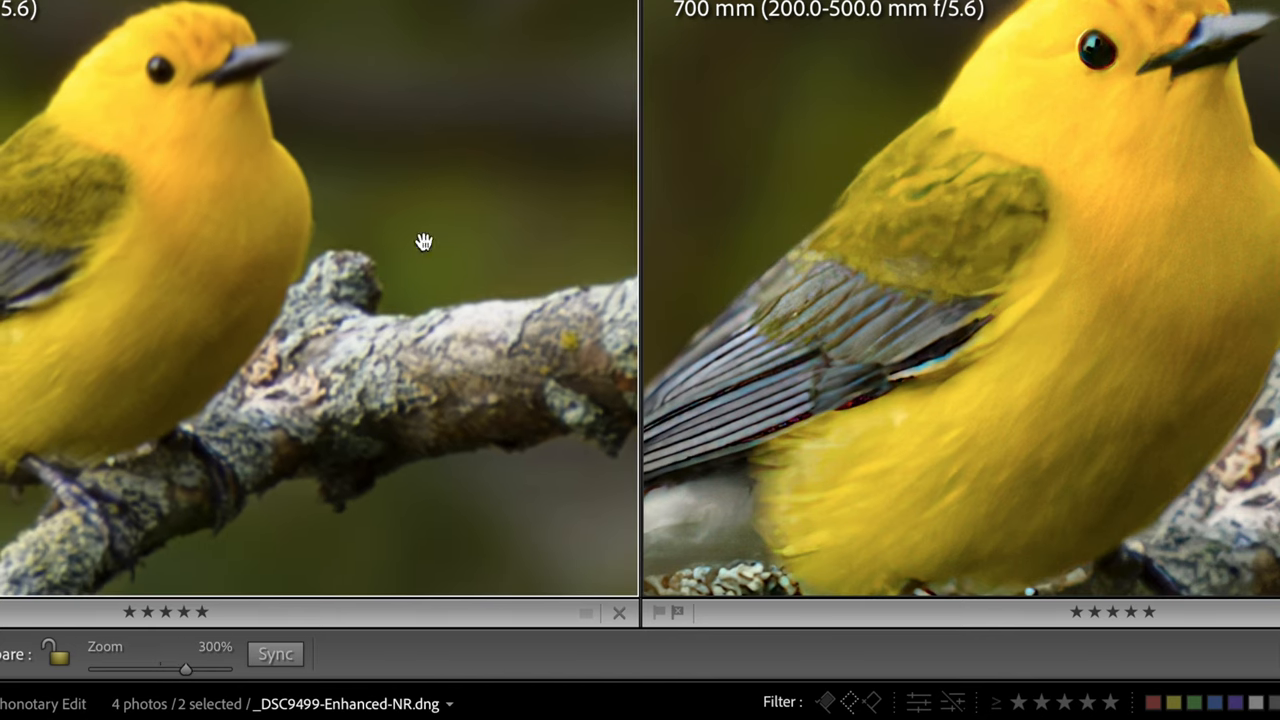
pyautogui.moveTo(185, 669); pyautogui.dragTo(190, 669)
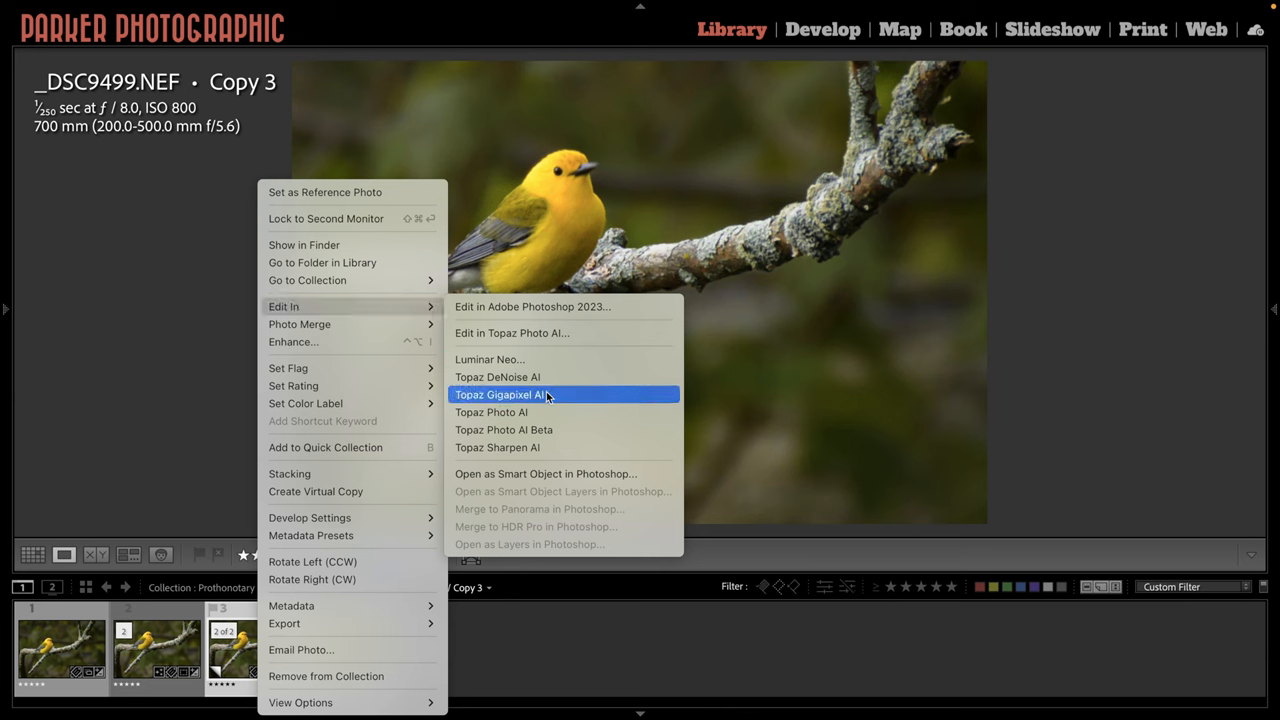
# - Edit Copy 3 in Topaz Photo AI as a copy with Lightroom adjustments
pyautogui.click(491, 412)
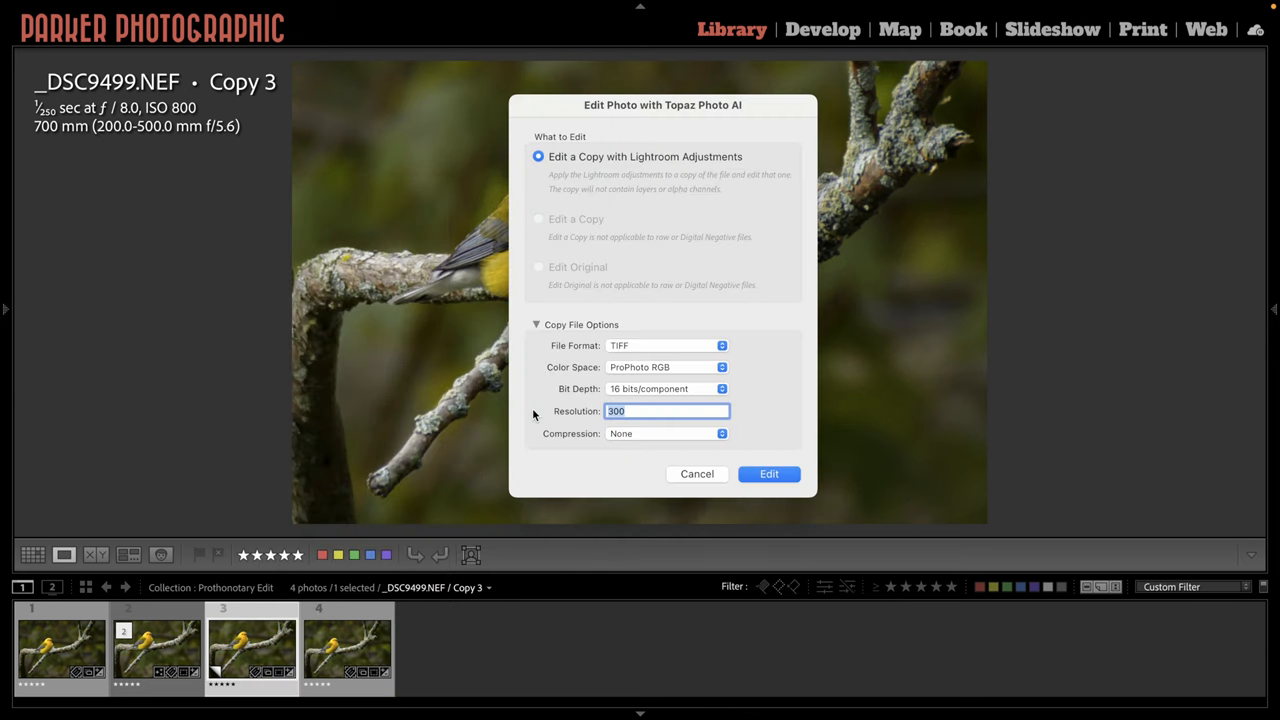
pyautogui.click(768, 474)
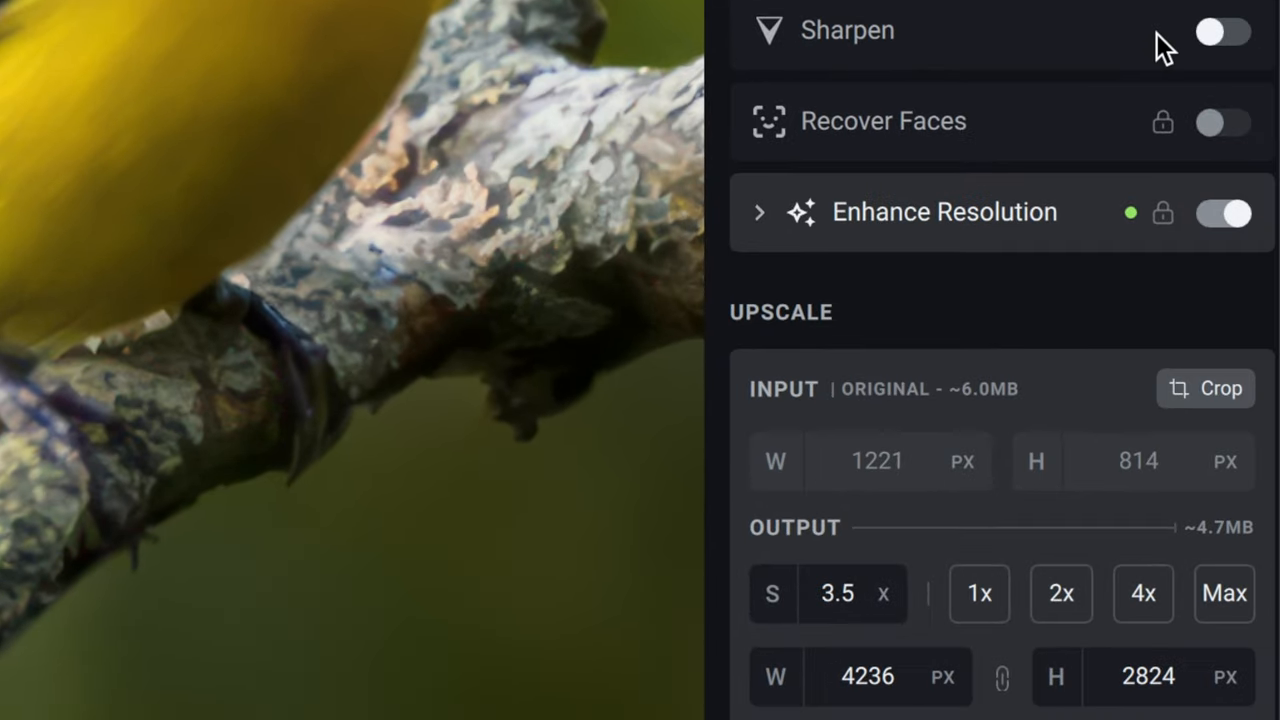
pyautogui.moveTo(1097, 30)
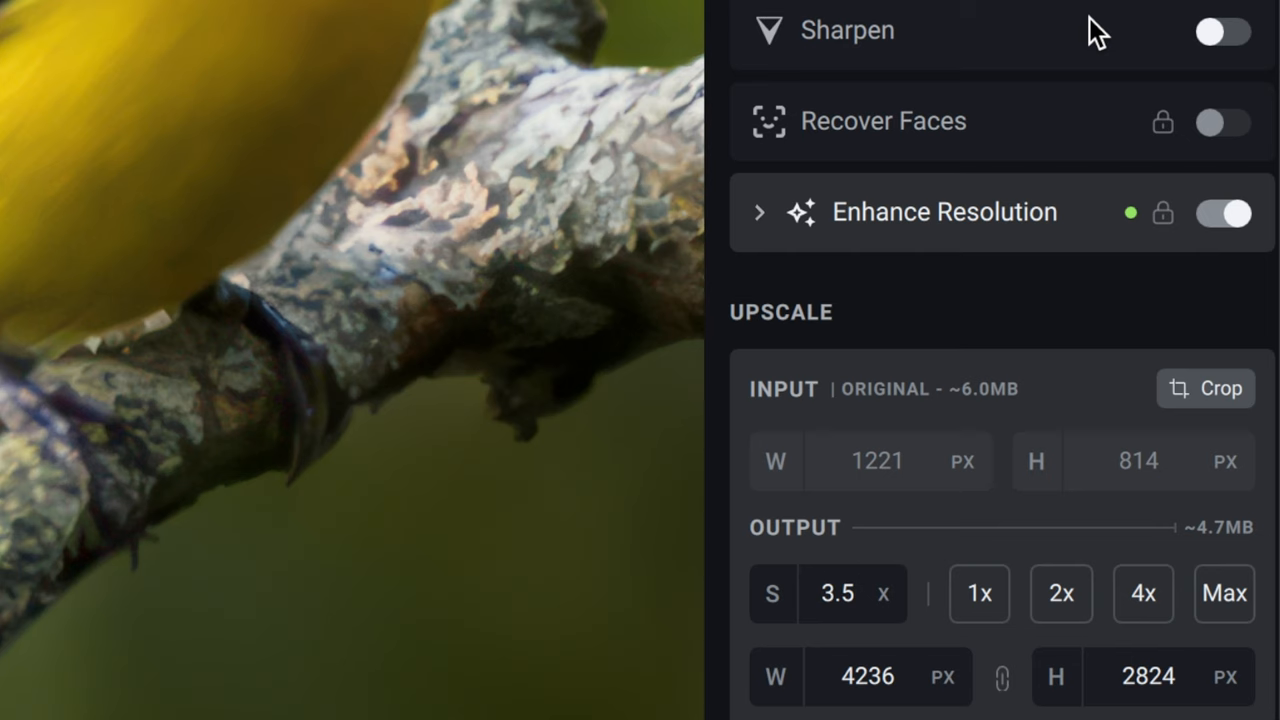
pyautogui.moveTo(1080, 60)
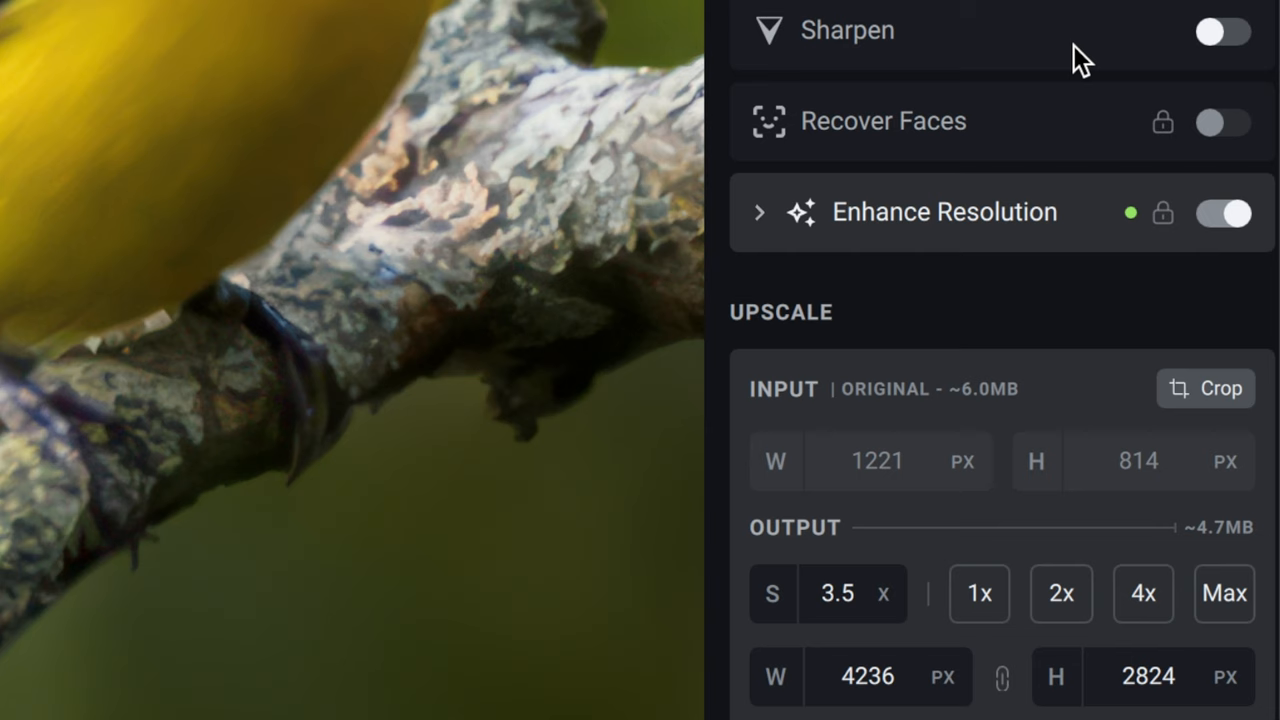
pyautogui.moveTo(967, 346)
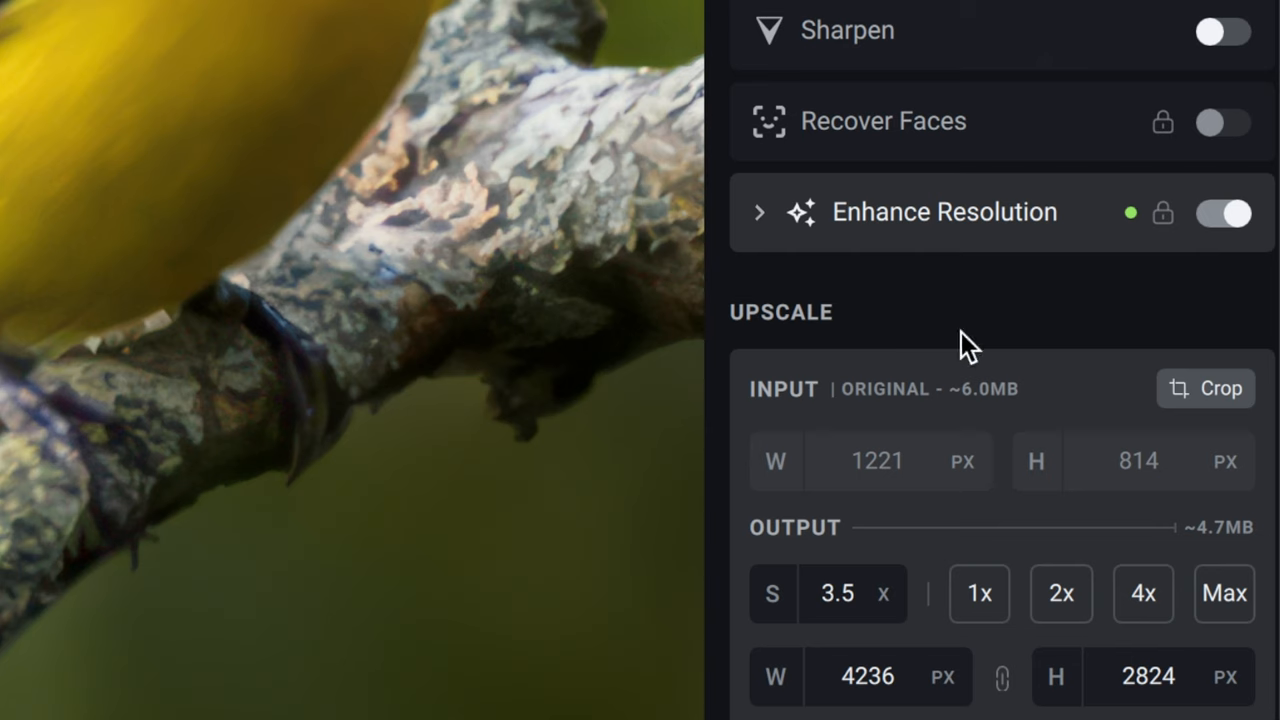
pyautogui.moveTo(920, 345)
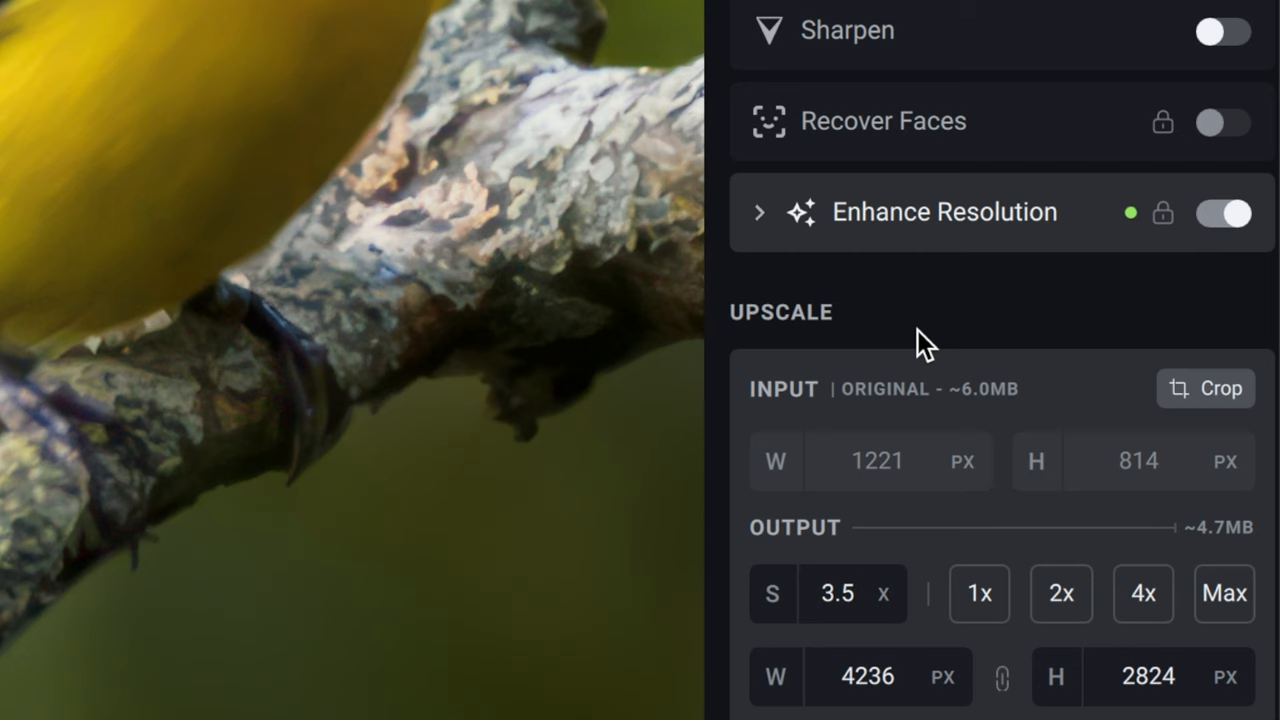
pyautogui.moveTo(915, 445)
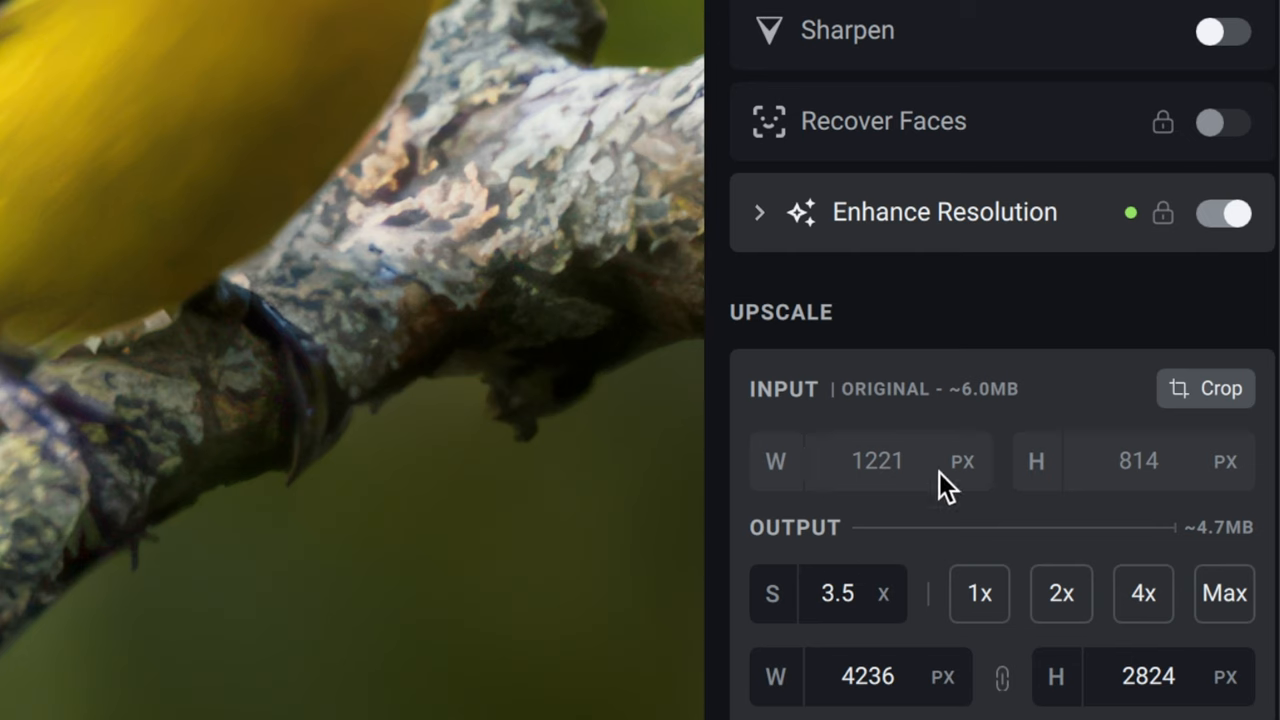
pyautogui.moveTo(912, 507)
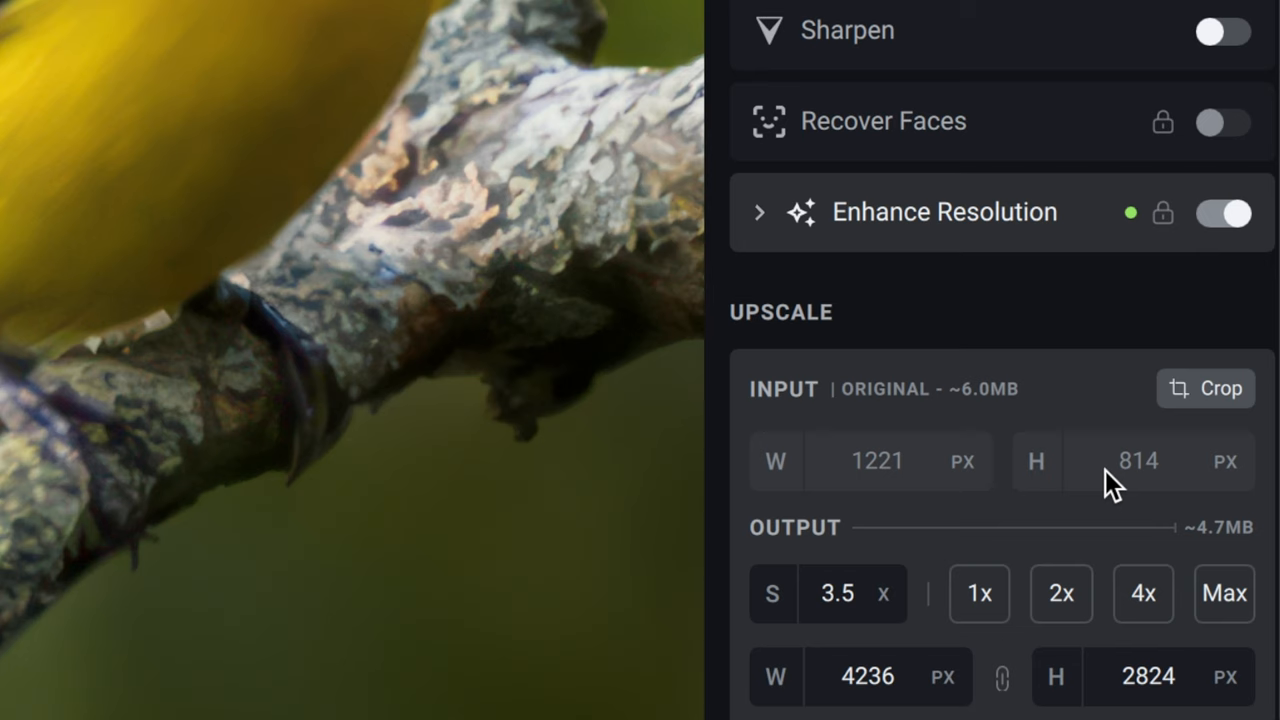
pyautogui.moveTo(1112, 493)
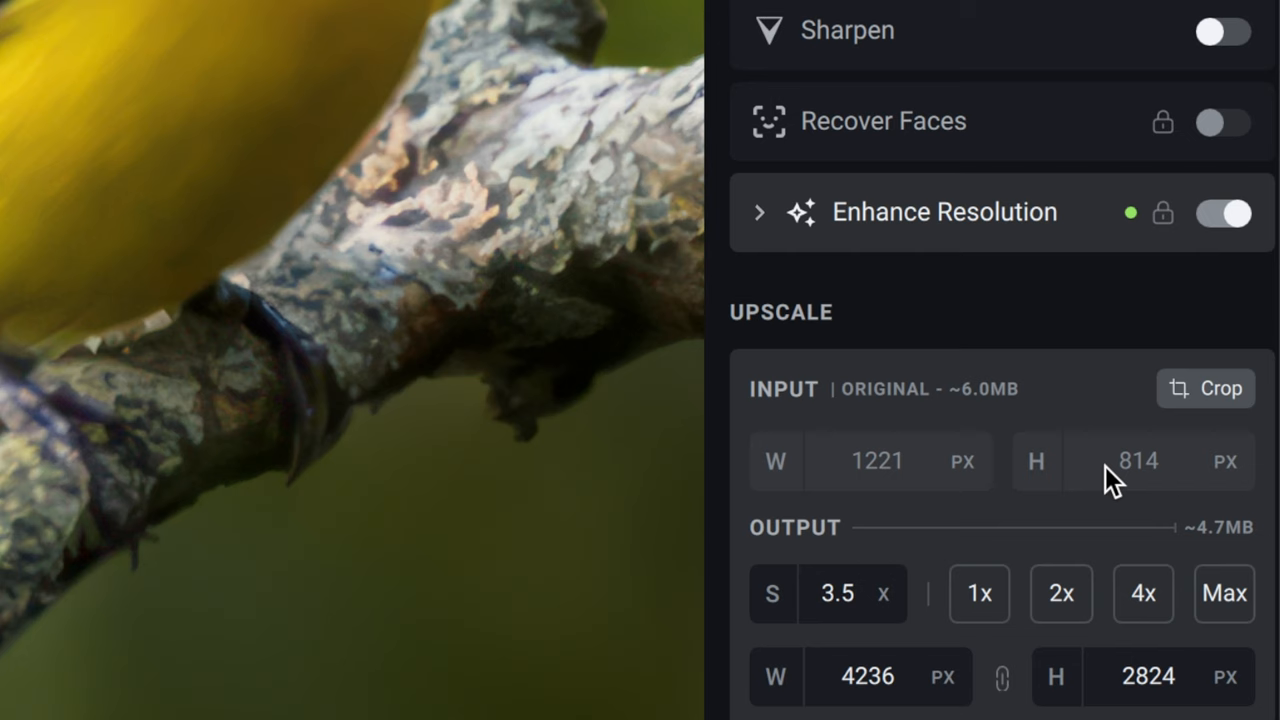
pyautogui.moveTo(922, 580)
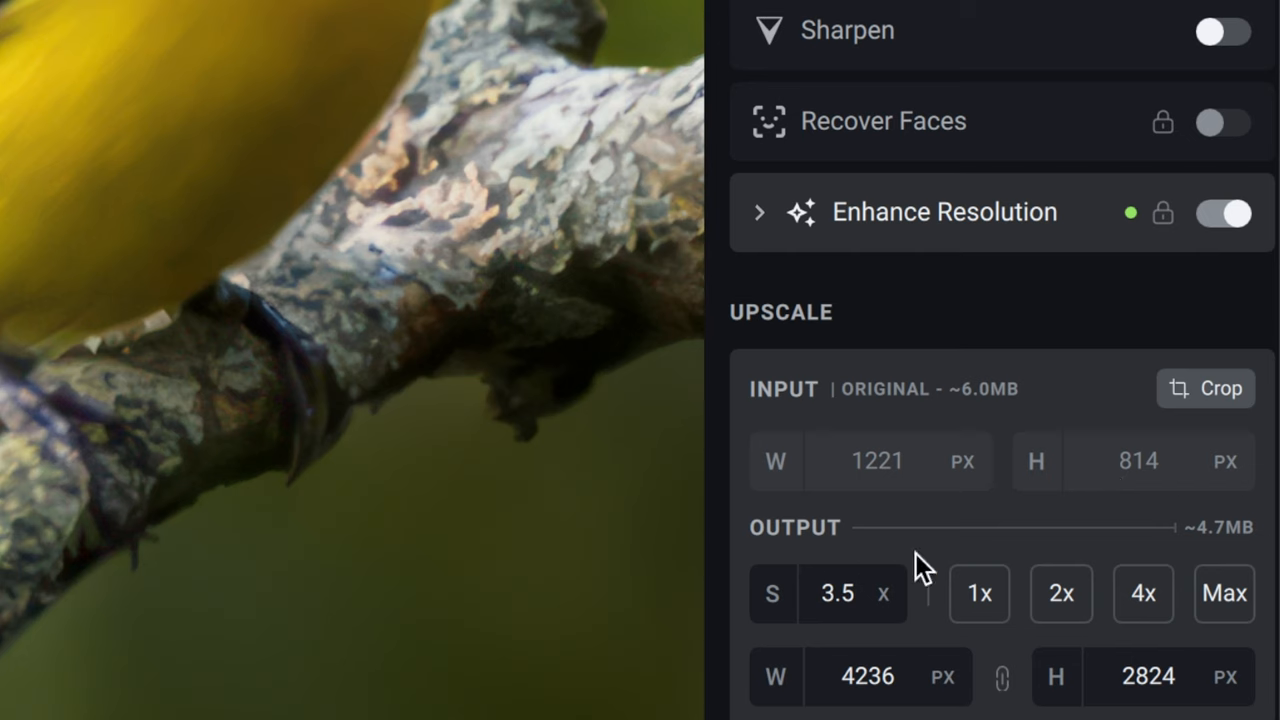
pyautogui.moveTo(933, 590)
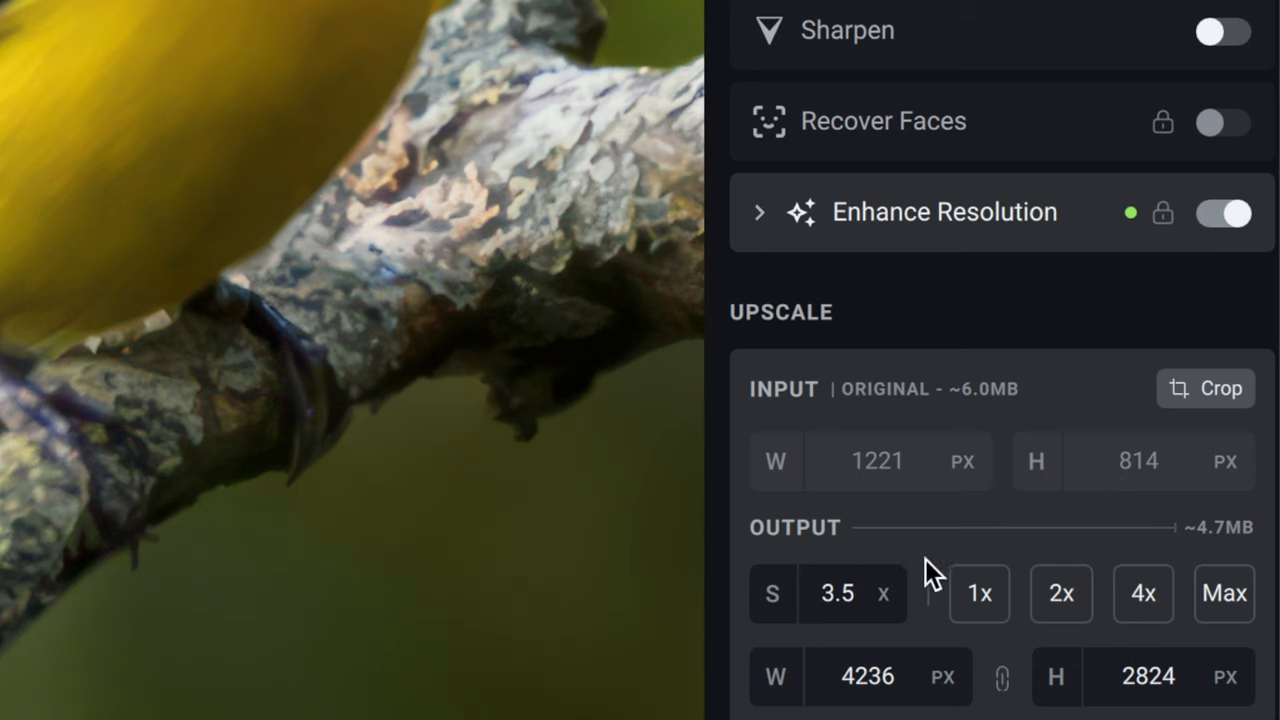
pyautogui.moveTo(900, 563)
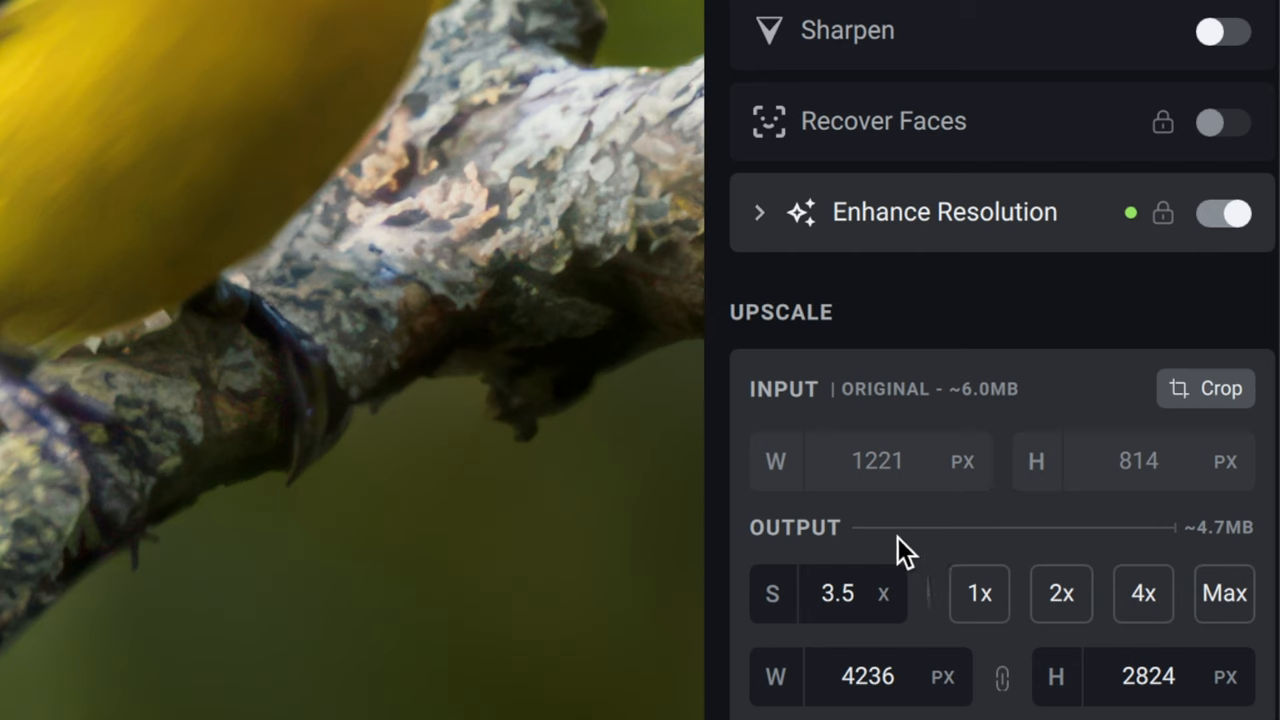
pyautogui.moveTo(903, 633)
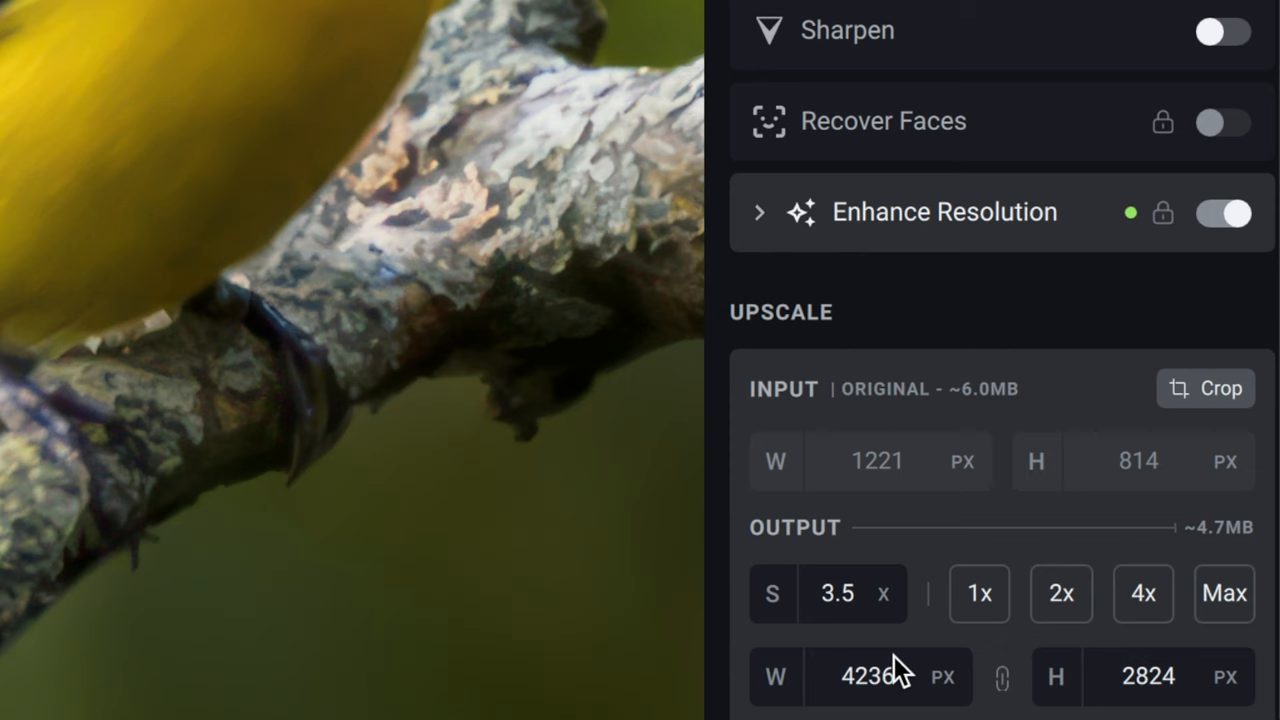
pyautogui.moveTo(855, 695)
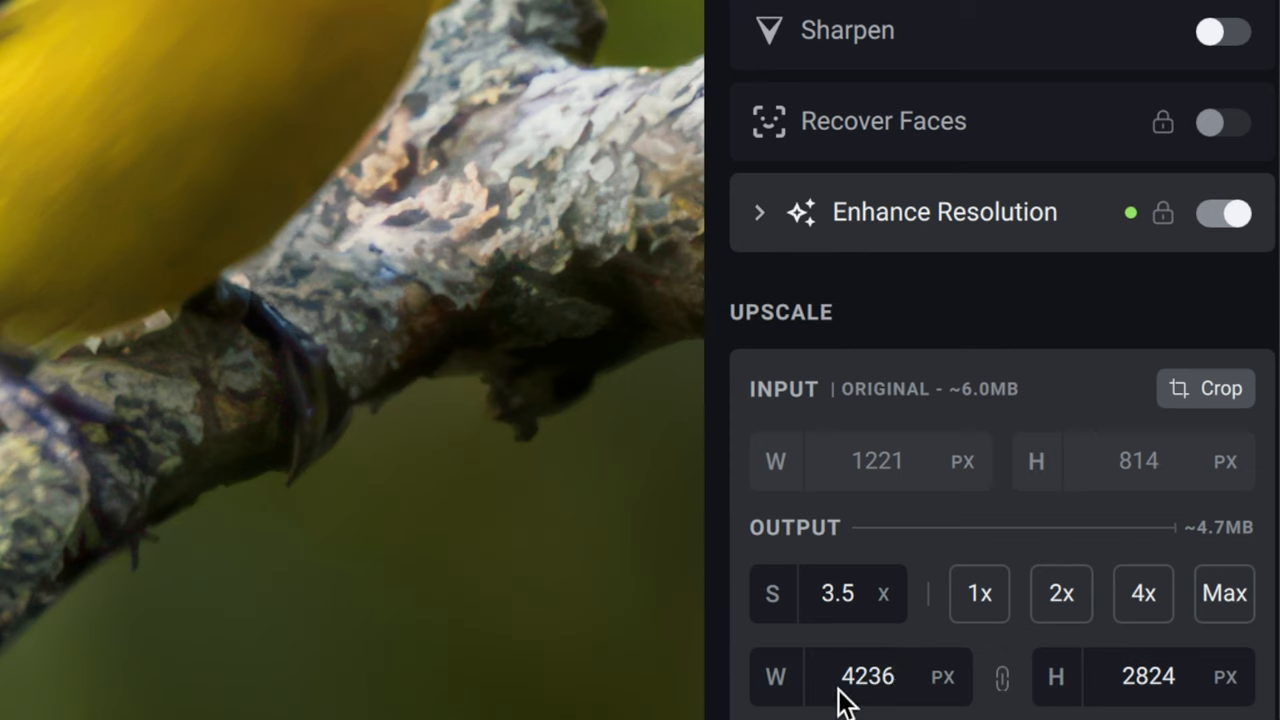
pyautogui.moveTo(1140, 710)
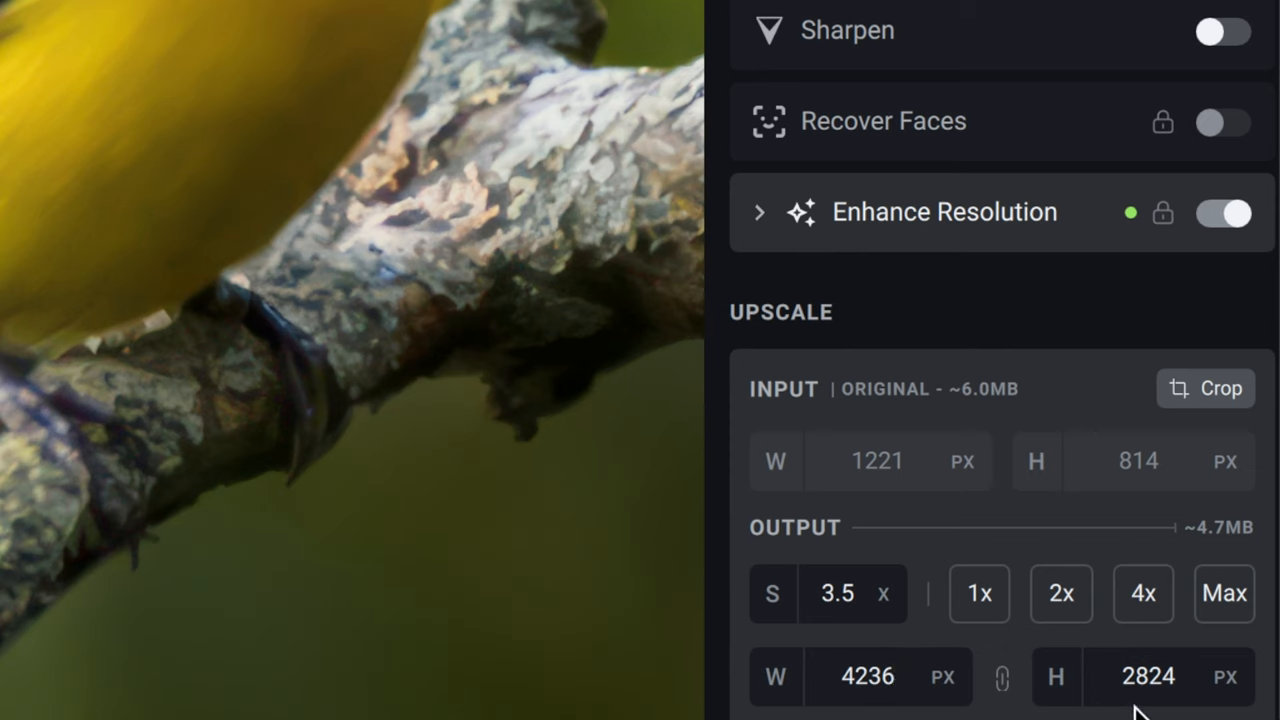
pyautogui.moveTo(1063, 595)
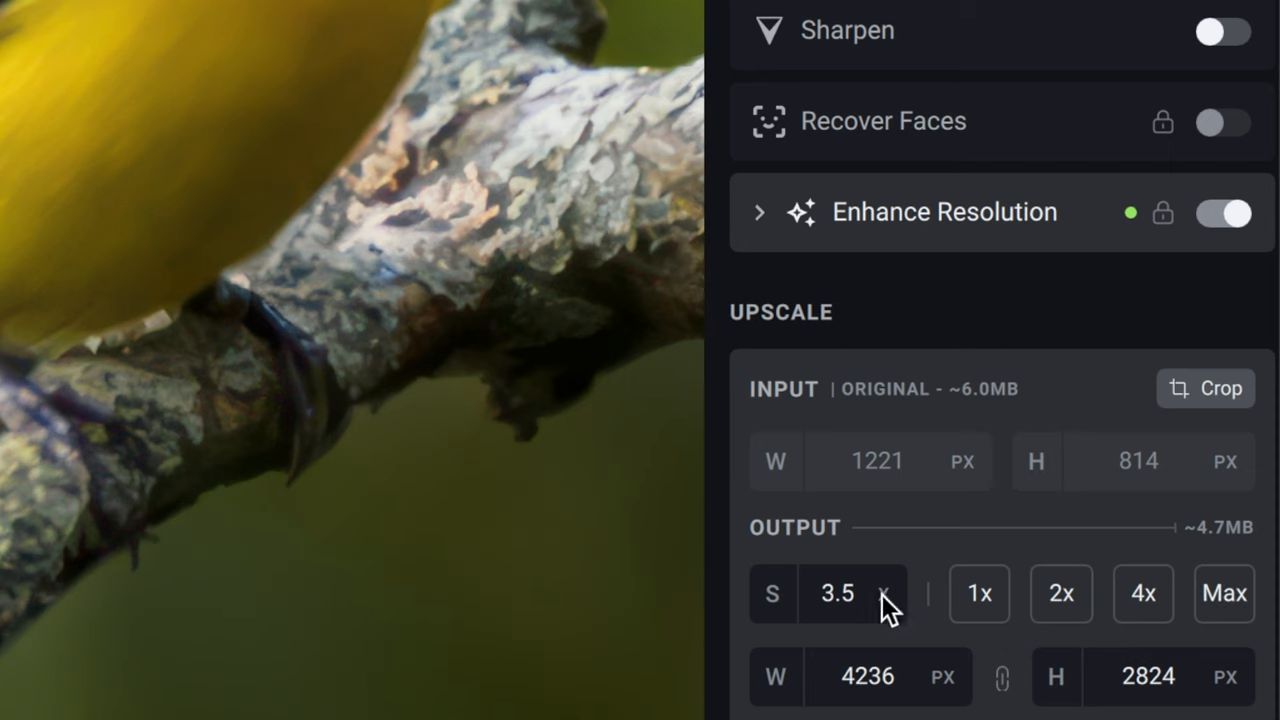
pyautogui.moveTo(915, 625)
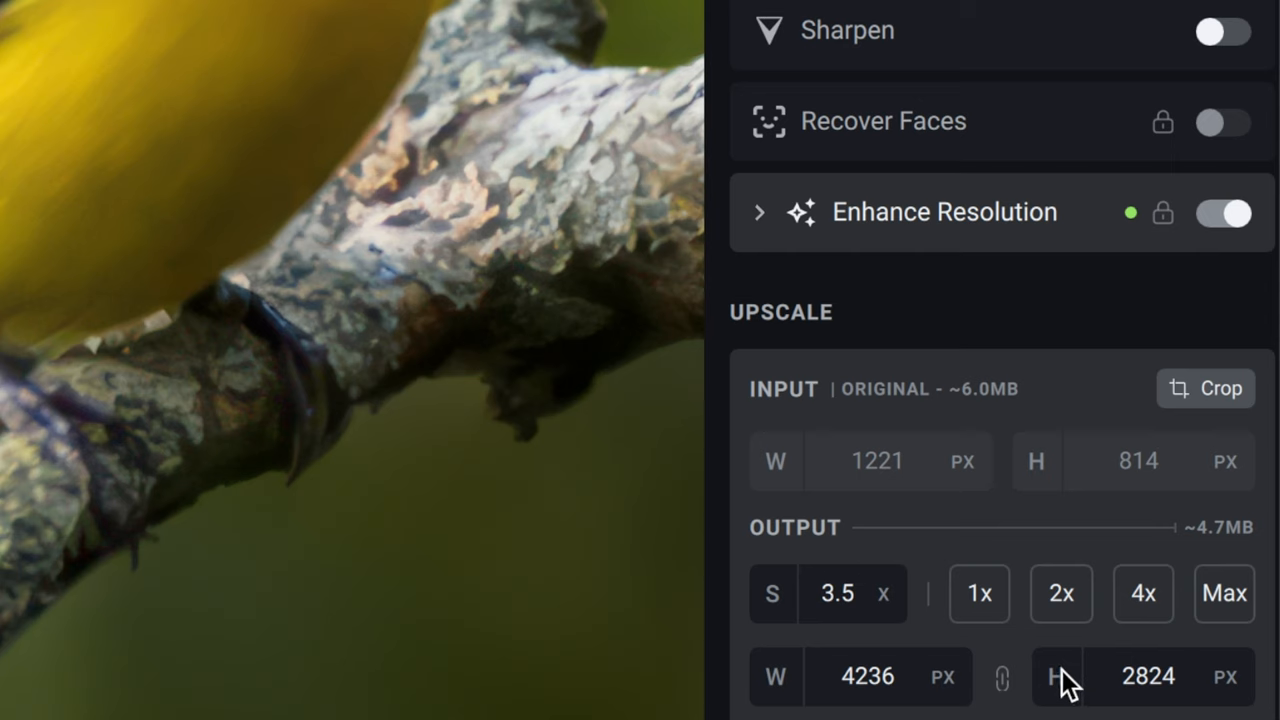
pyautogui.moveTo(1097, 663)
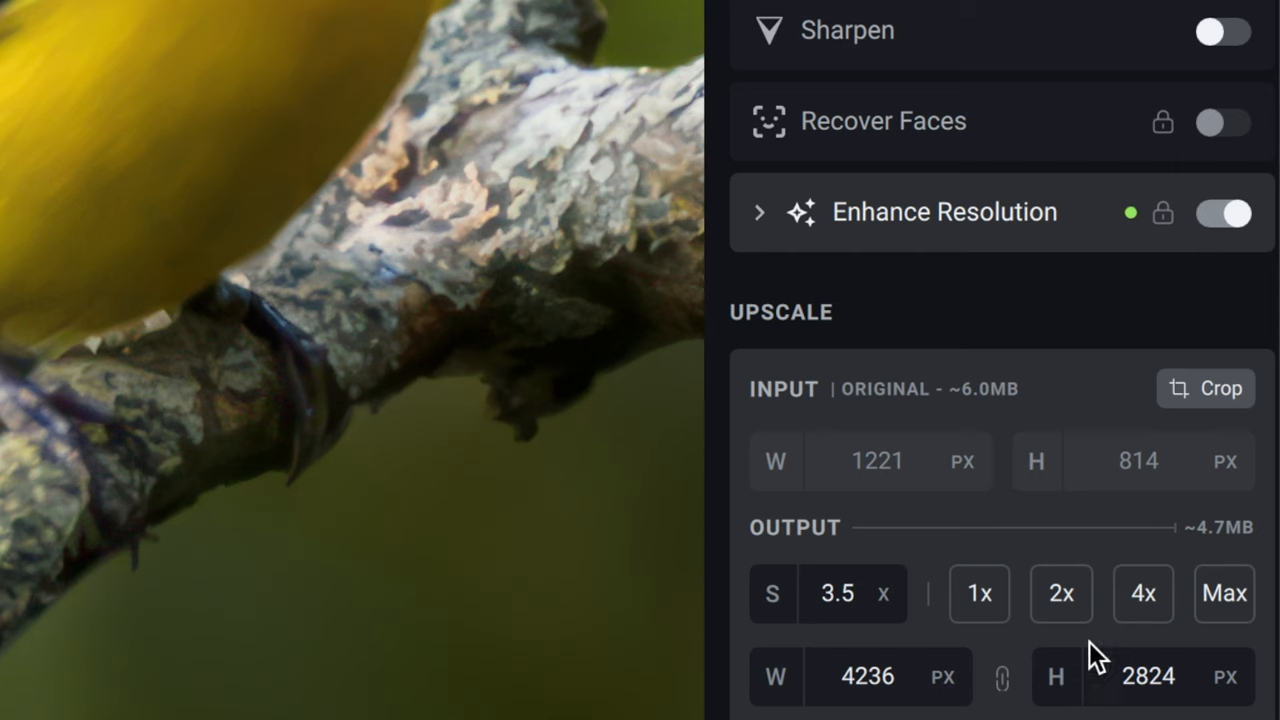
pyautogui.moveTo(1006, 693)
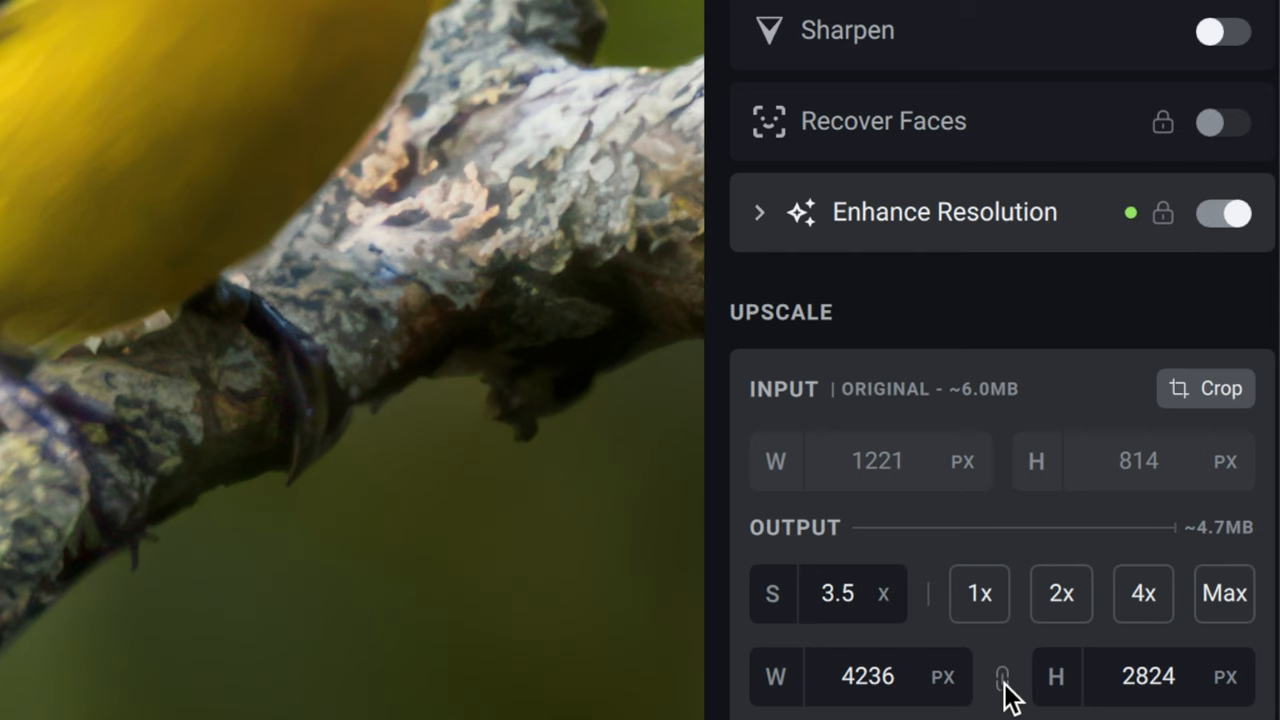
pyautogui.moveTo(990, 530)
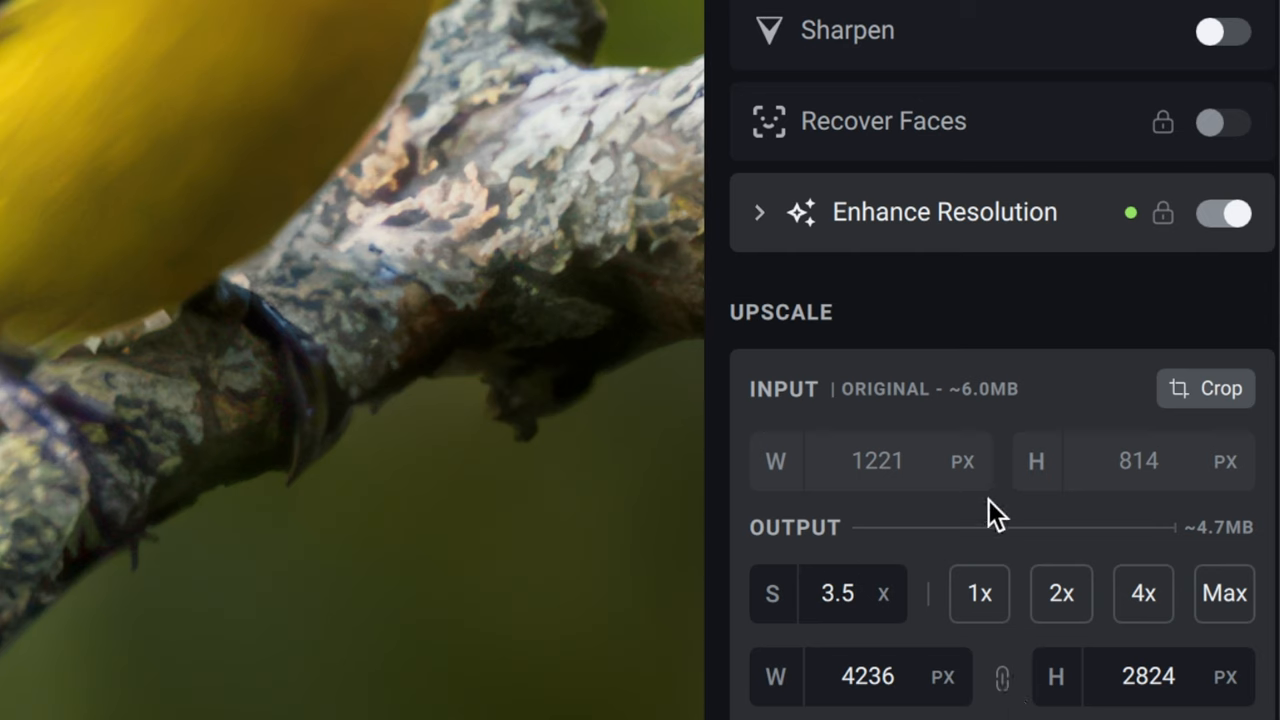
pyautogui.moveTo(1010, 510)
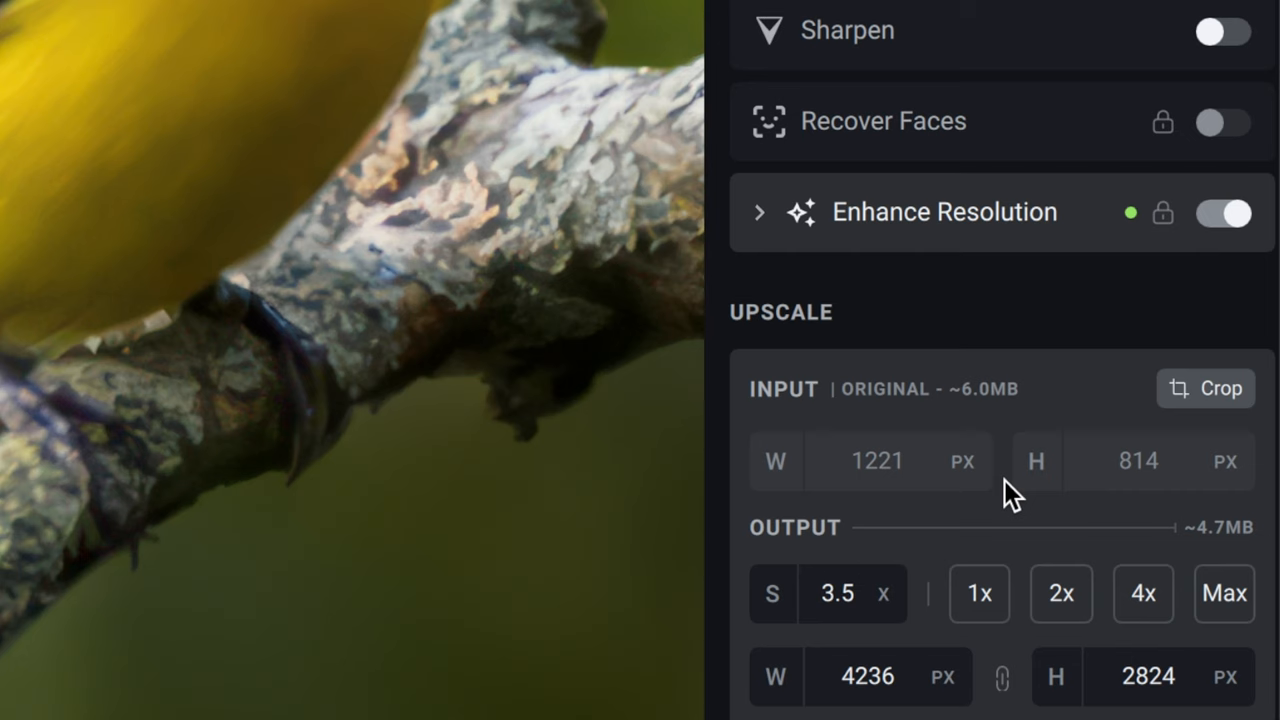
pyautogui.moveTo(1025, 650)
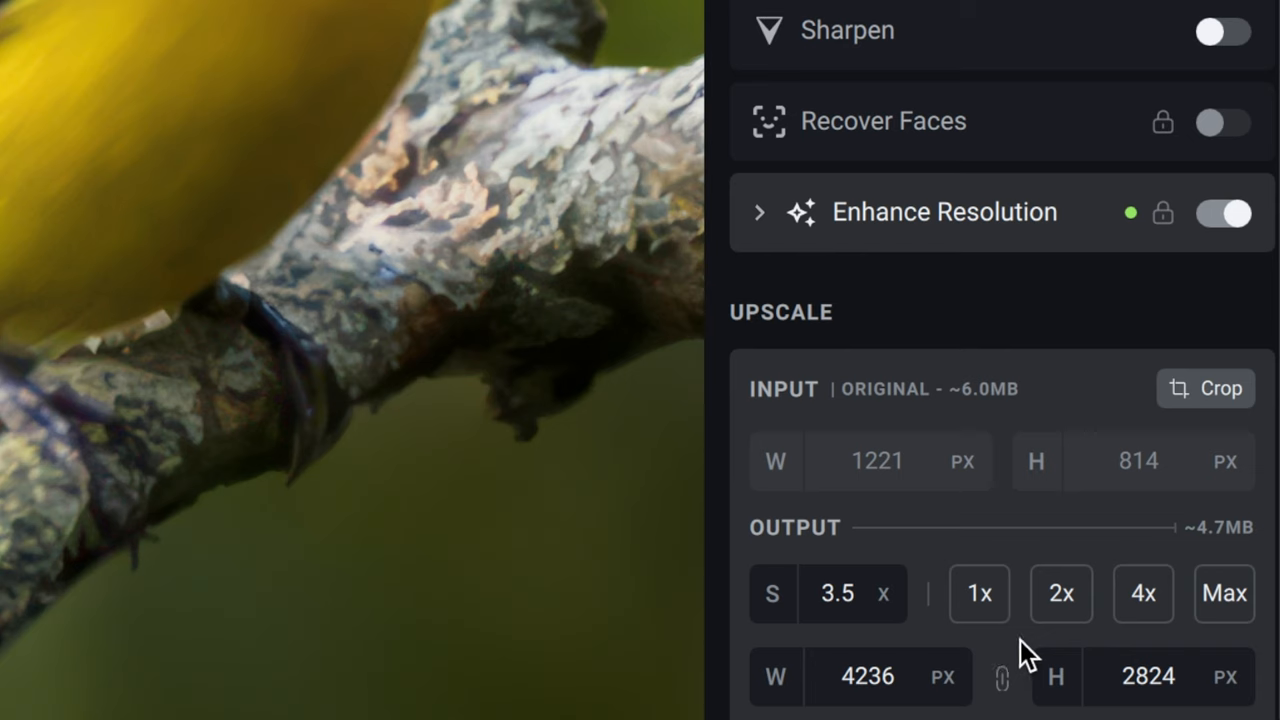
pyautogui.moveTo(1045, 155)
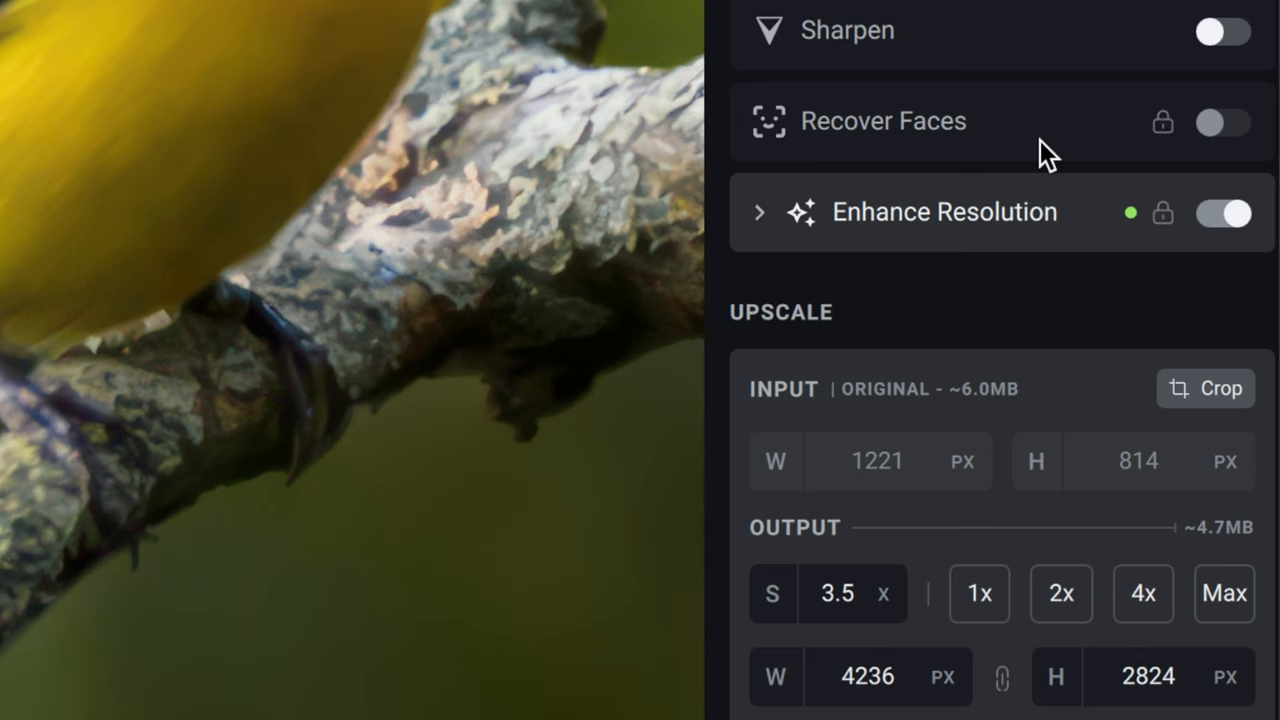
pyautogui.moveTo(1146, 62)
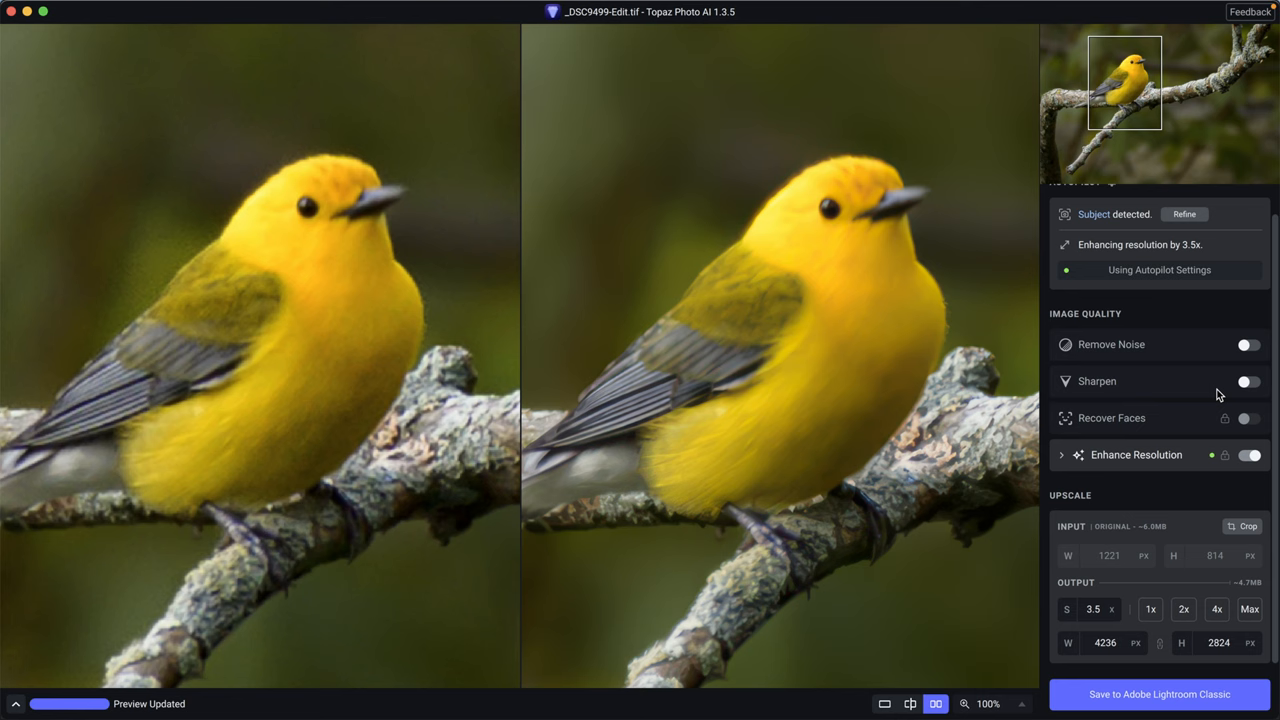
# - Enable Sharpen with Lens Blur, strength and clarity 10, applied to the subject only
pyautogui.click(1245, 381)
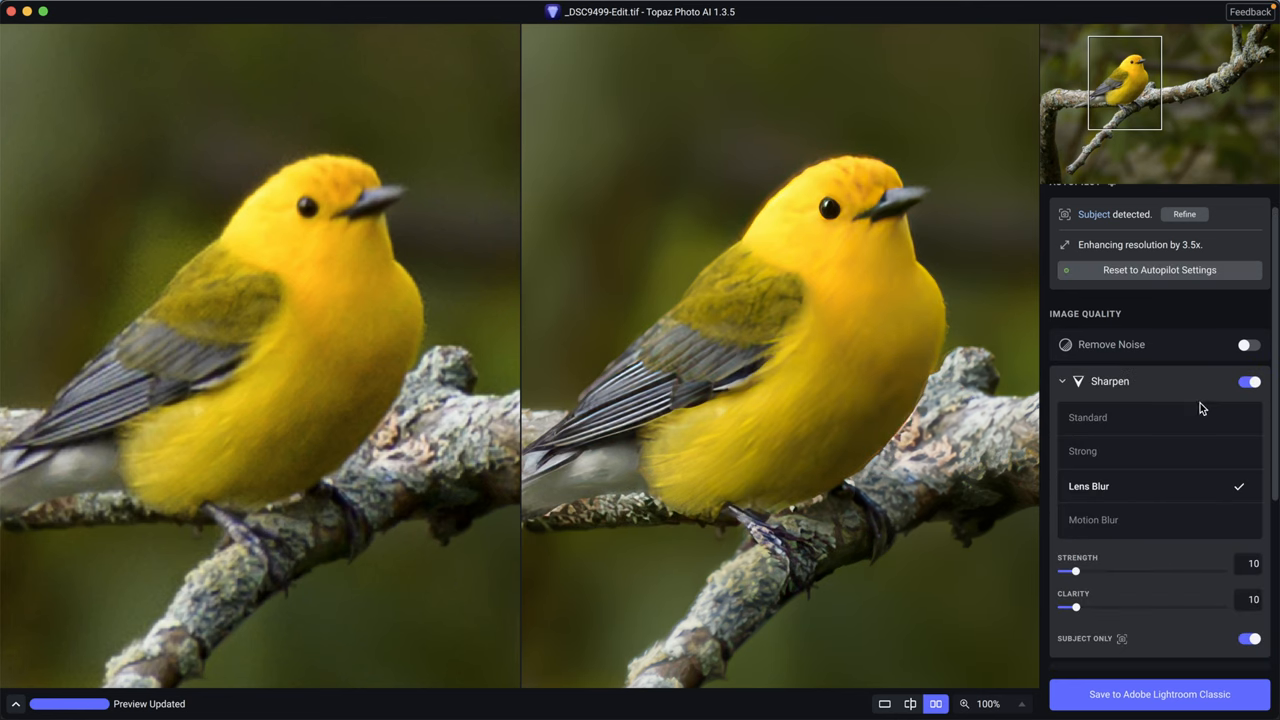